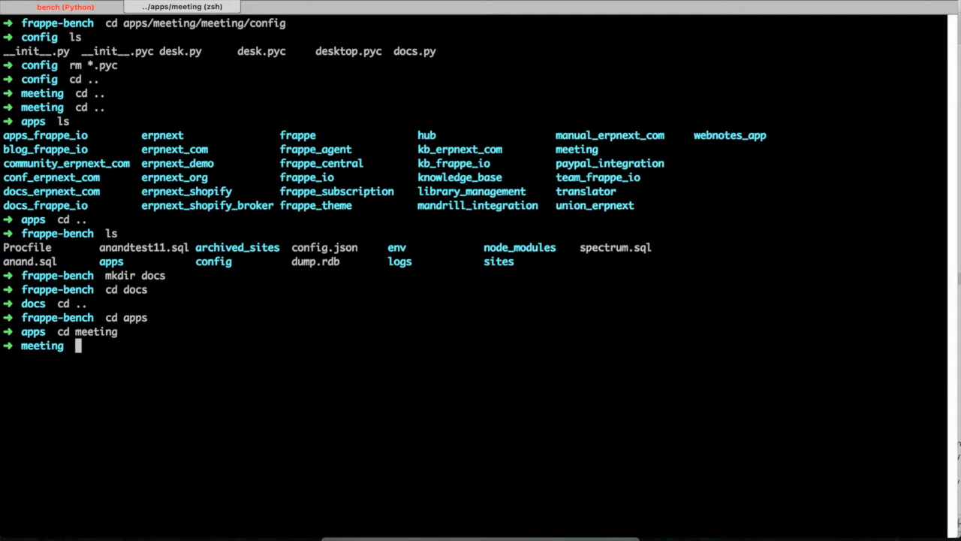
Initialize Git in the meeting folder and commit all 35 files as the initial commit
text(git init)
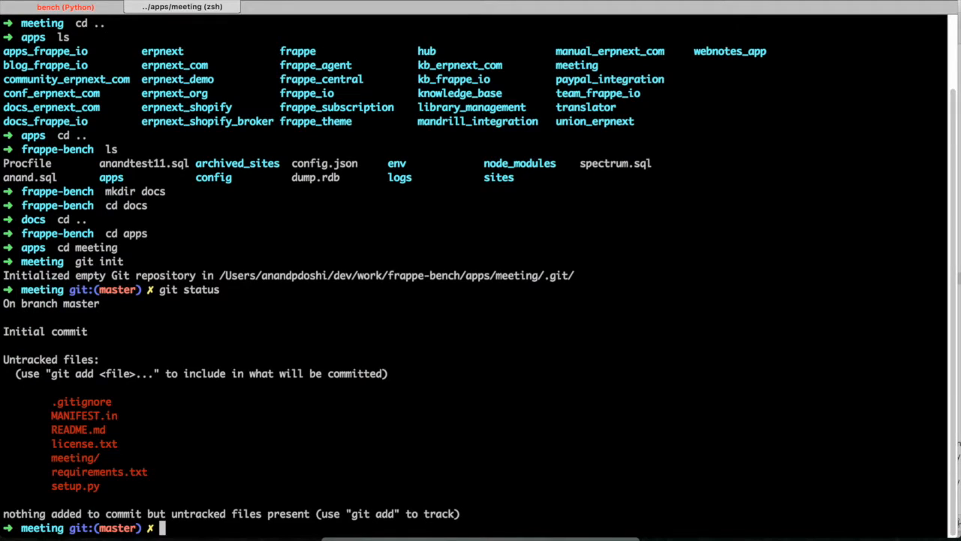
text(git add .)
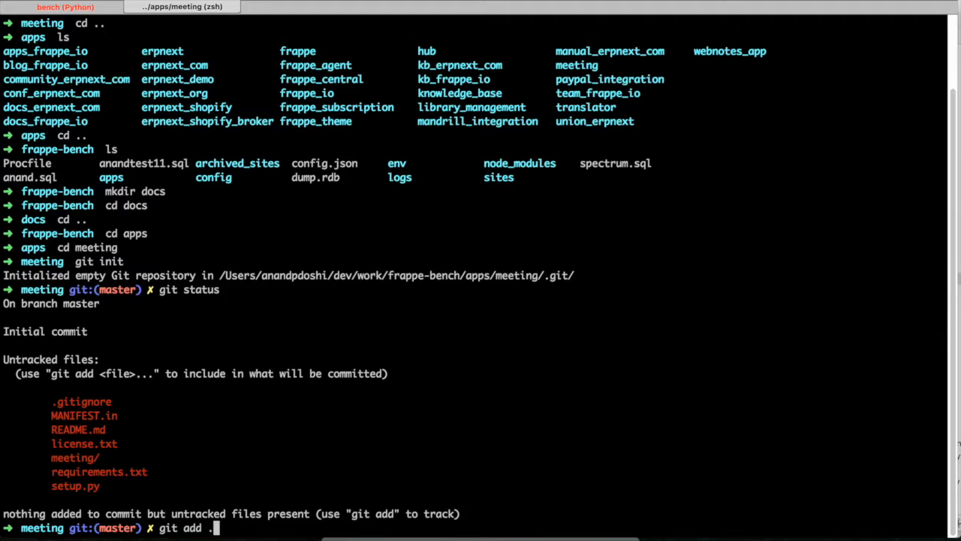
text(git commit)
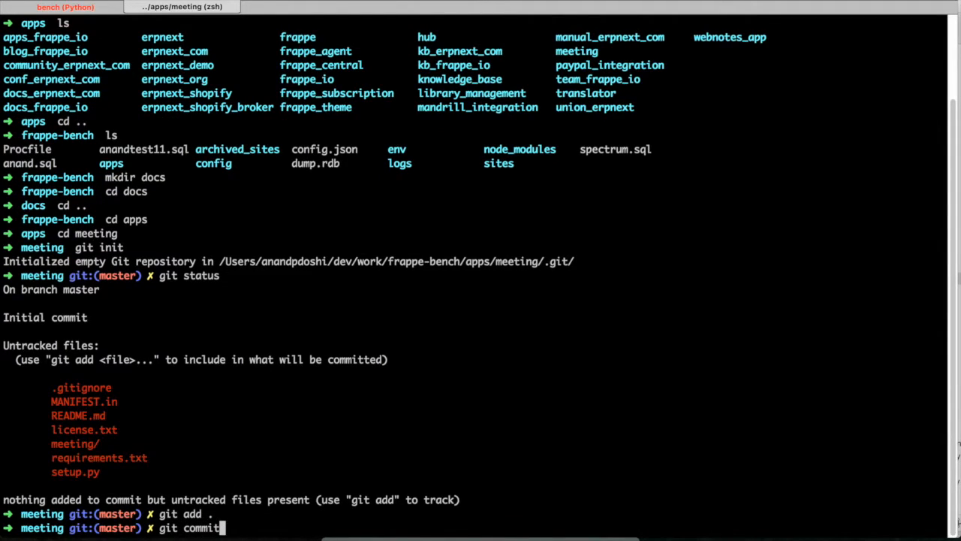
text(-m "")
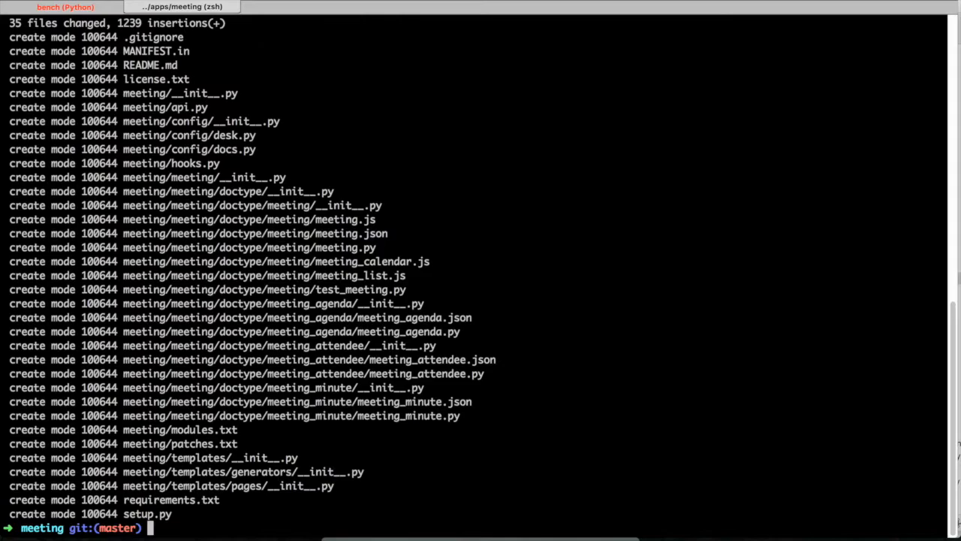
text(github.com/frappe/)
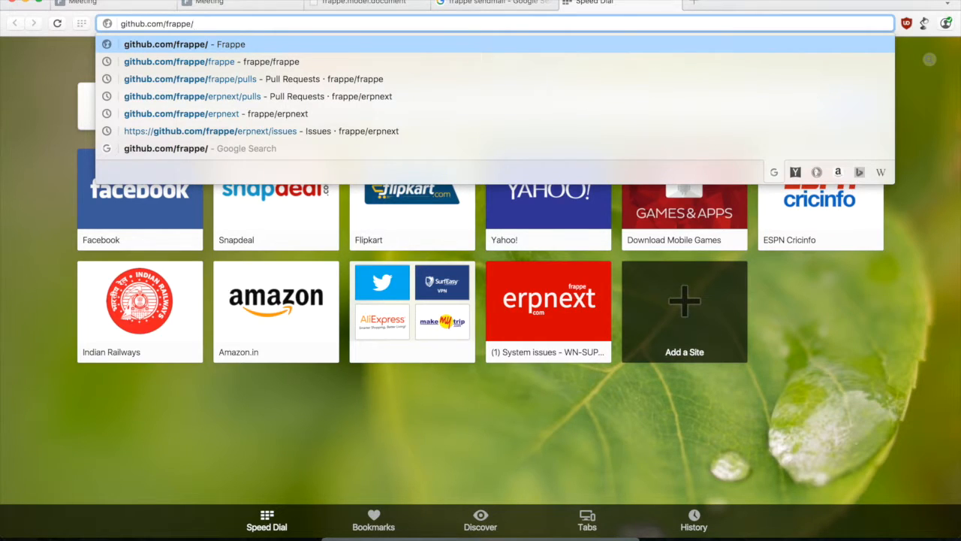
Create a public 'meeting' repository under frappe on GitHub and show its SSH address
click(184, 43)
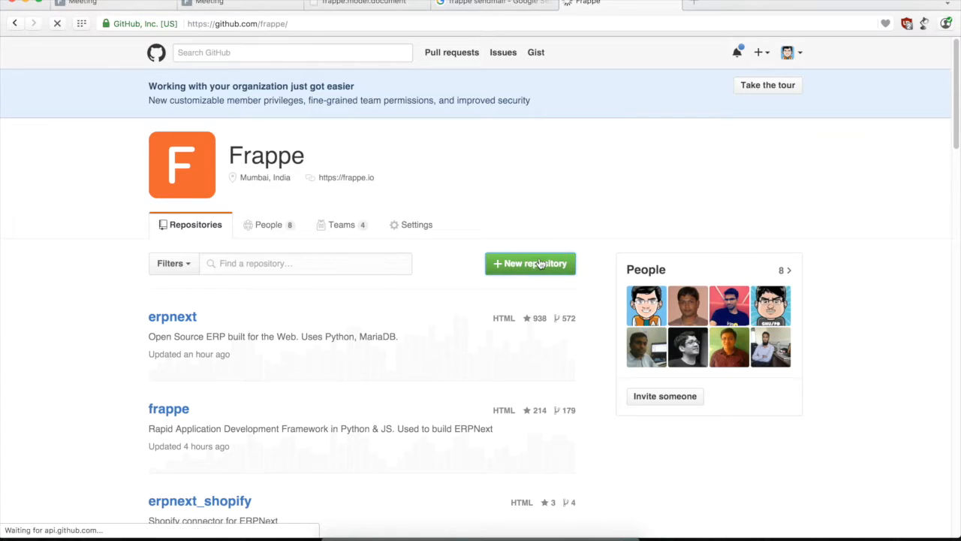
click(530, 262)
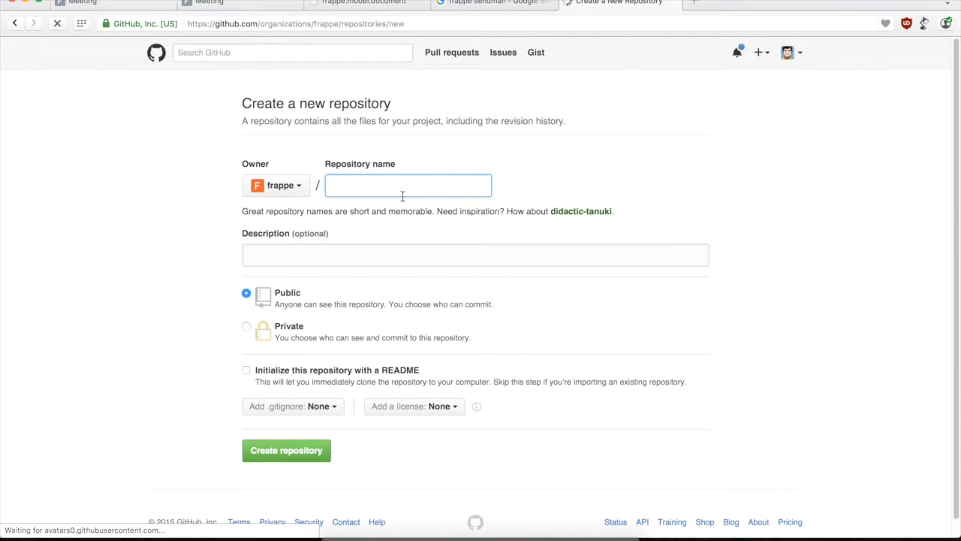
text(meeting)
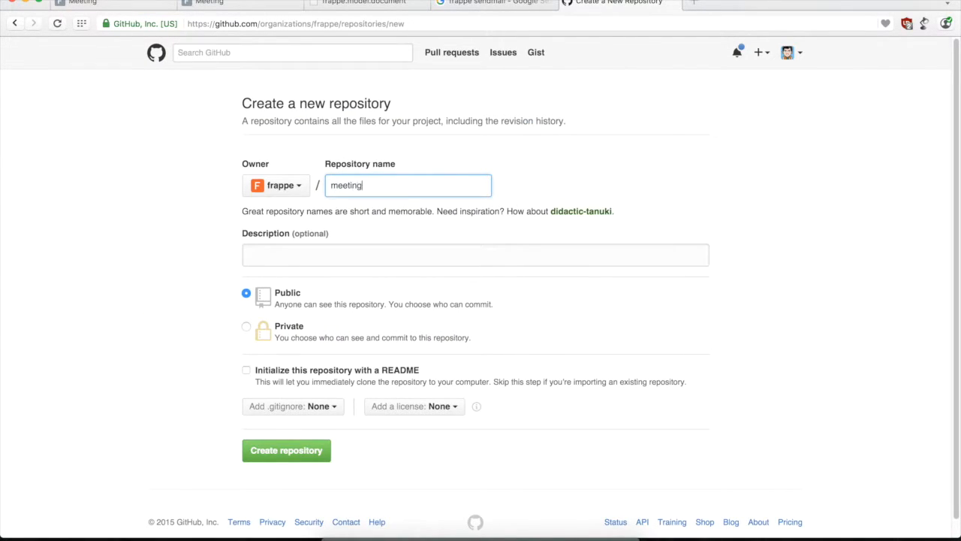
click(474, 255)
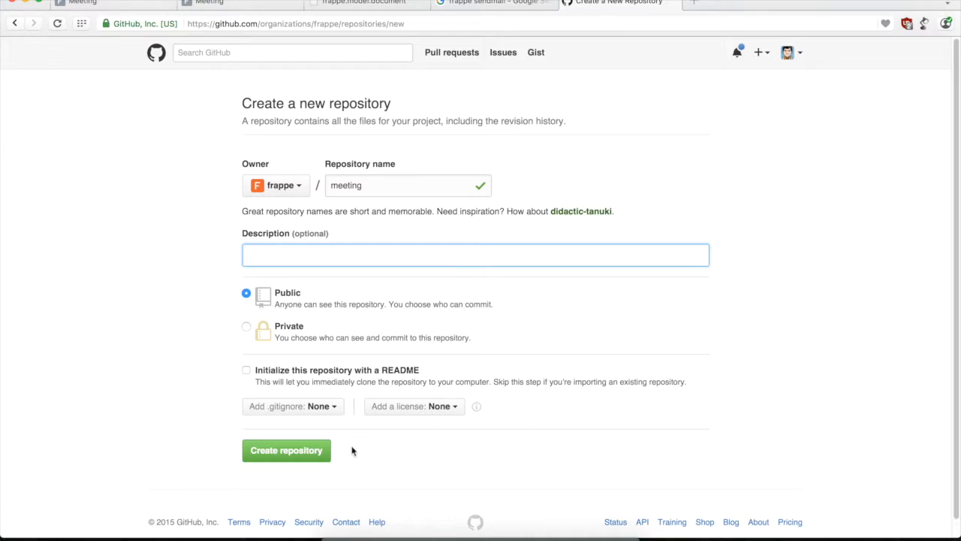
mouse_move(307, 458)
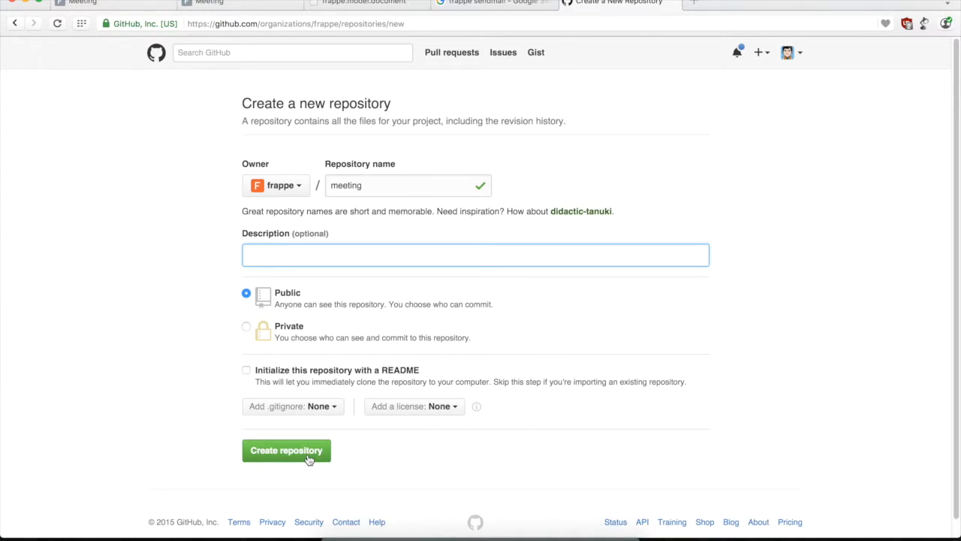
click(287, 450)
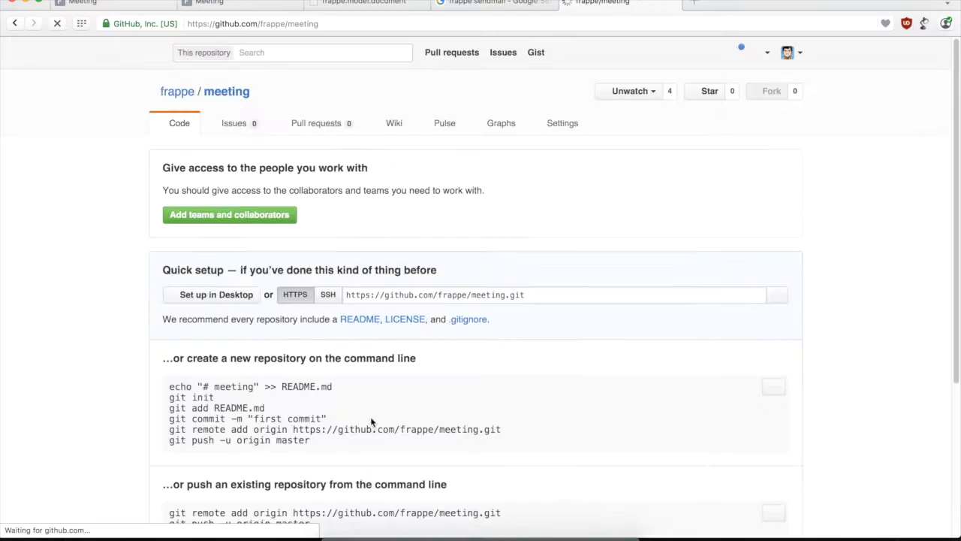
click(332, 295)
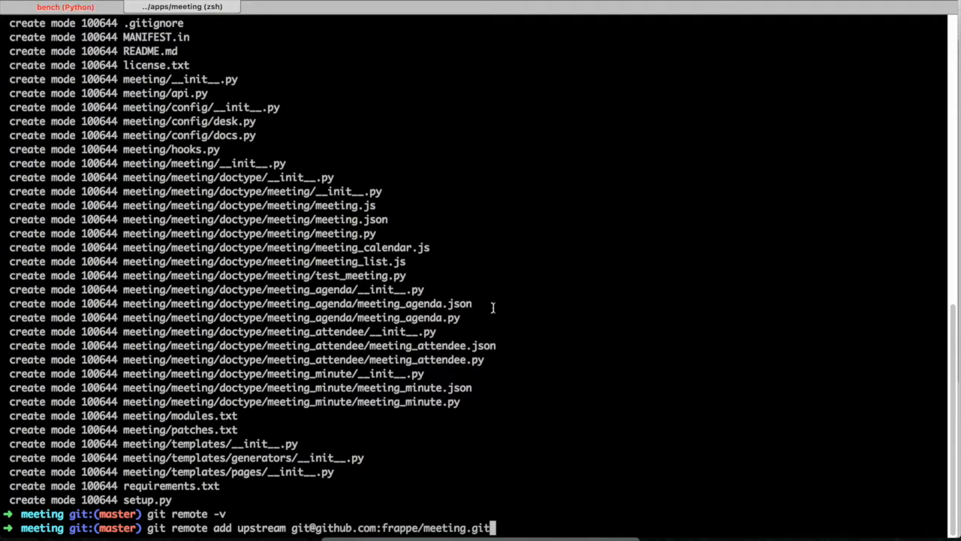
key(Enter)
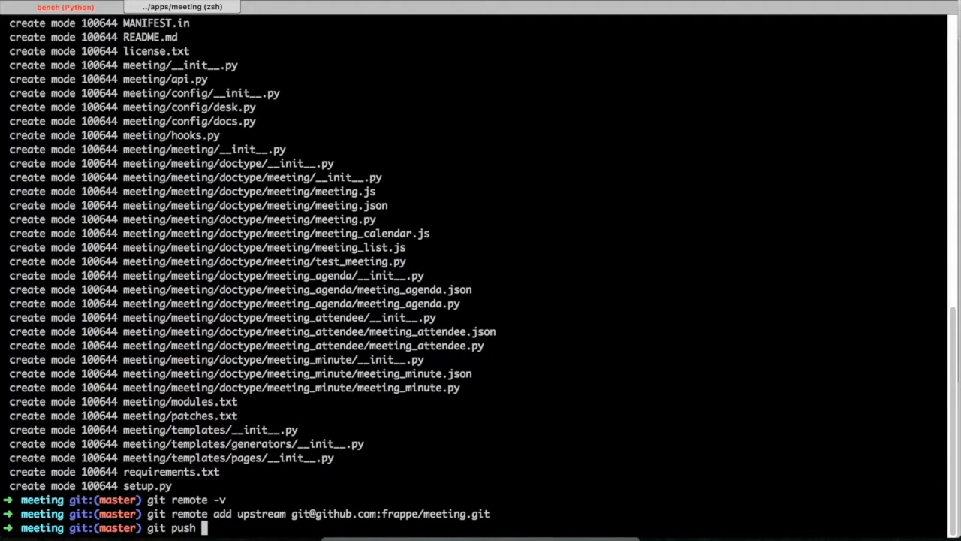
text(upstream)
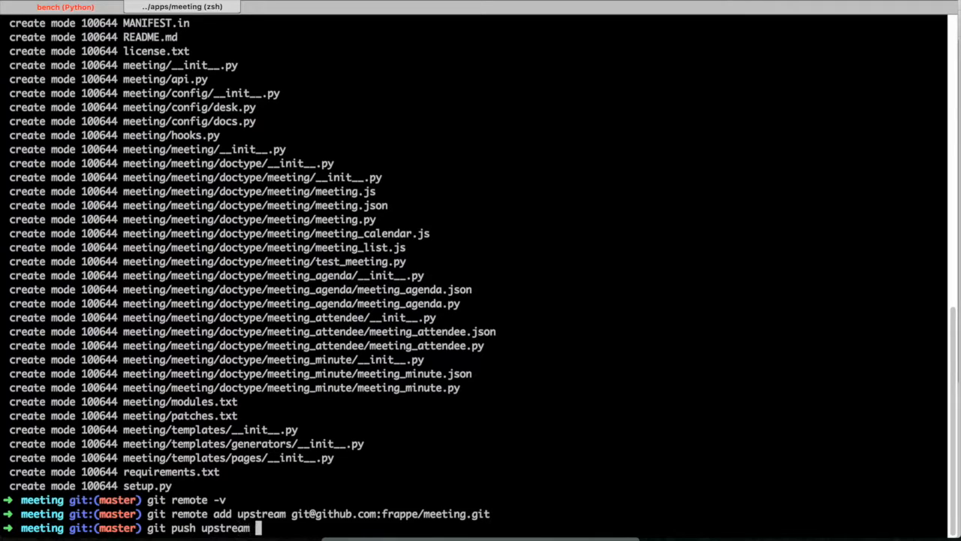
text(master)
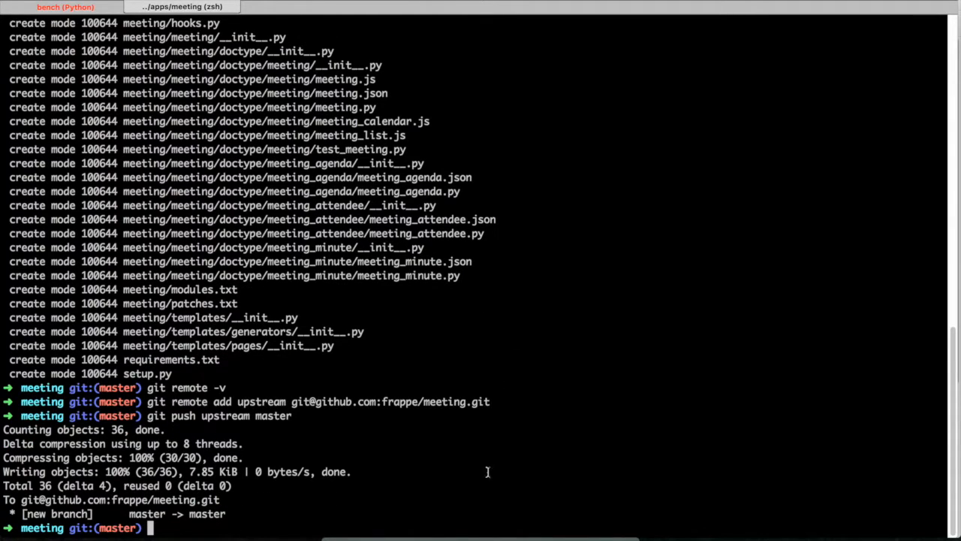
Reload frappe/meeting and set its description to 'Prepare agenda, invite users and record minutes of a meeting'
click(601, 2)
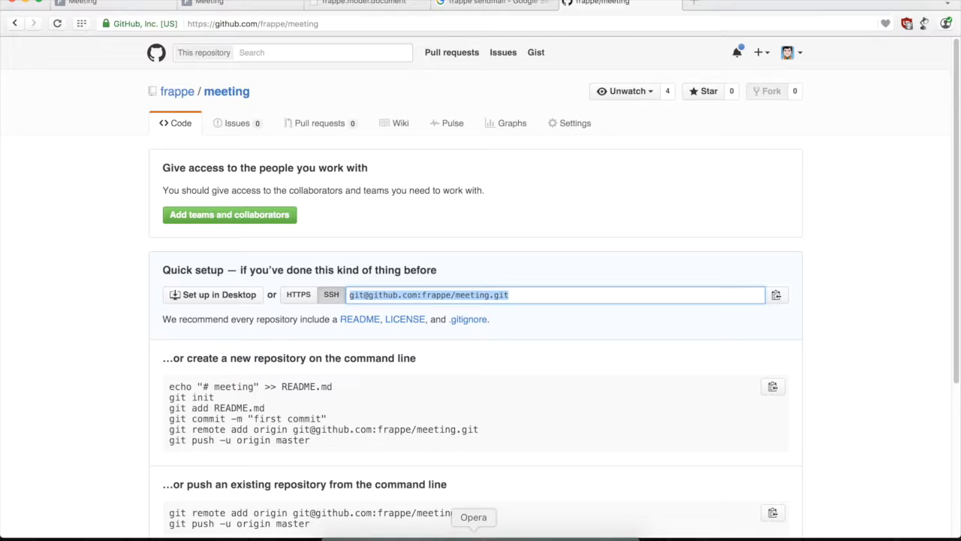
scroll(down, 3)
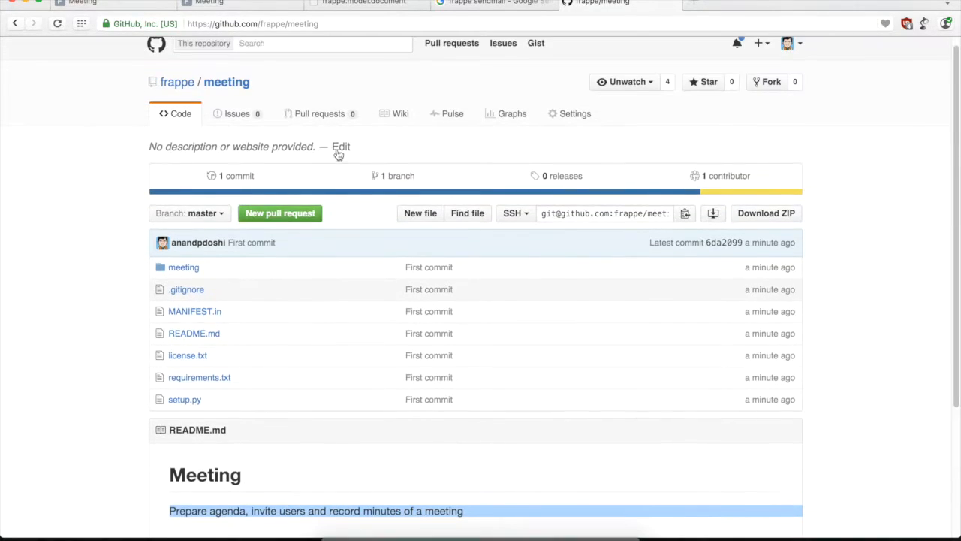
click(340, 146)
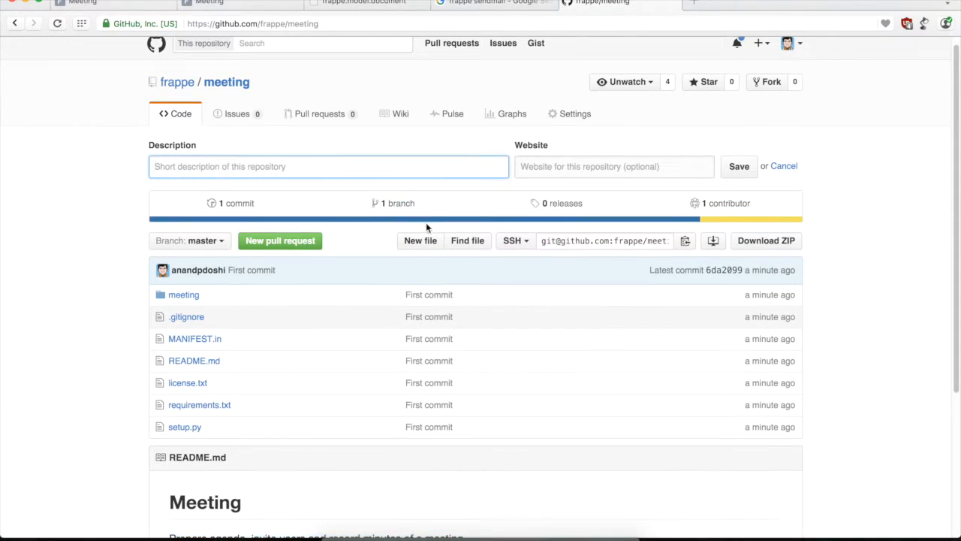
text(Prepare agenda, invite users and record minutes of a meeting)
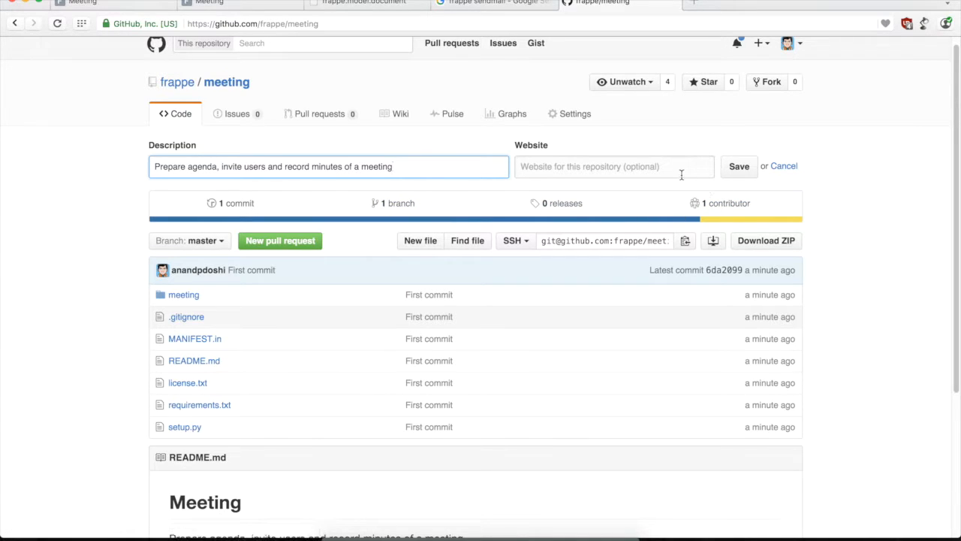
click(739, 166)
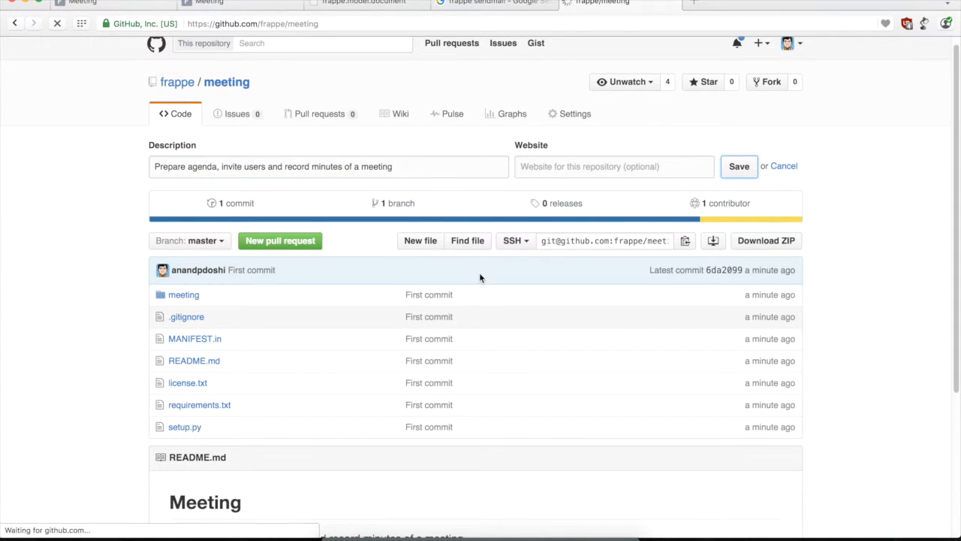
click(739, 166)
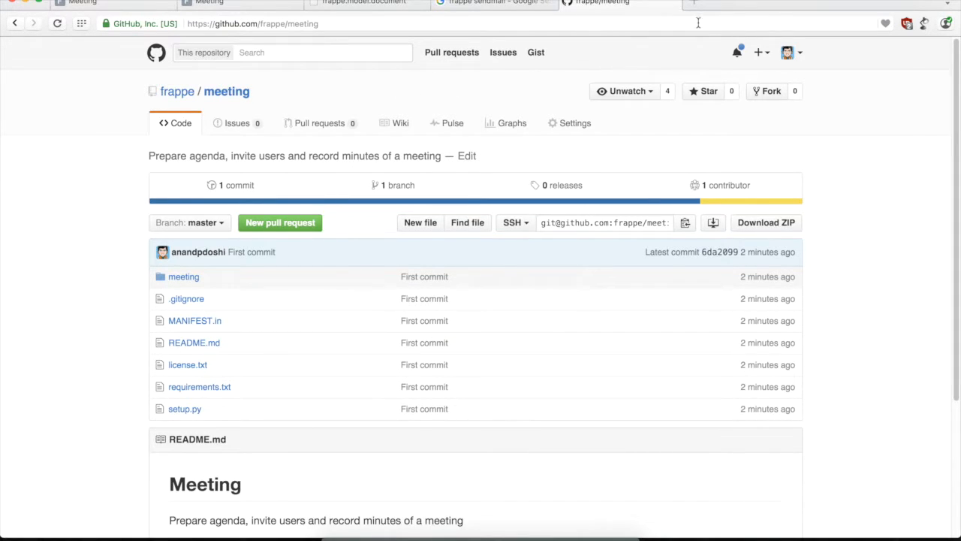
click(604, 222)
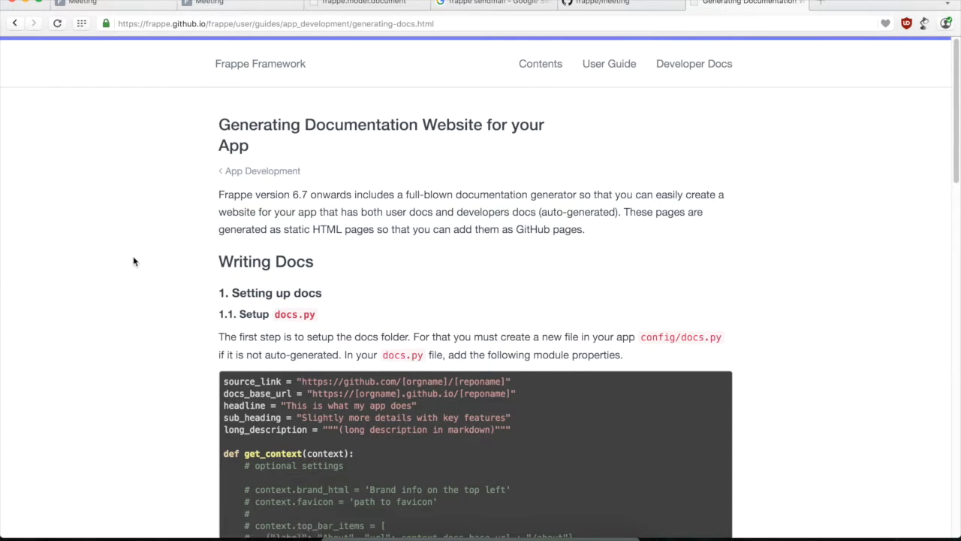
mouse_move(128, 280)
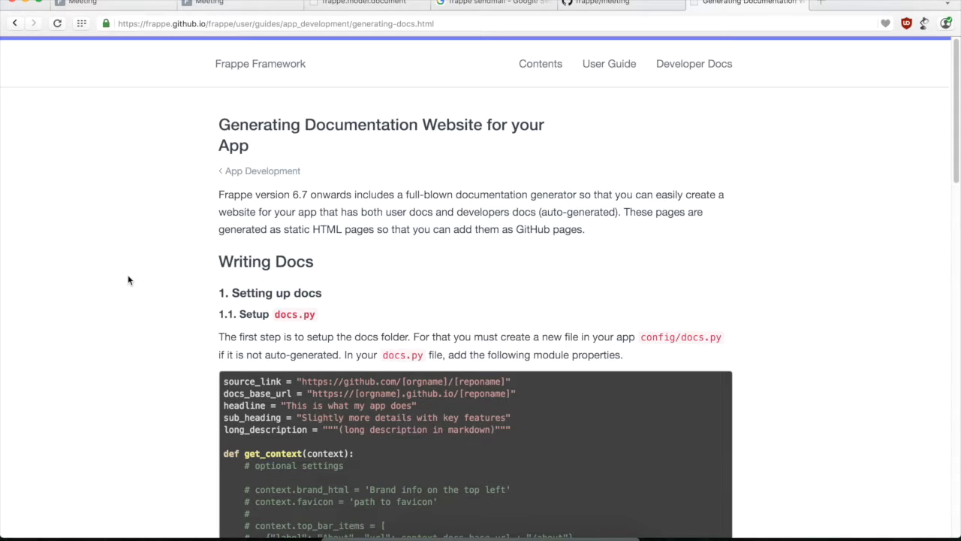
mouse_move(138, 263)
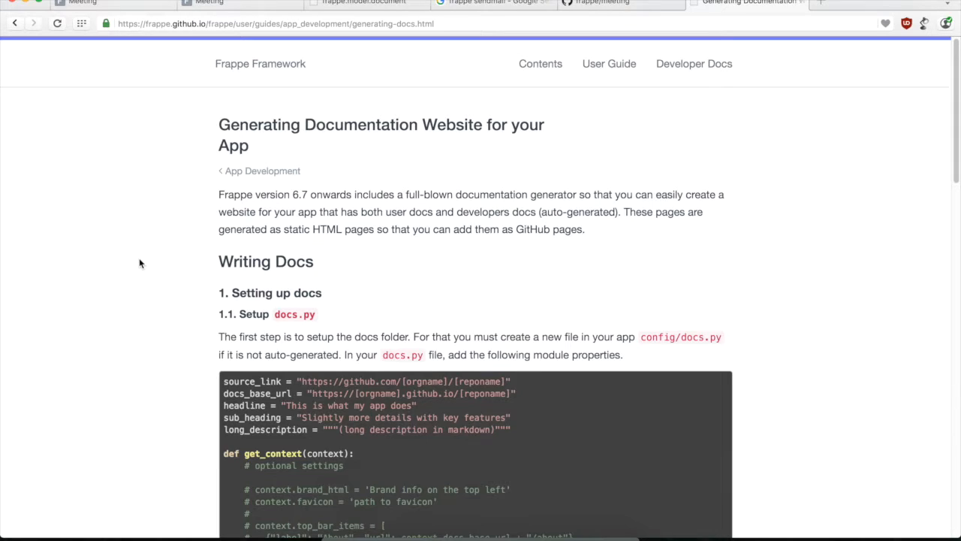
mouse_move(145, 259)
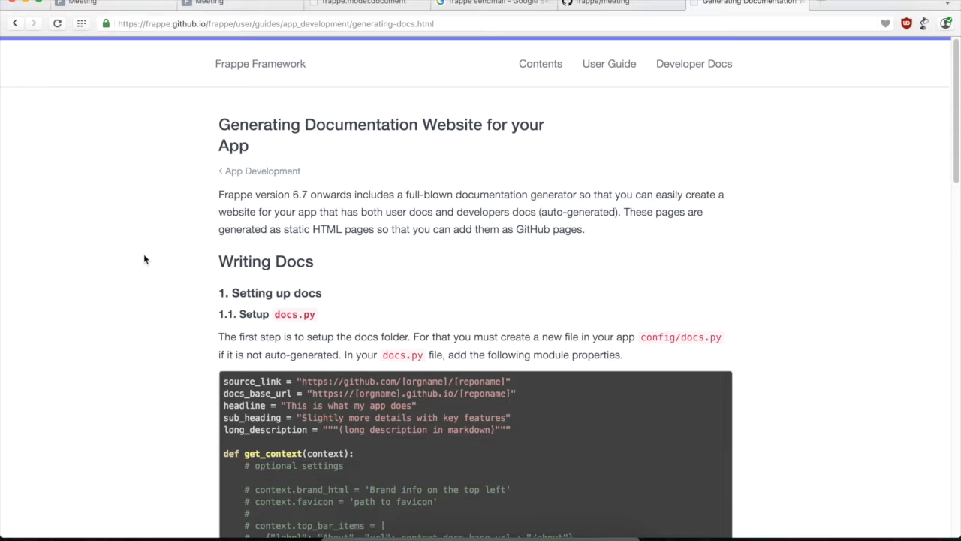
Scroll the Generating Documentation guide down to the Publishing to GitHub Pages section
scroll(down, 3)
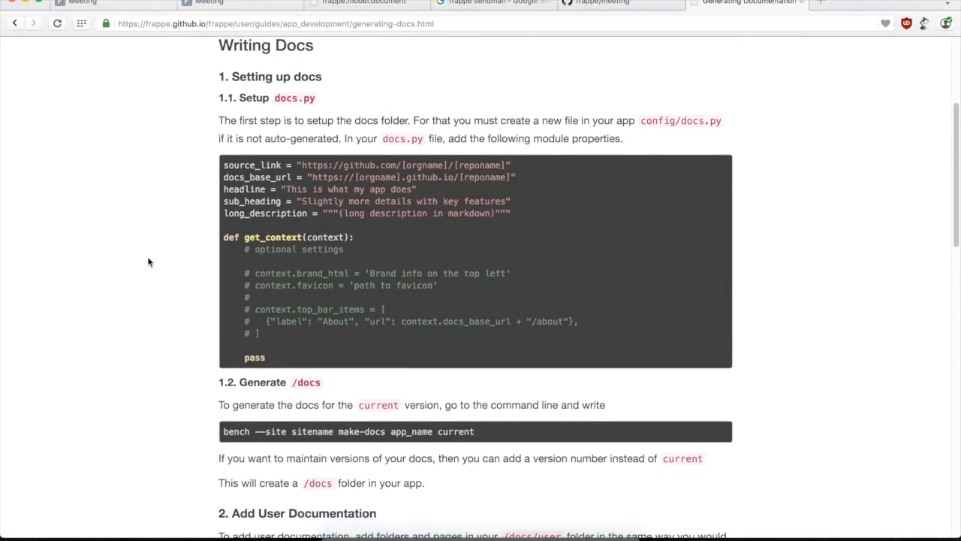
scroll(down, 3)
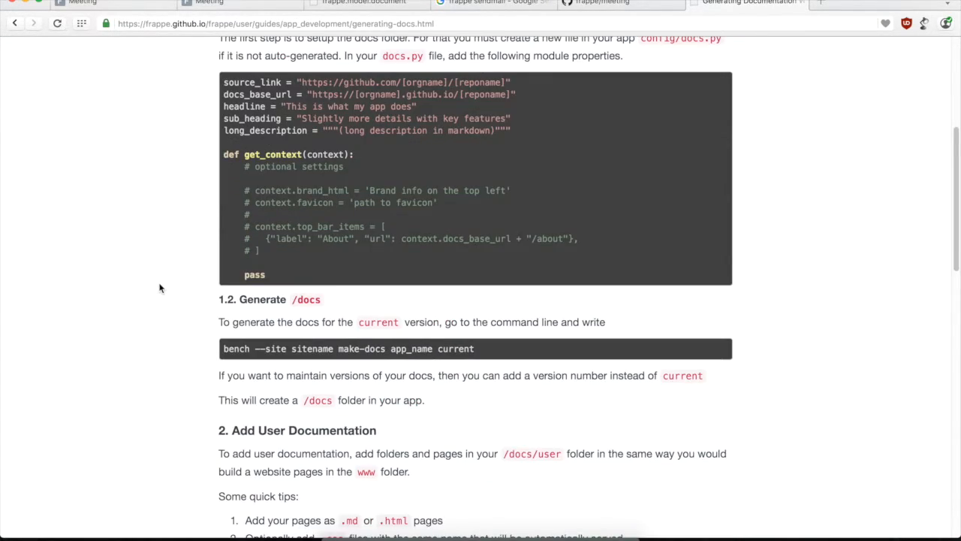
mouse_move(183, 351)
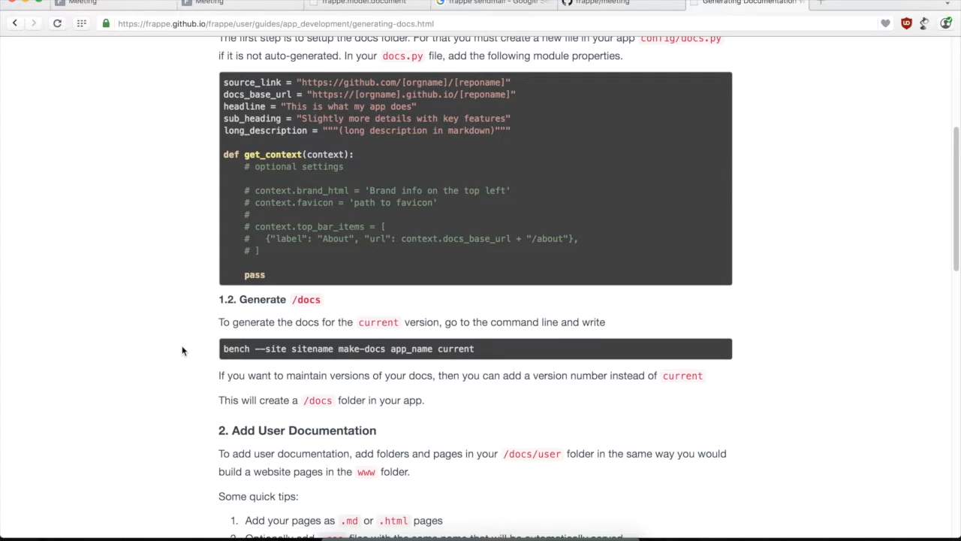
mouse_move(180, 351)
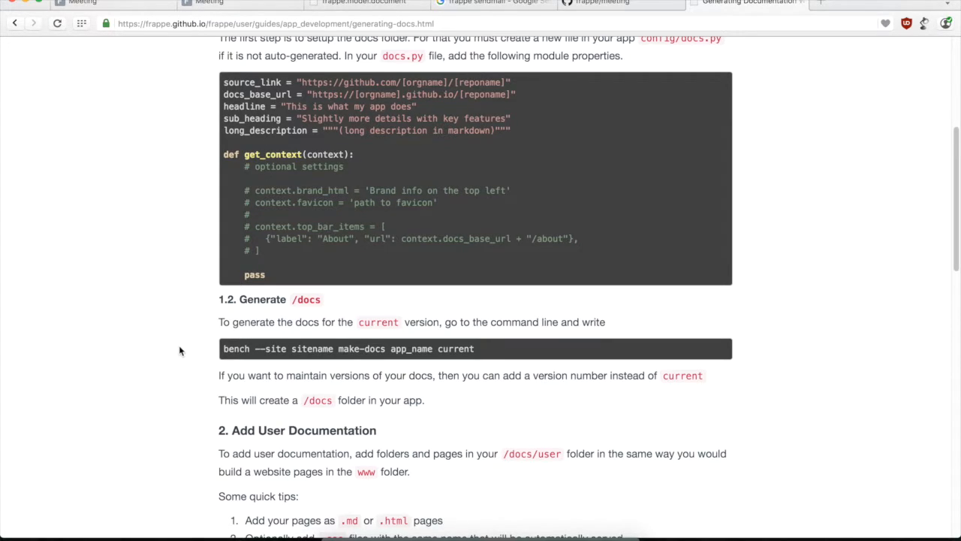
mouse_move(169, 372)
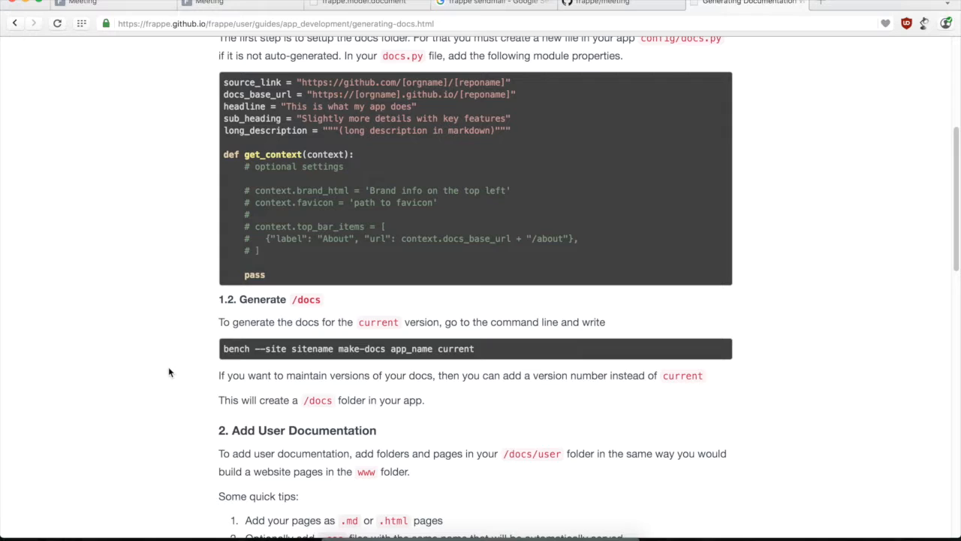
mouse_move(180, 419)
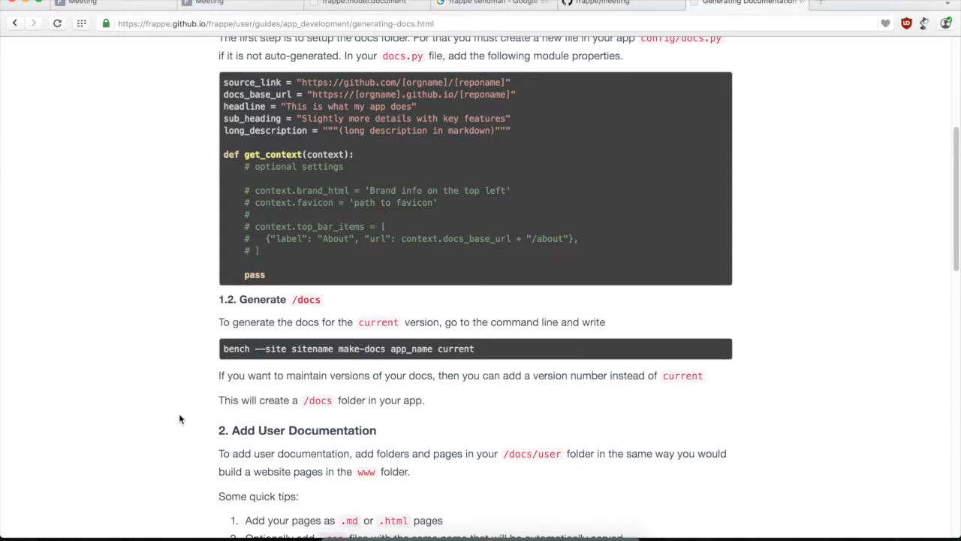
scroll(down, 3)
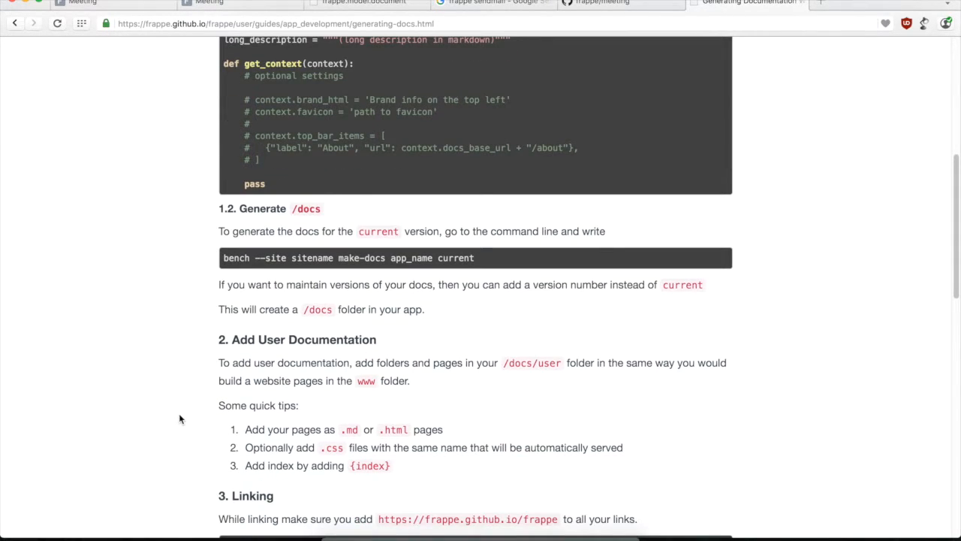
scroll(down, 3)
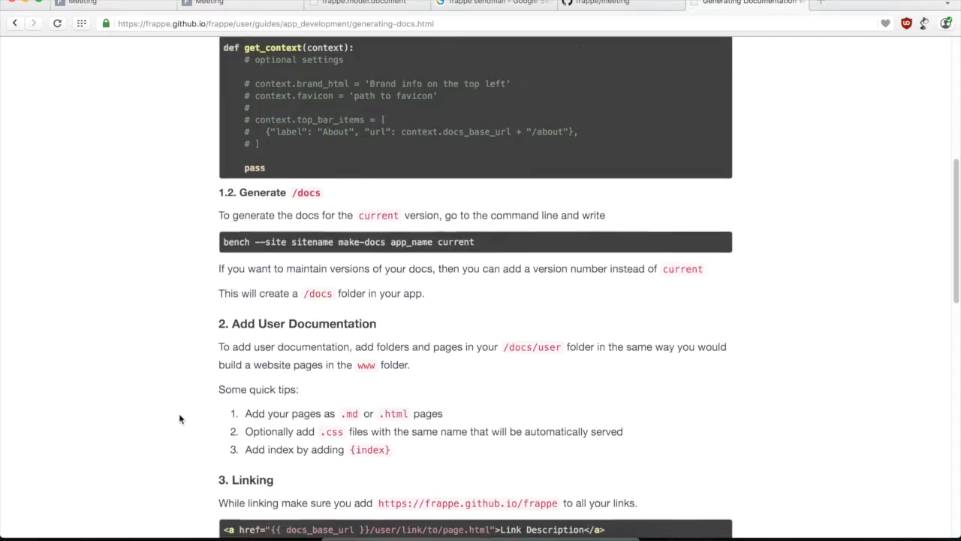
scroll(up, 3)
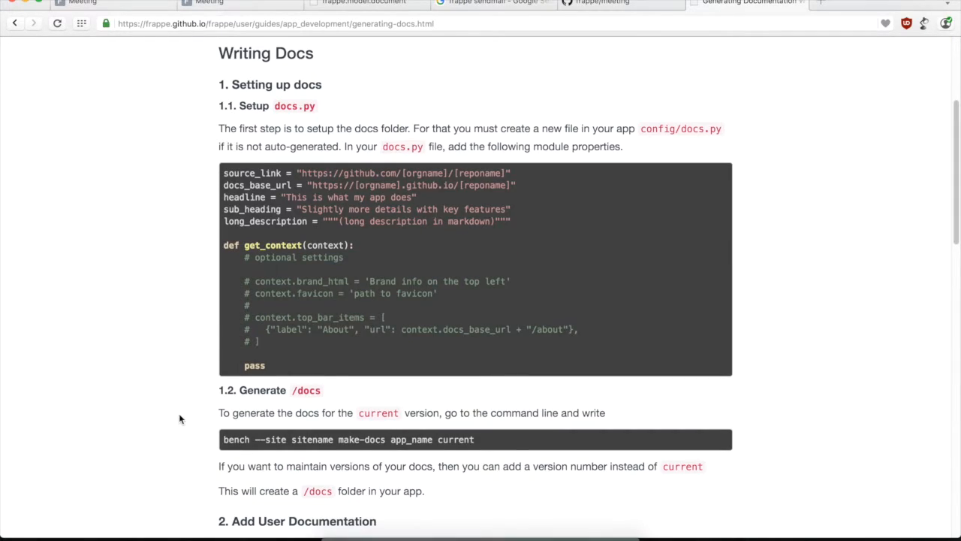
scroll(down, 3)
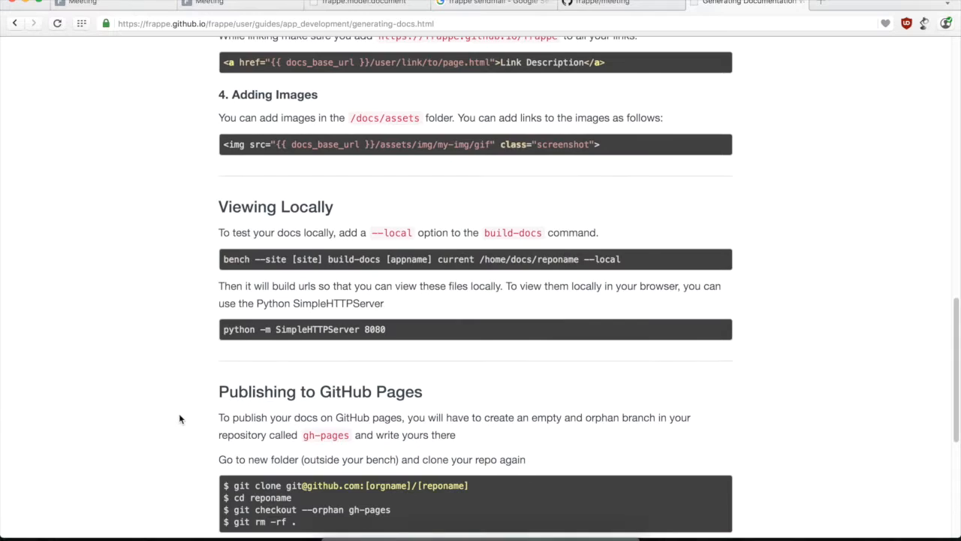
scroll(down, 3)
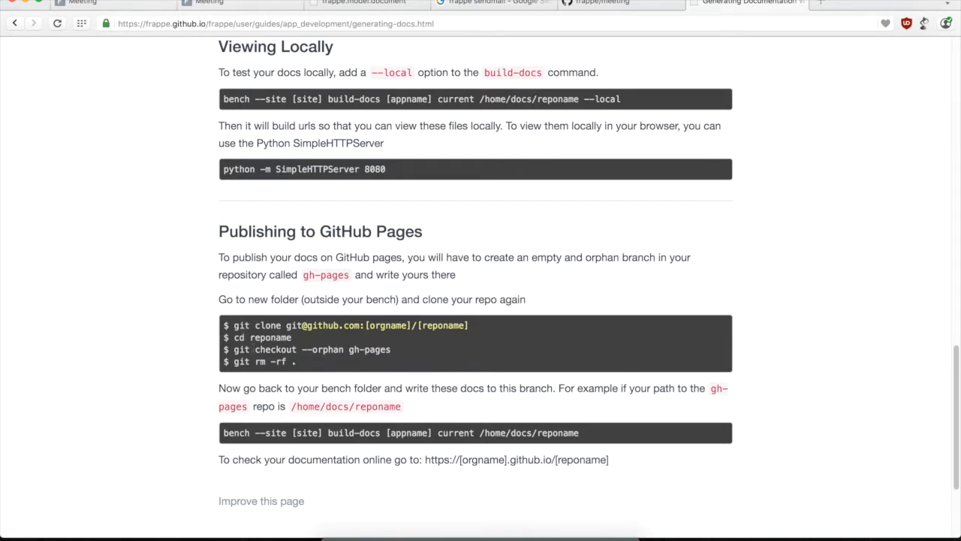
mouse_move(347, 449)
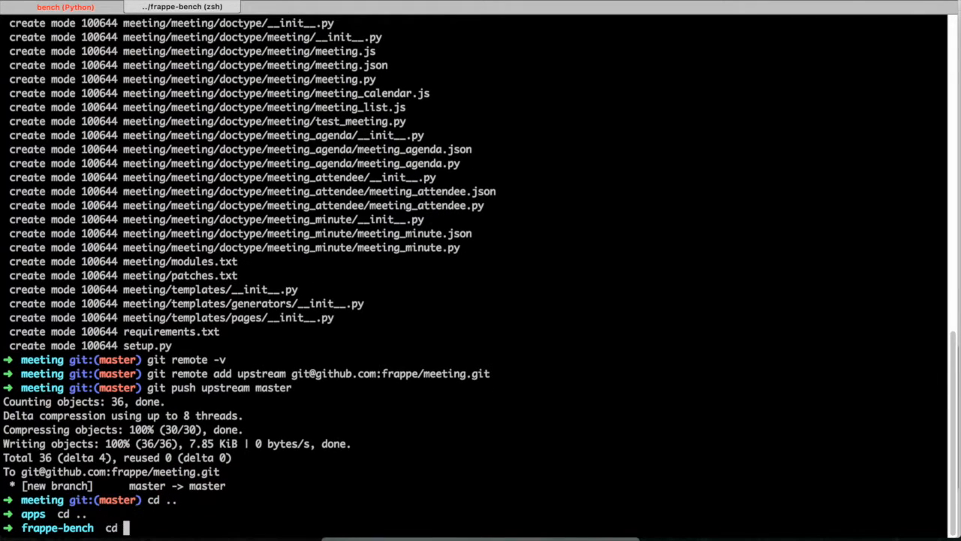
text(cd docs)
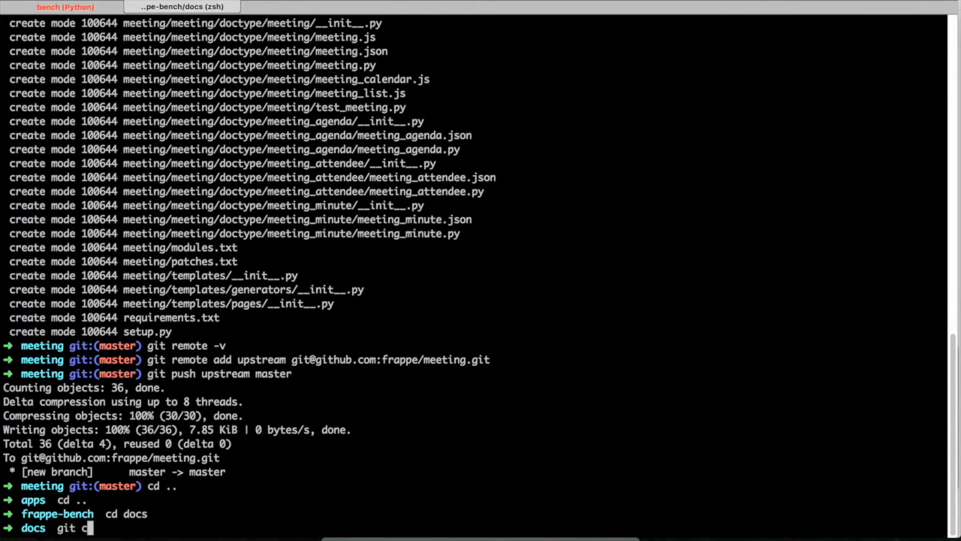
text(lone git@github.com:frappe/meeting.git)
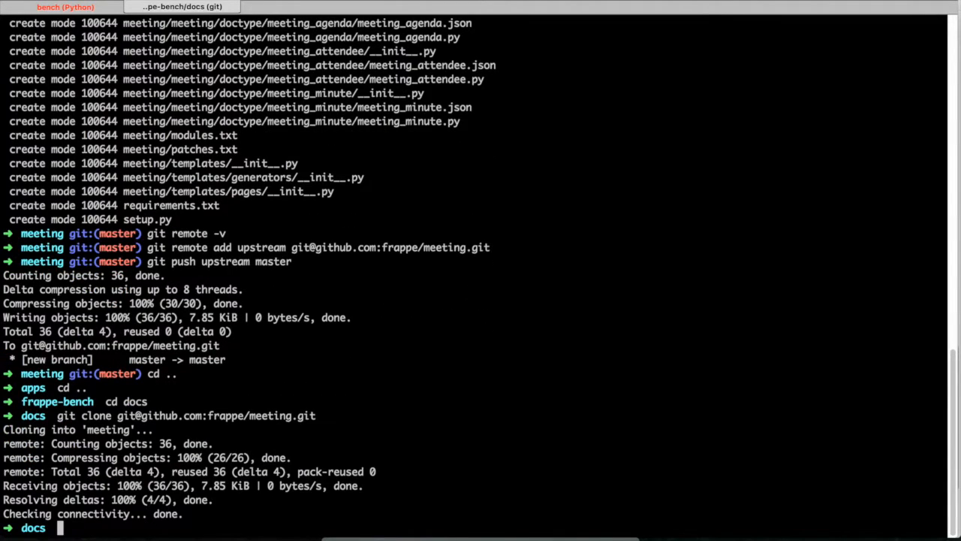
text(cd)
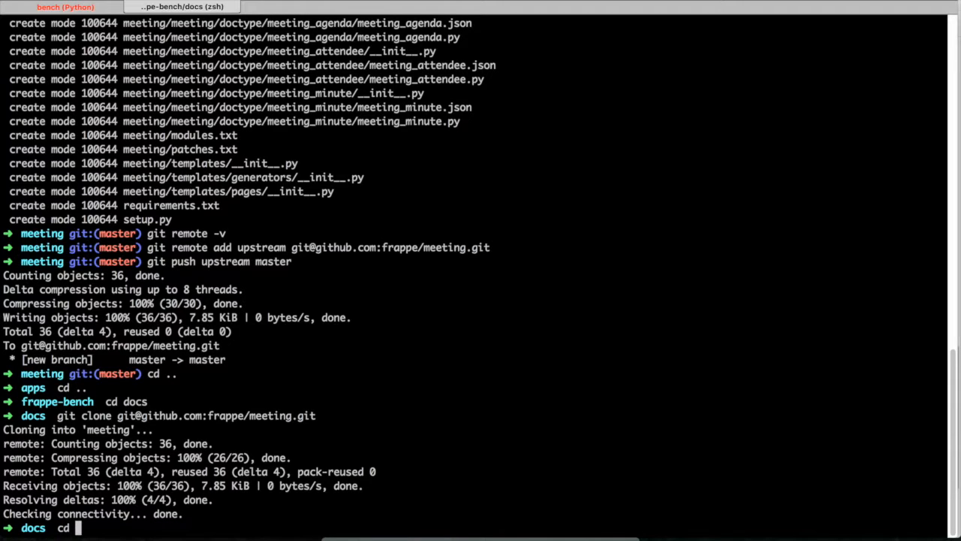
key(enter)
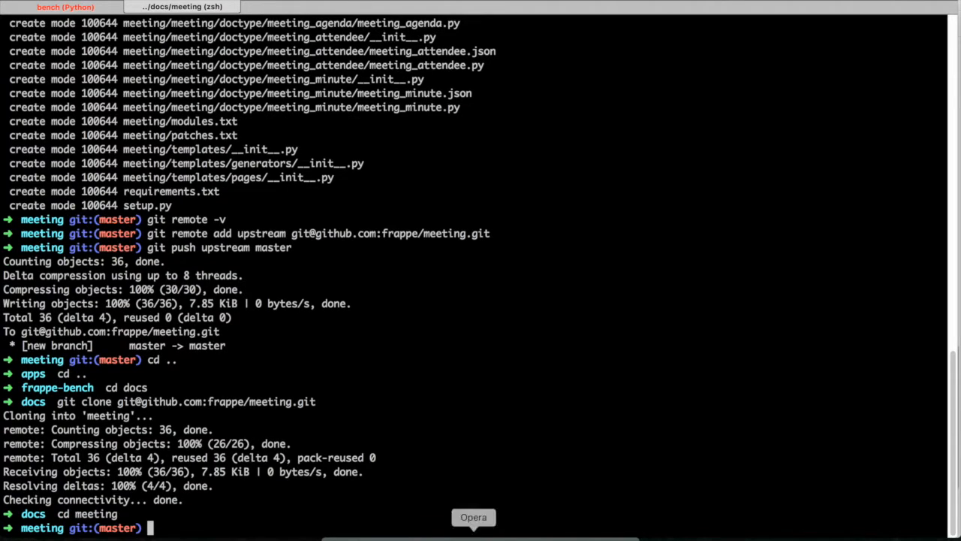
click(747, 3)
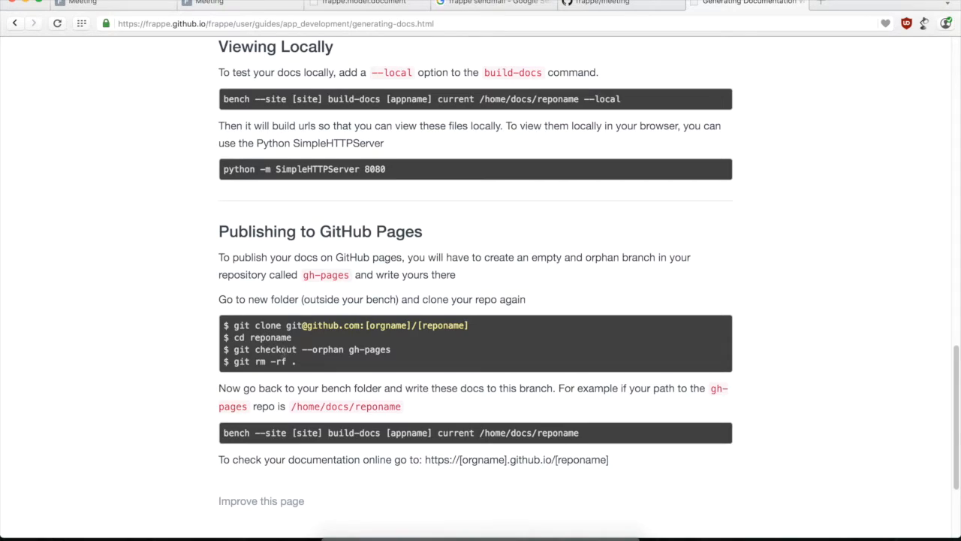
mouse_move(321, 345)
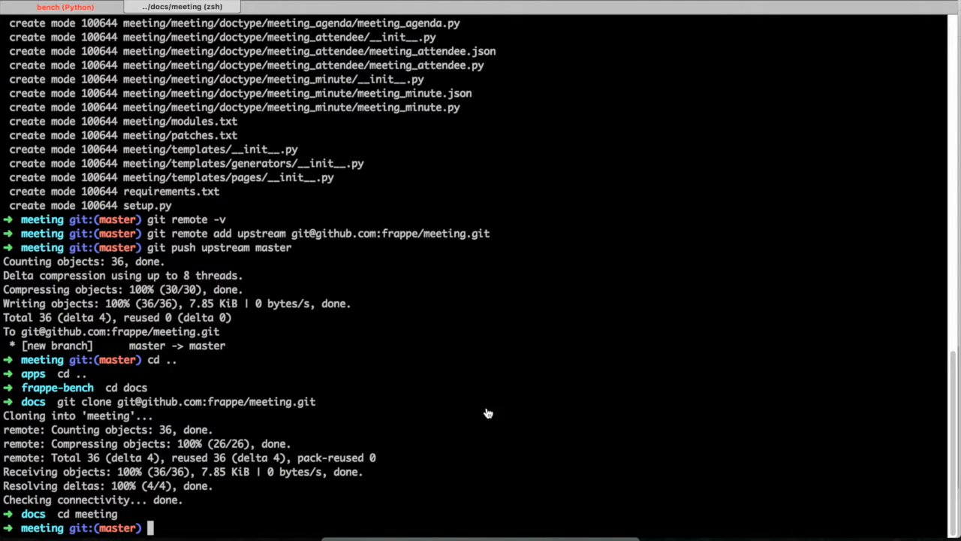
Create an orphan gh-pages branch, remove all its files with git rm -rf, and leave the clone
text(git checkout --orphan gh-pages)
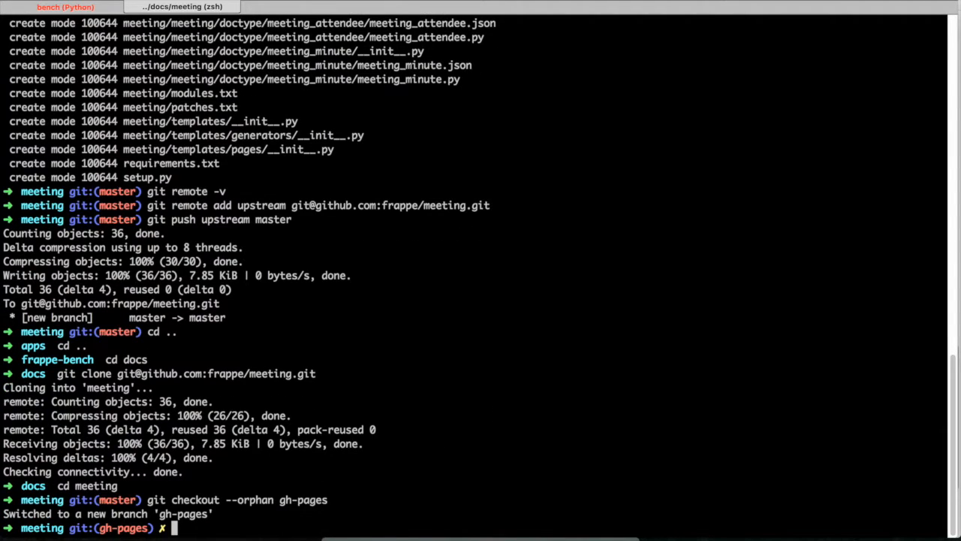
text(git rm)
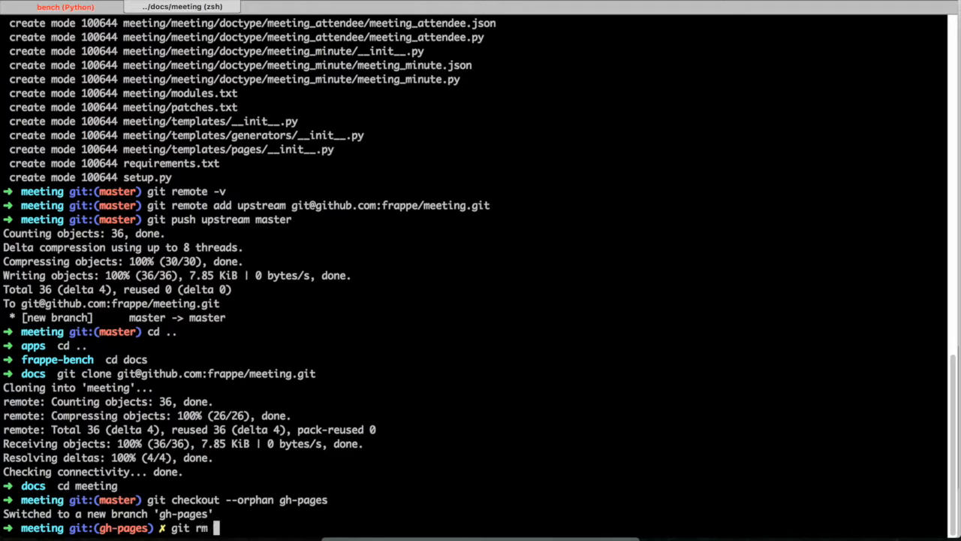
text(-rf .)
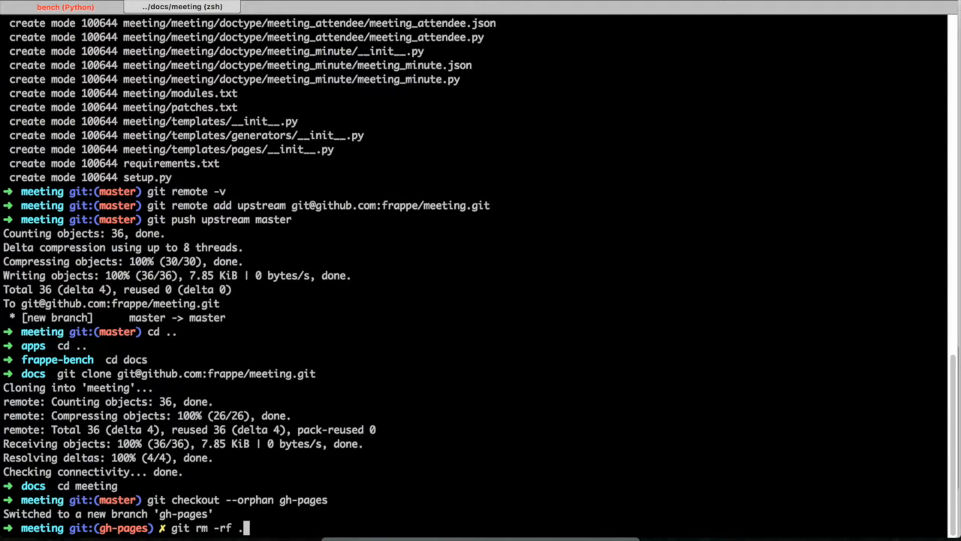
key(Enter)
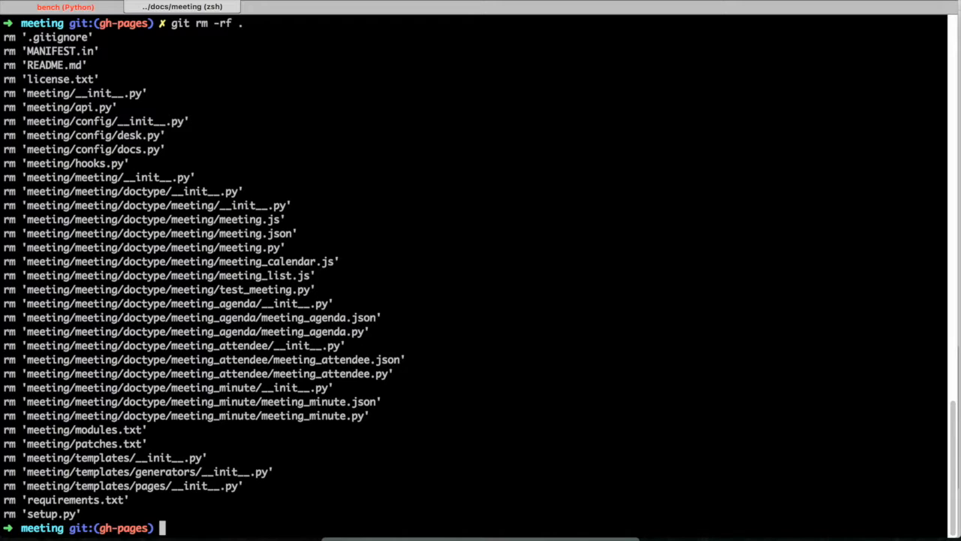
text(cd ..)
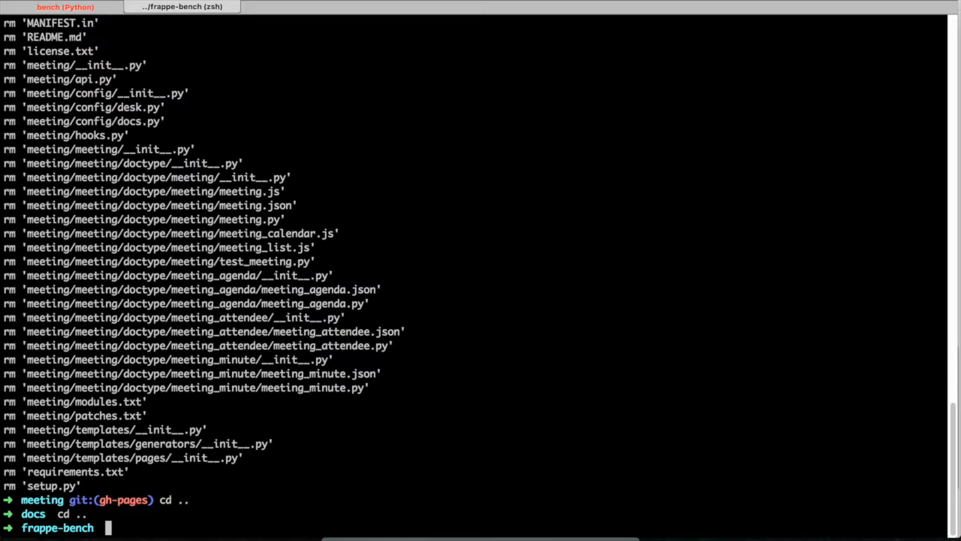
Run bench --site meeting.dev build-docs meeting current with output path $PWD/docs/meeting
text(bench)
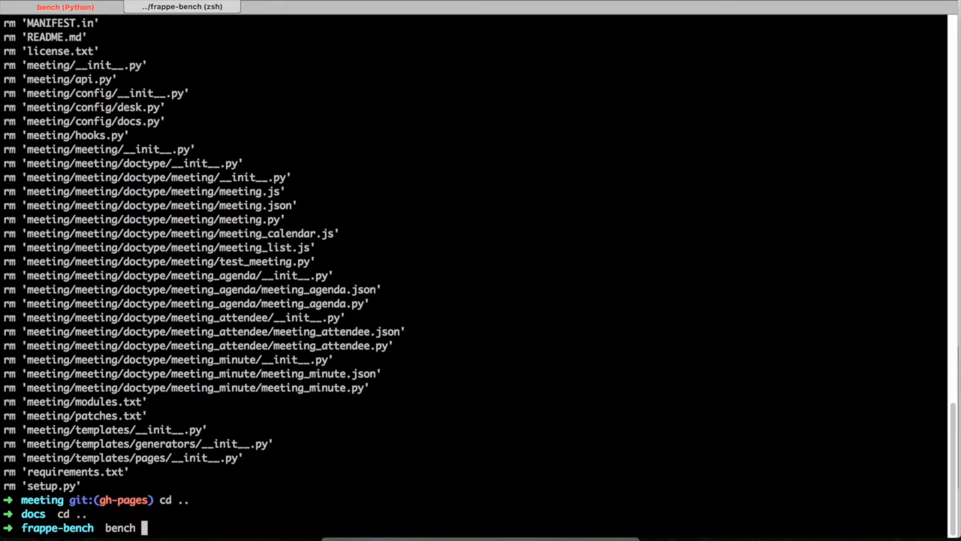
text(--site meeting.)
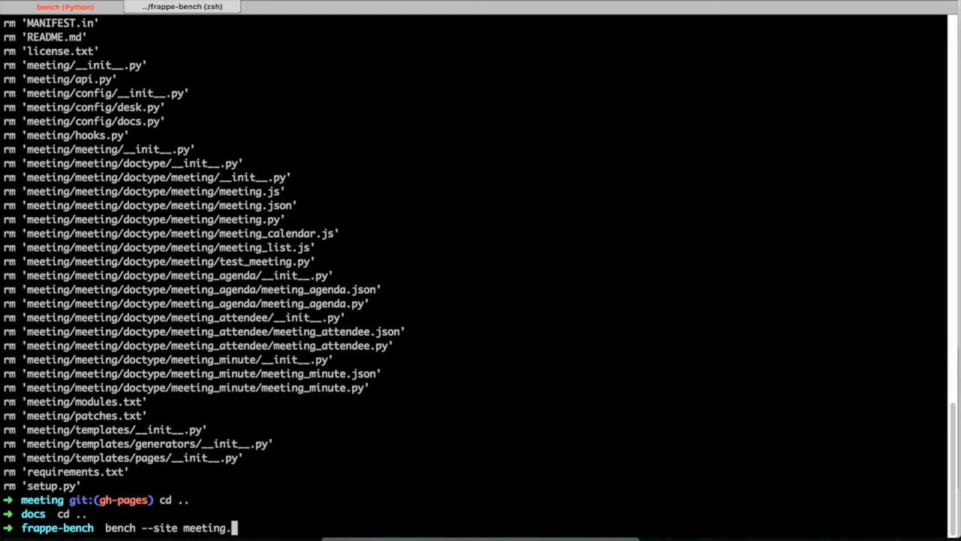
text(dev)
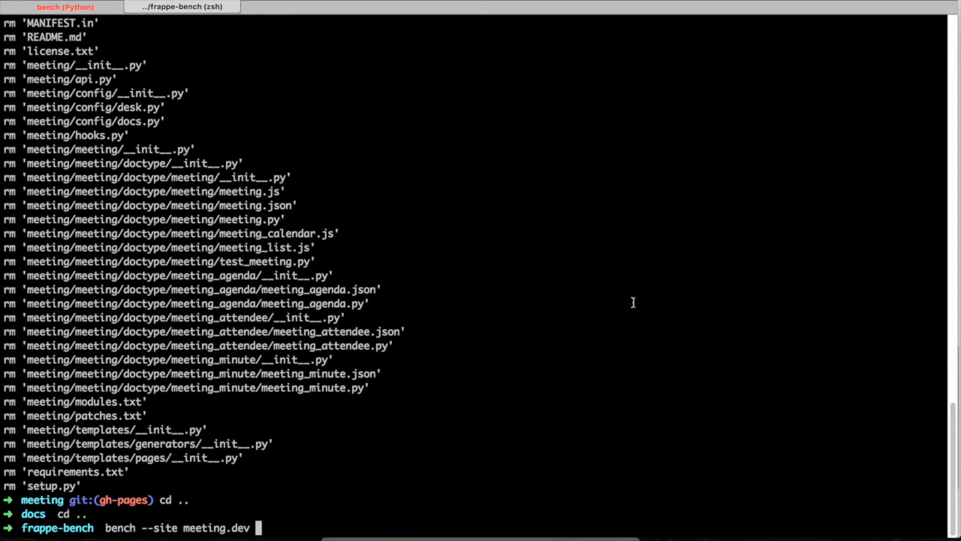
text(buui)
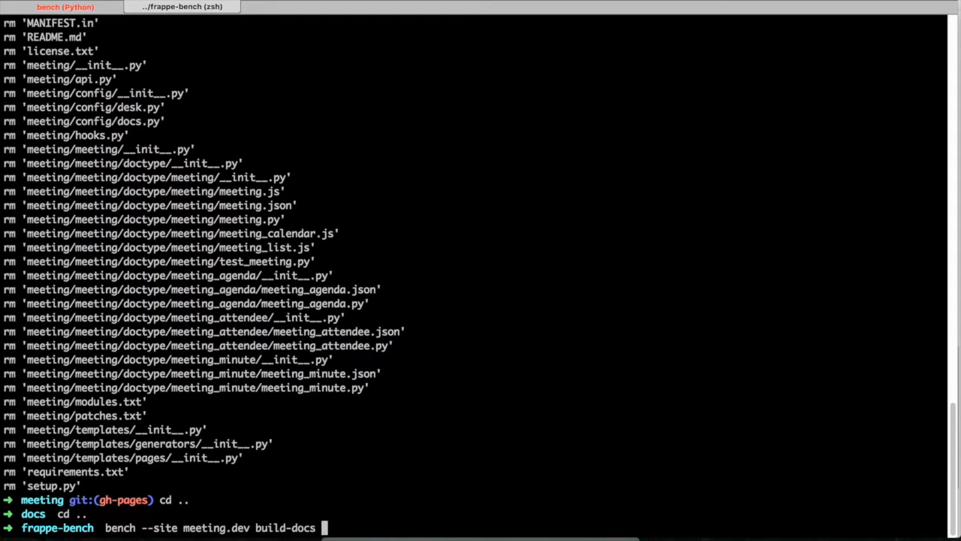
mouse_move(630, 238)
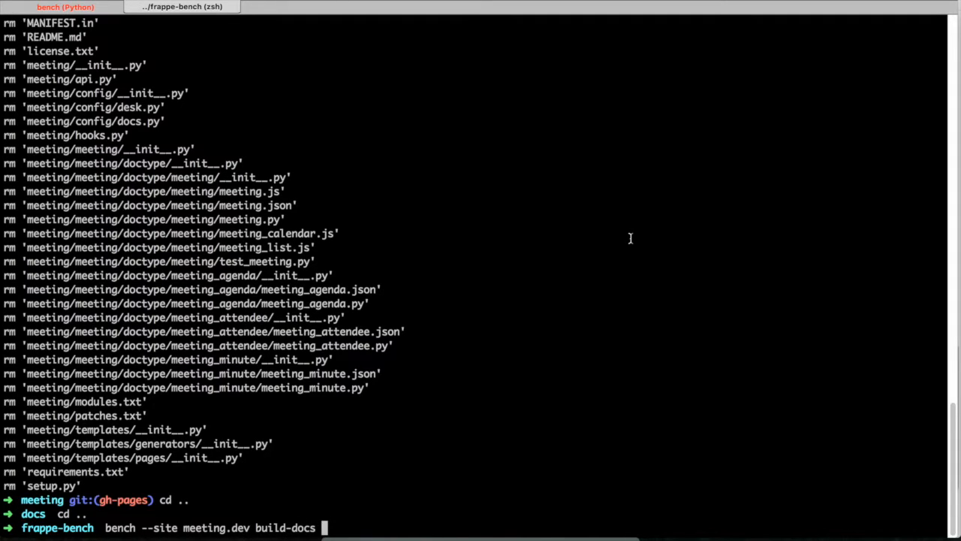
text(mee)
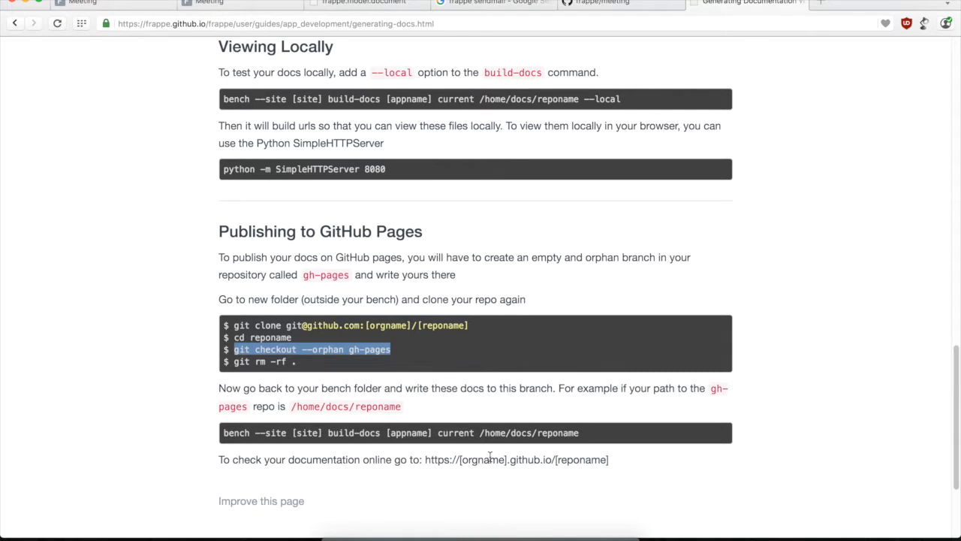
mouse_move(218, 452)
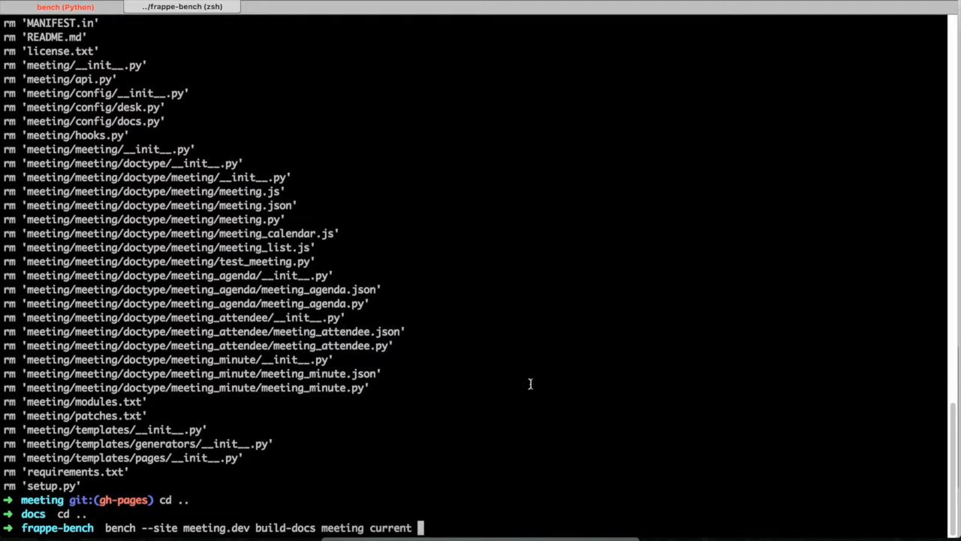
text(/Uesr)
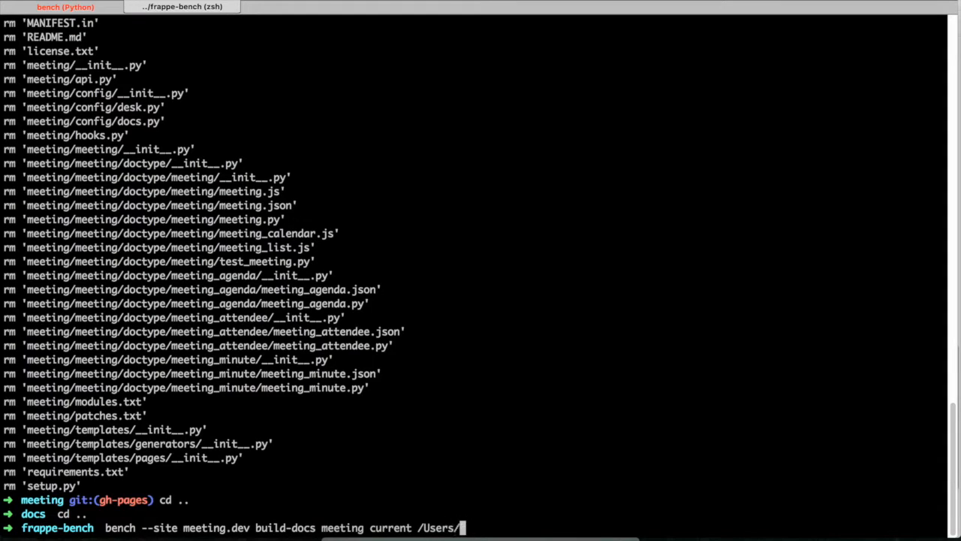
text(anandpdoshi/)
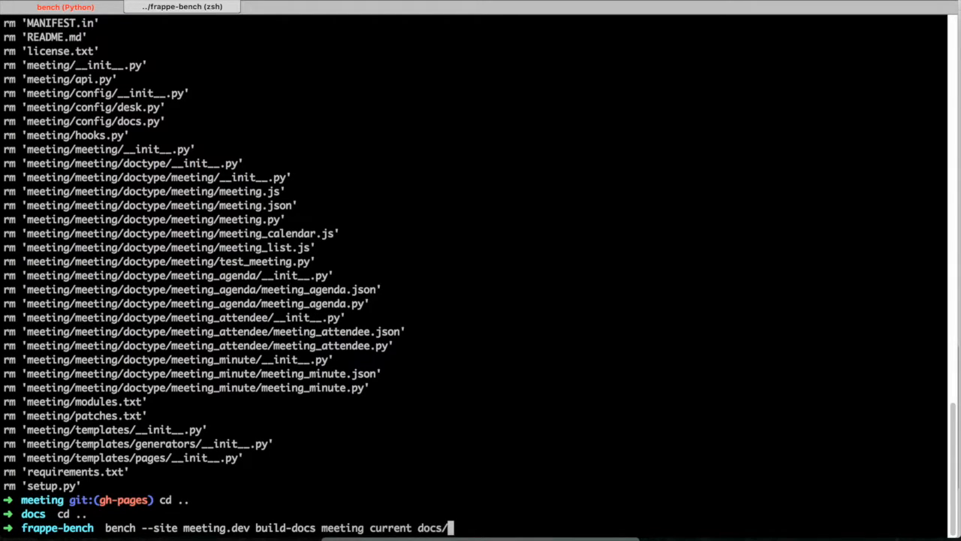
text(me)
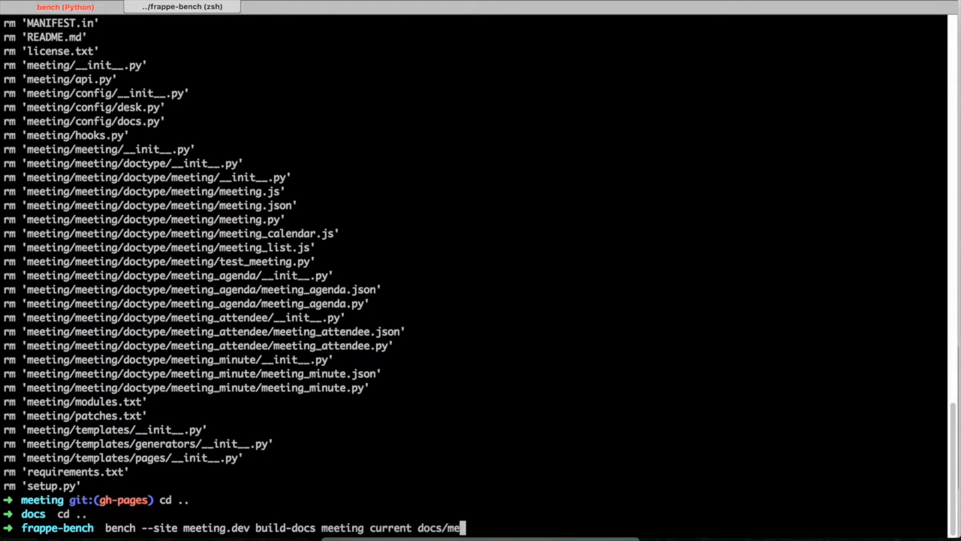
key(BackSpace)
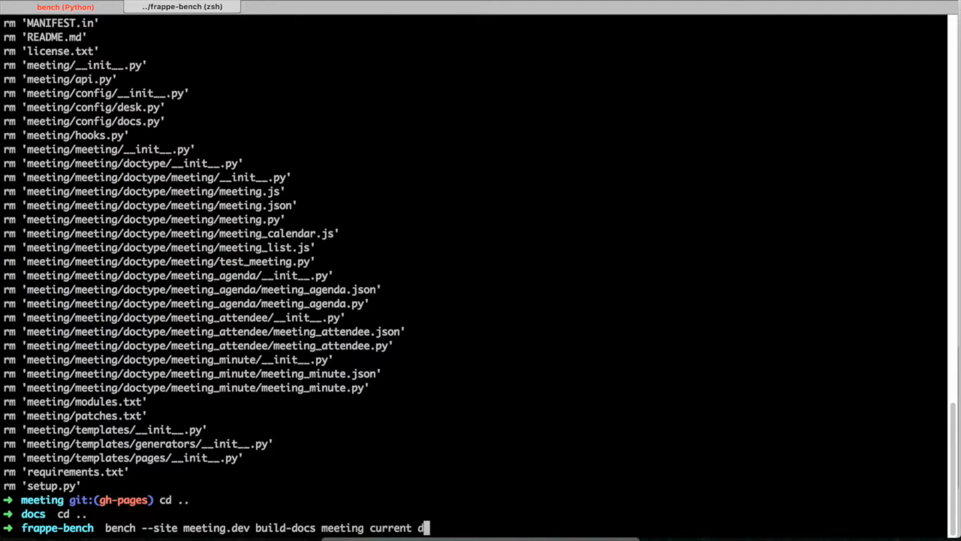
text($PWD/)
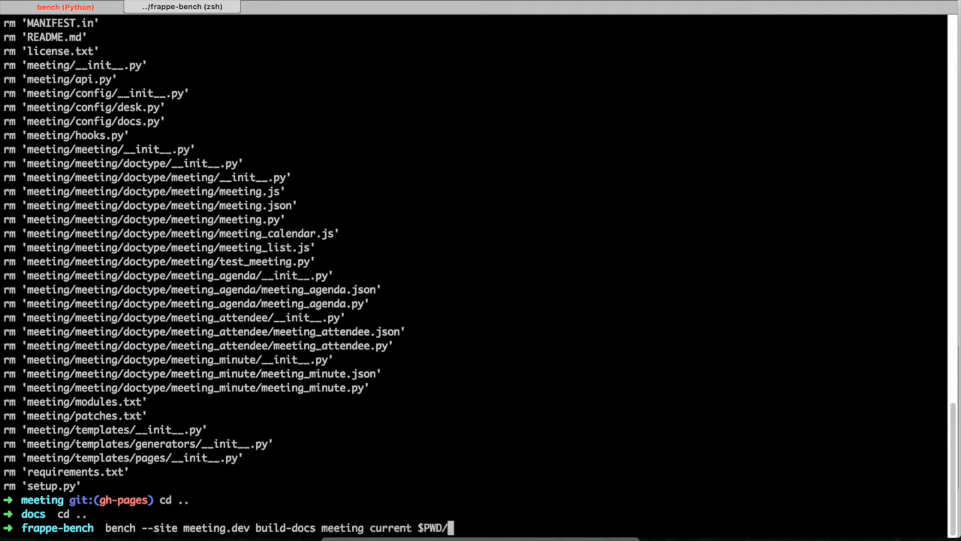
text(docs/)
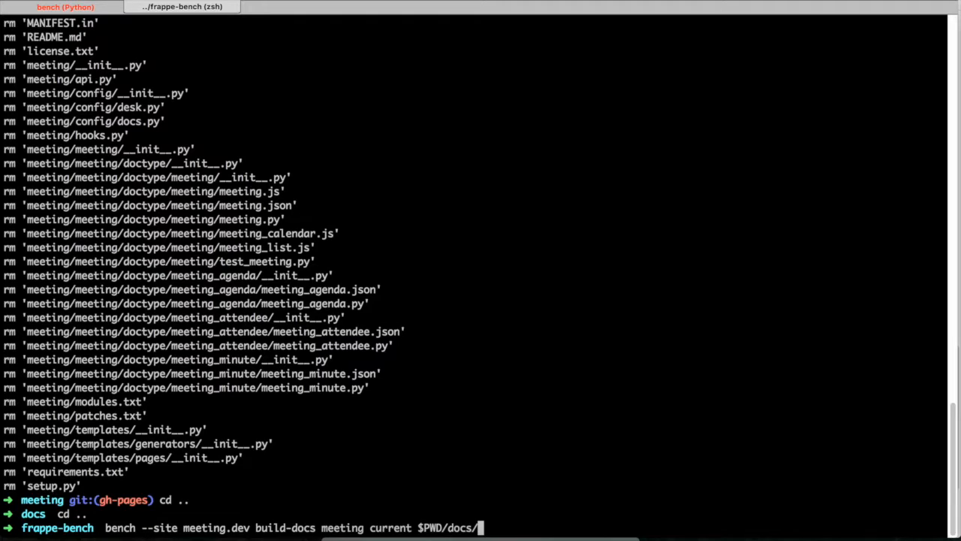
text(meeting)
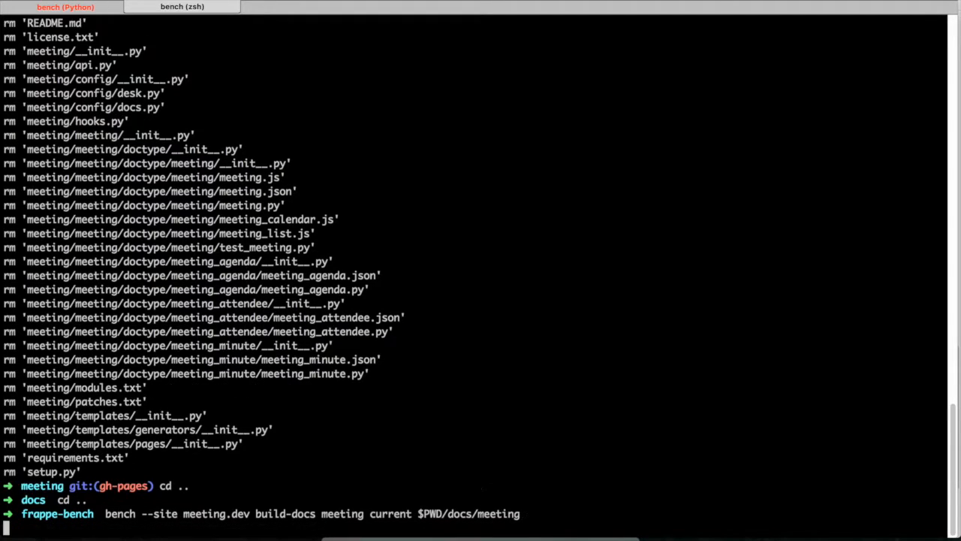
Replace the docs.py headline with 'Plan and Record Meetings' and switch to hooks.py
key(Return)
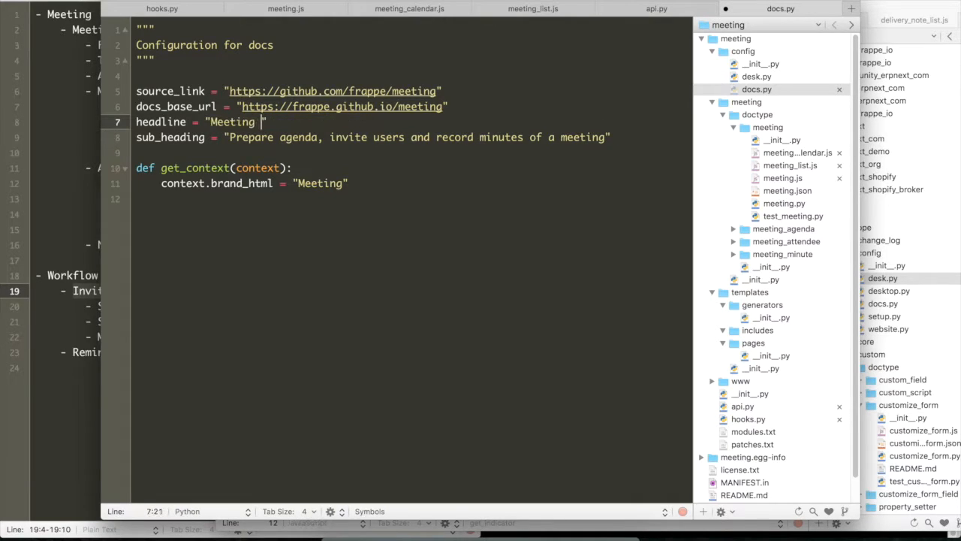
key(backspace)
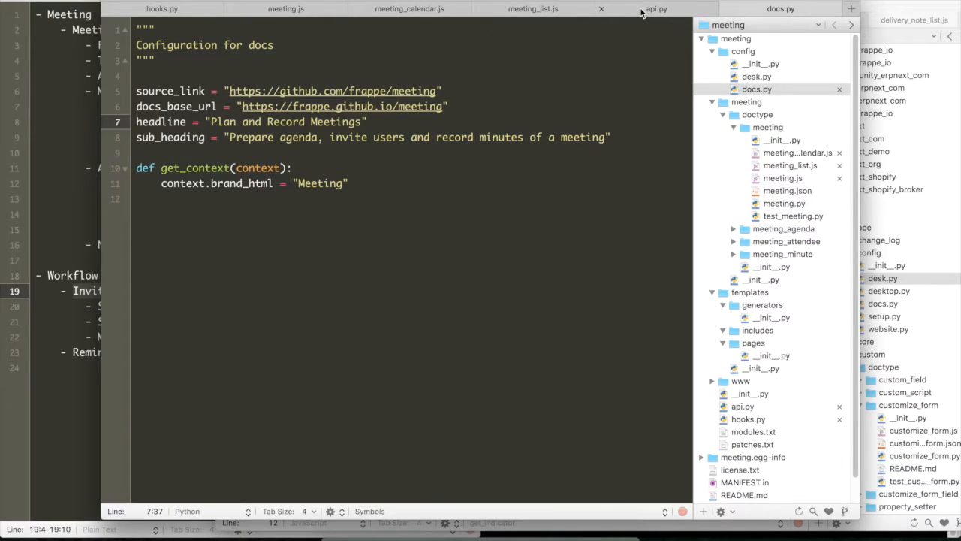
click(162, 8)
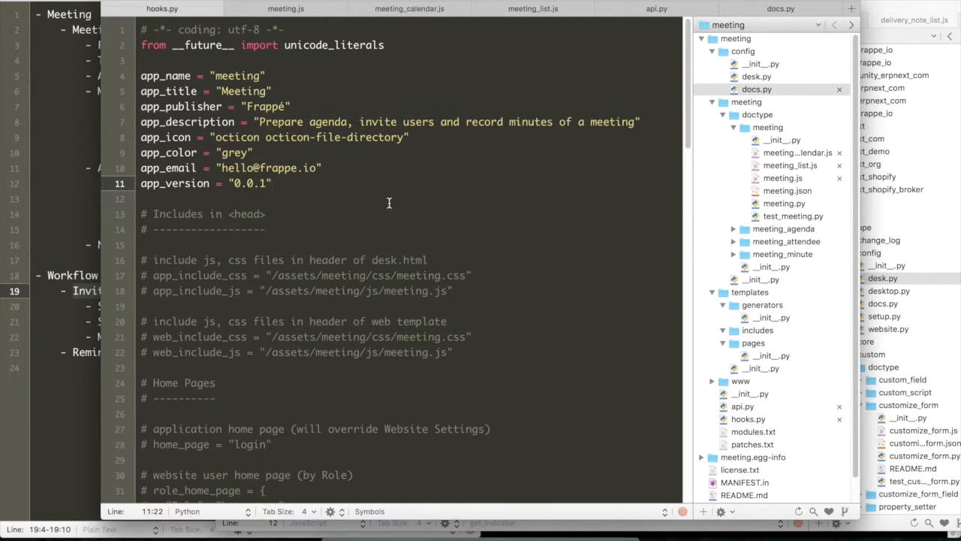
Add app_license = "MIT" below app_version in hooks.py
text(app_lic)
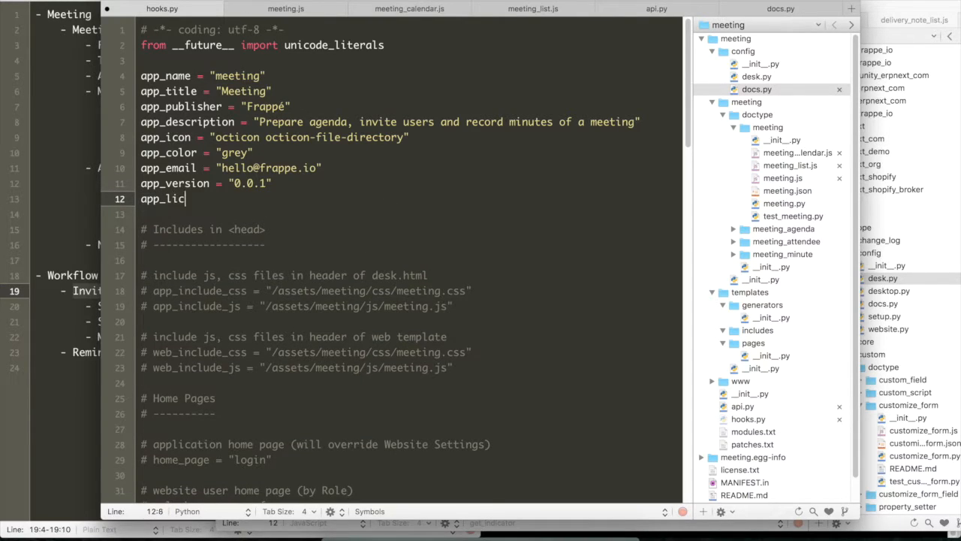
text(ense = "MIT")
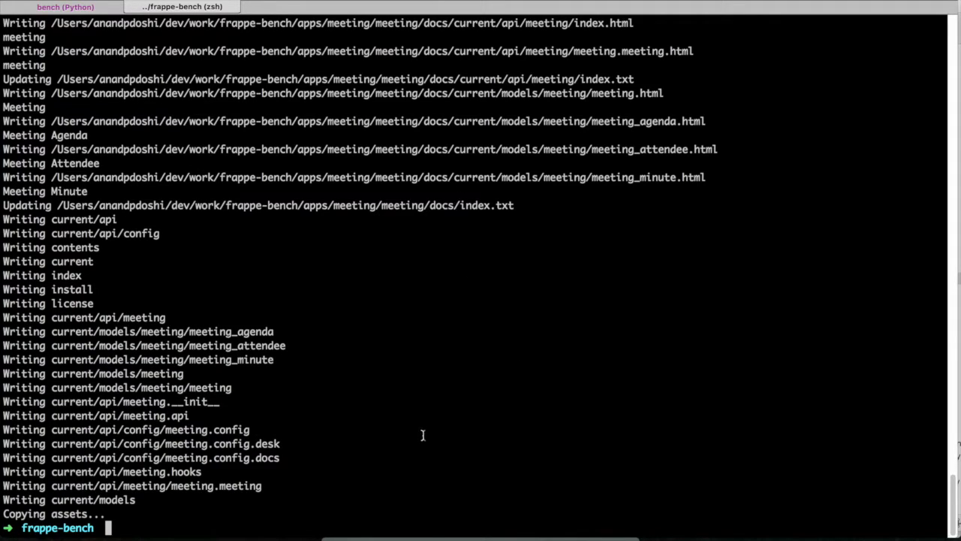
mouse_move(493, 338)
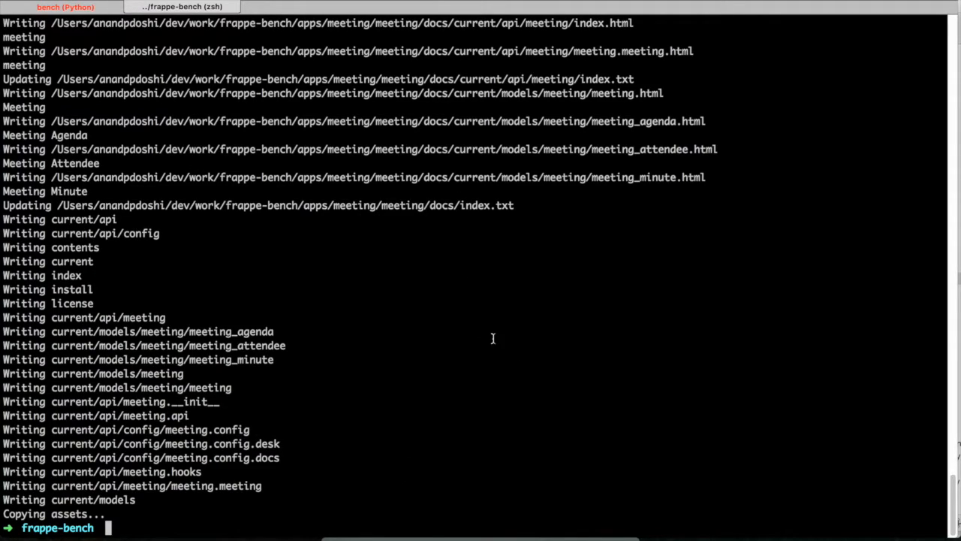
Inspect the generated files in docs/meeting, rerun build-docs with --local, and start a new terminal tab
text(cd docs/meeting)
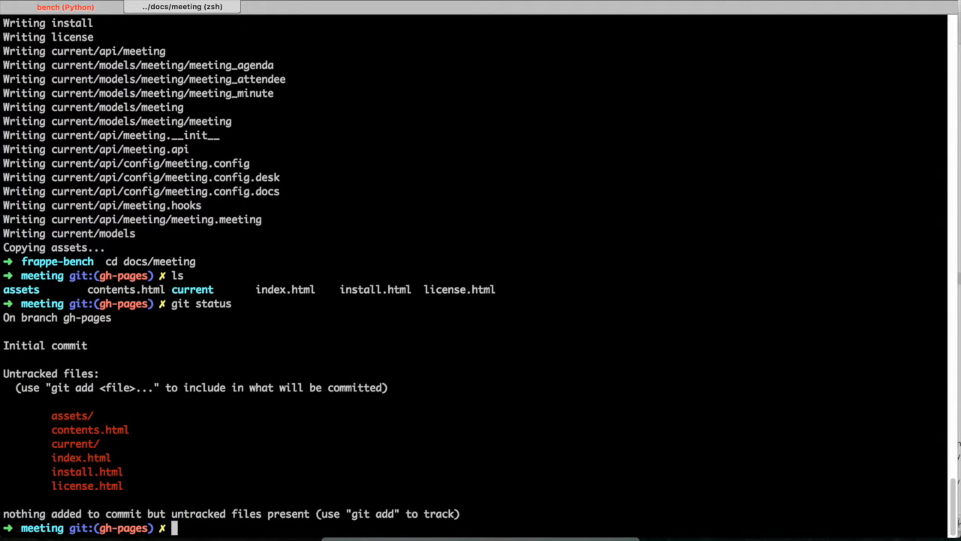
text(cd ..)
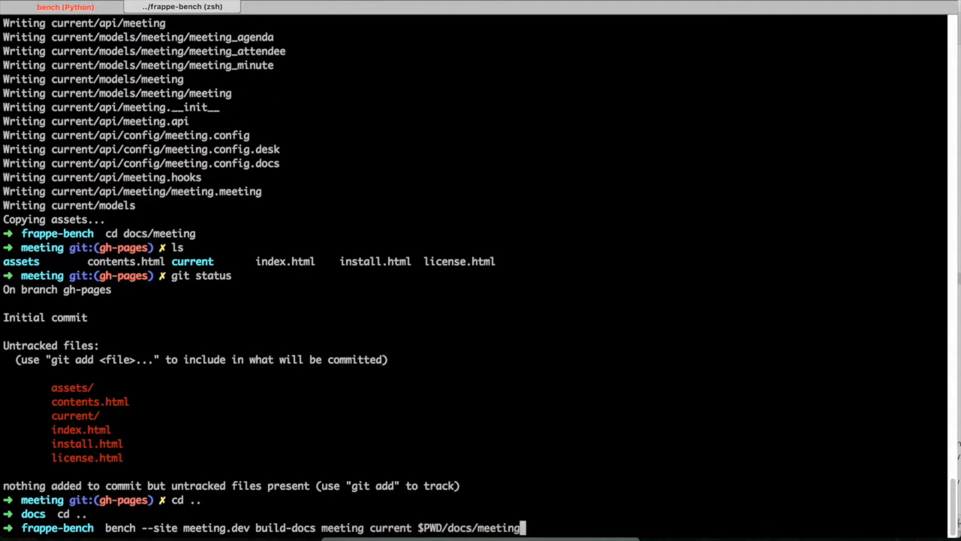
text(--local)
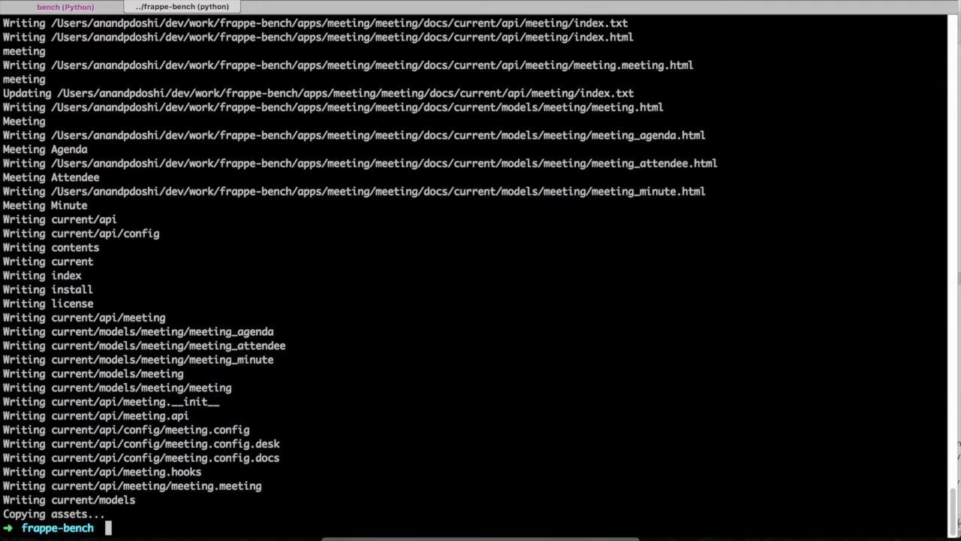
click(298, 7)
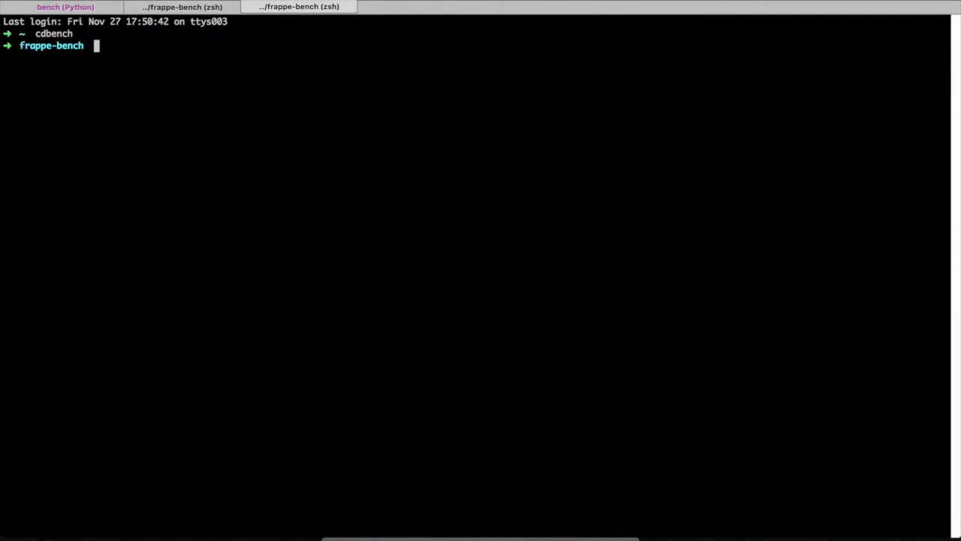
Serve docs/meeting with 'python -m SimpleHTTPServer' for the localhost:9090 preview
text(cd docs/meeting)
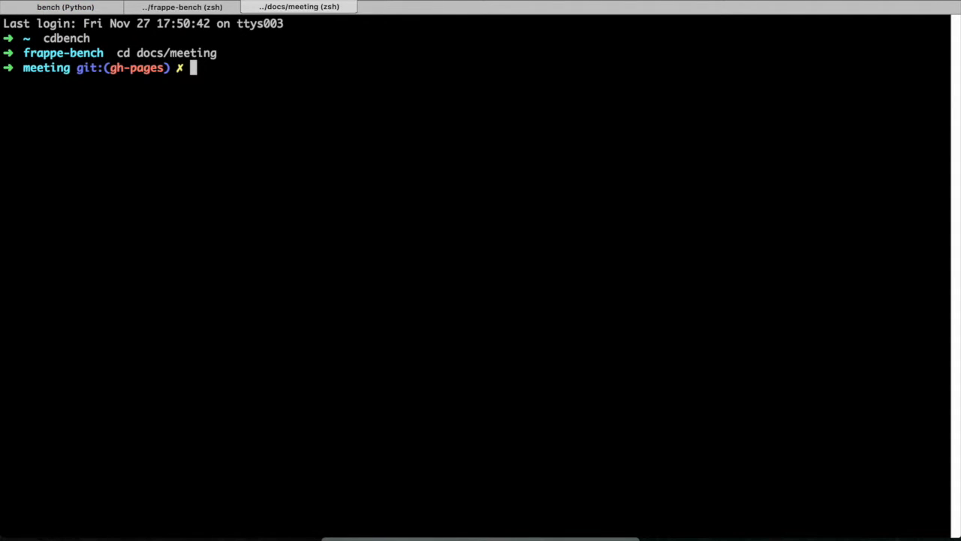
text(python -m SimpleH)
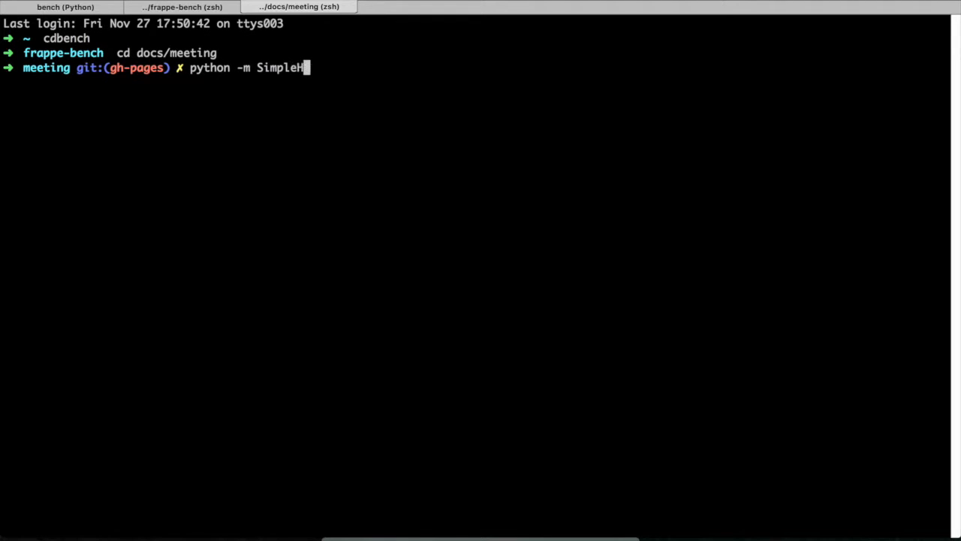
text(TTPServer)
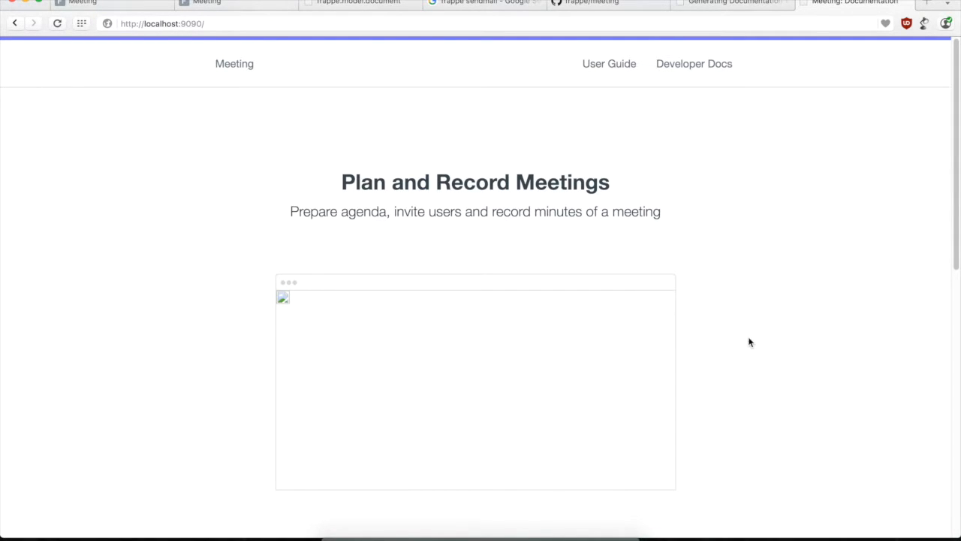
Scroll the localhost:9090 Meeting docs preview down to its Install and Author sections
scroll(down, 3)
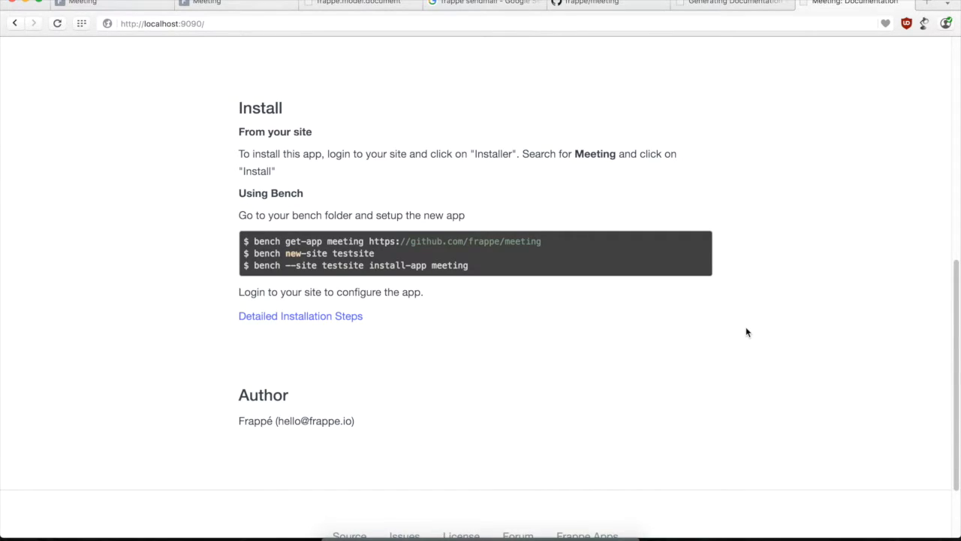
click(82, 4)
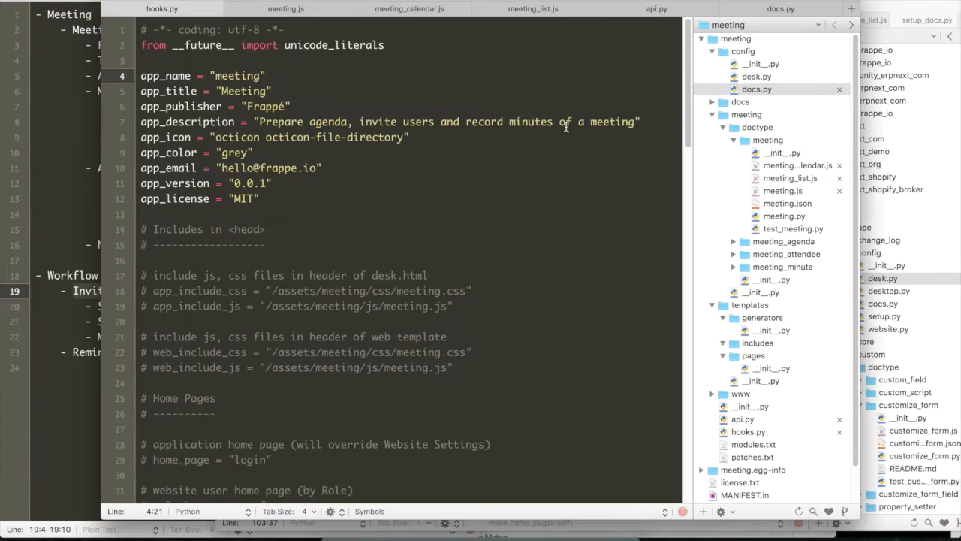
Expand the sidebar docs folder to list current, contents, index, install and license, and bring up its context menu
click(740, 101)
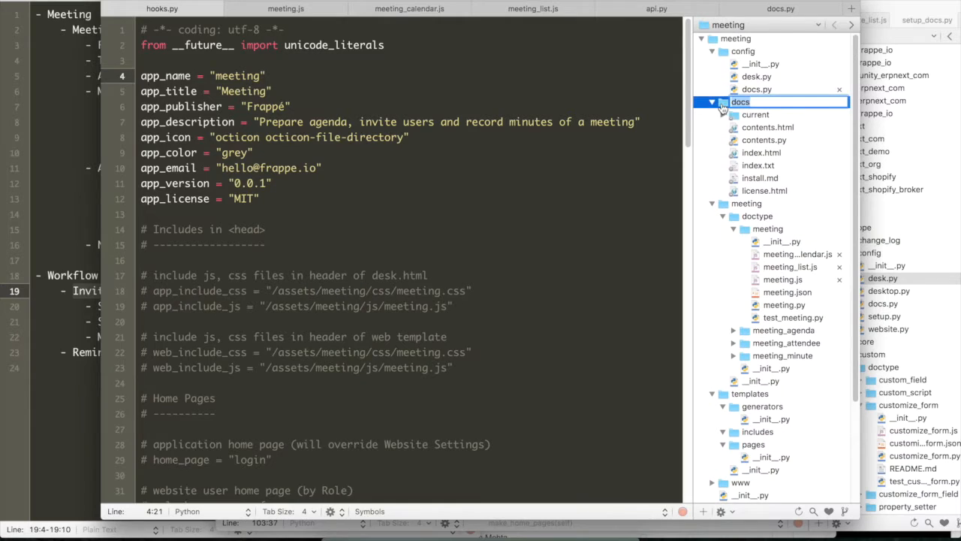
right_click(754, 114)
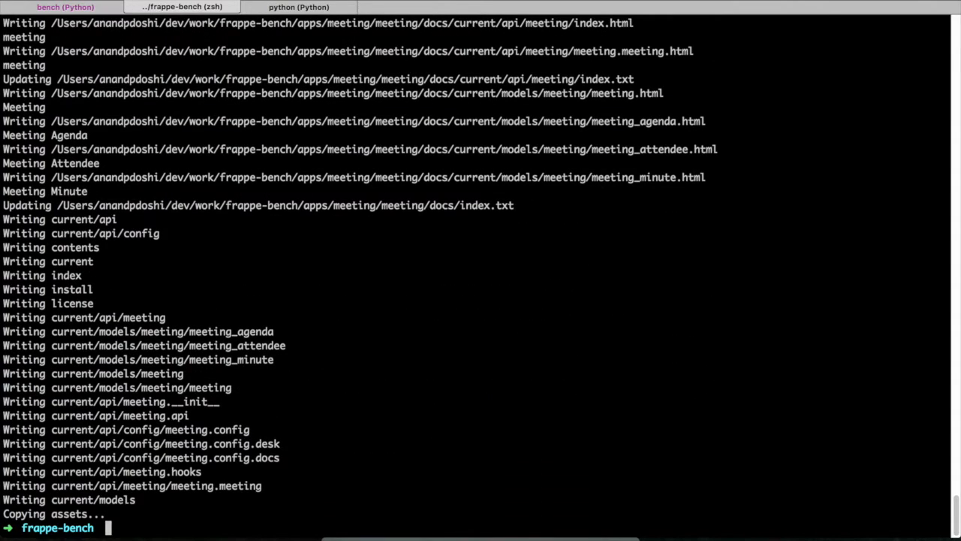
mouse_move(399, 247)
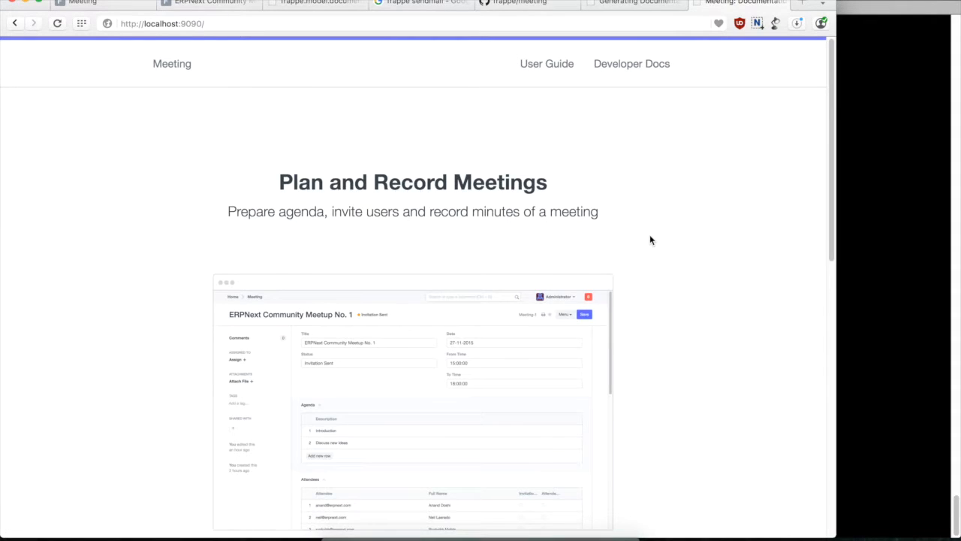
Scroll the refreshed localhost:9090 preview to confirm the meeting screenshot under the headline
scroll(down, 3)
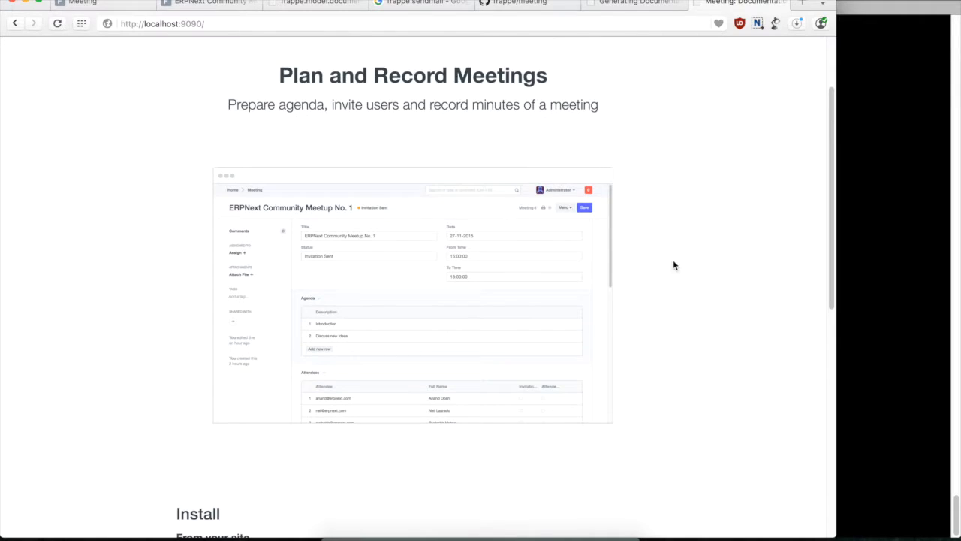
mouse_move(715, 319)
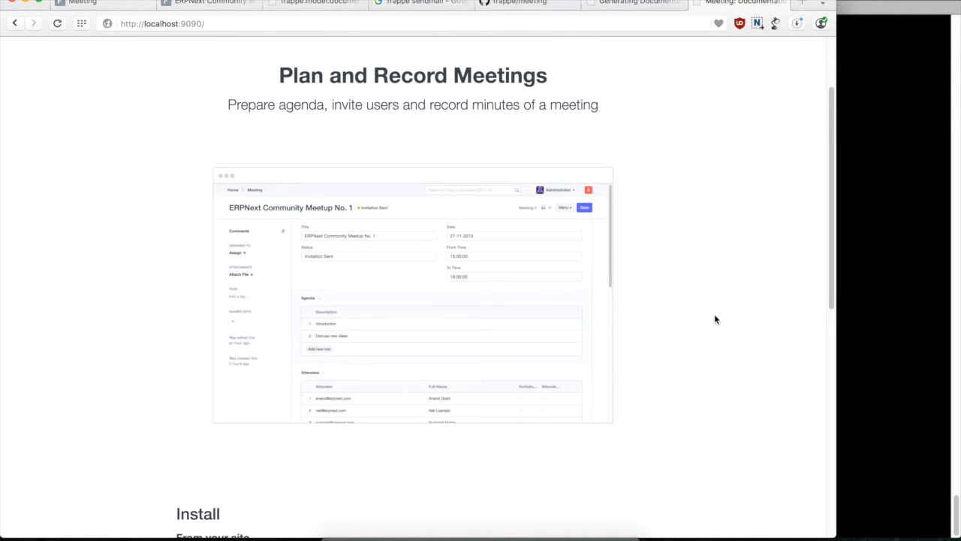
mouse_move(712, 332)
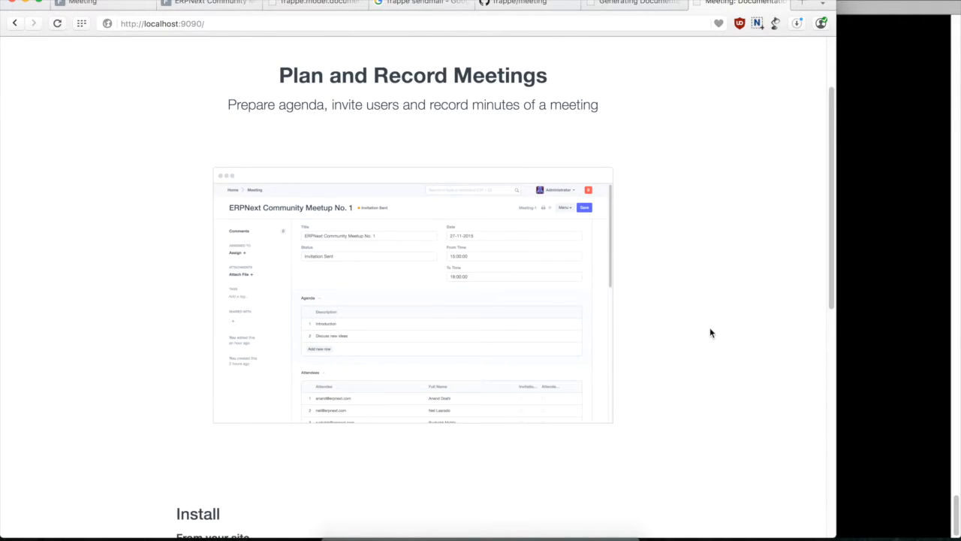
mouse_move(592, 268)
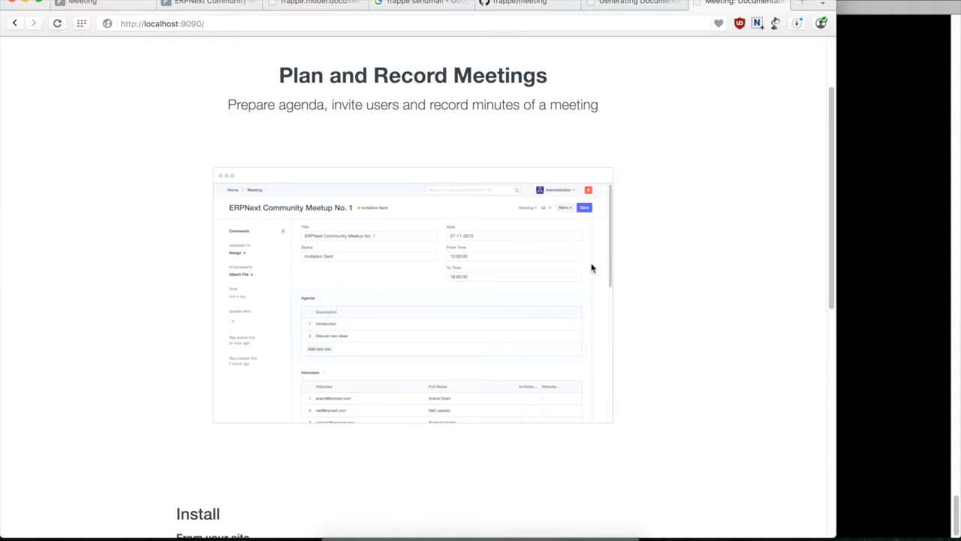
mouse_move(617, 295)
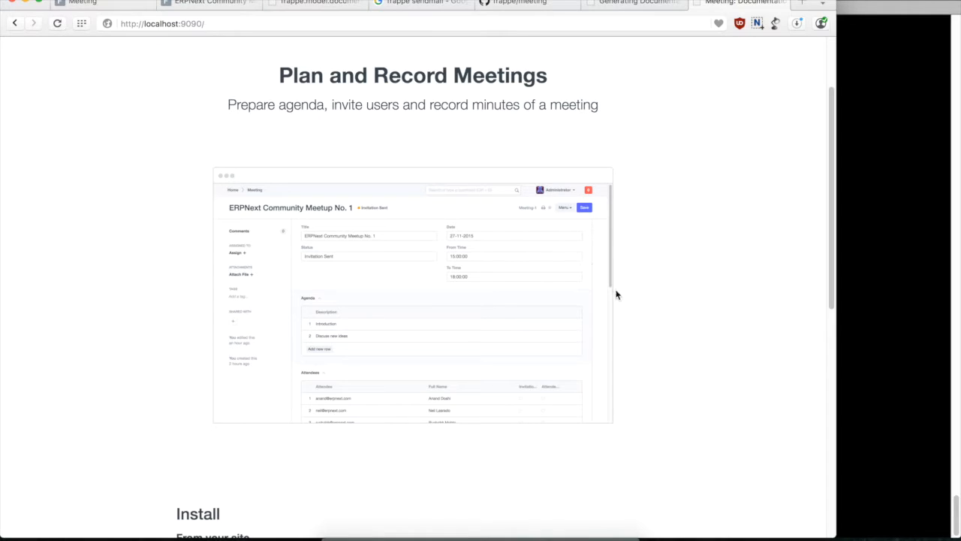
mouse_move(629, 334)
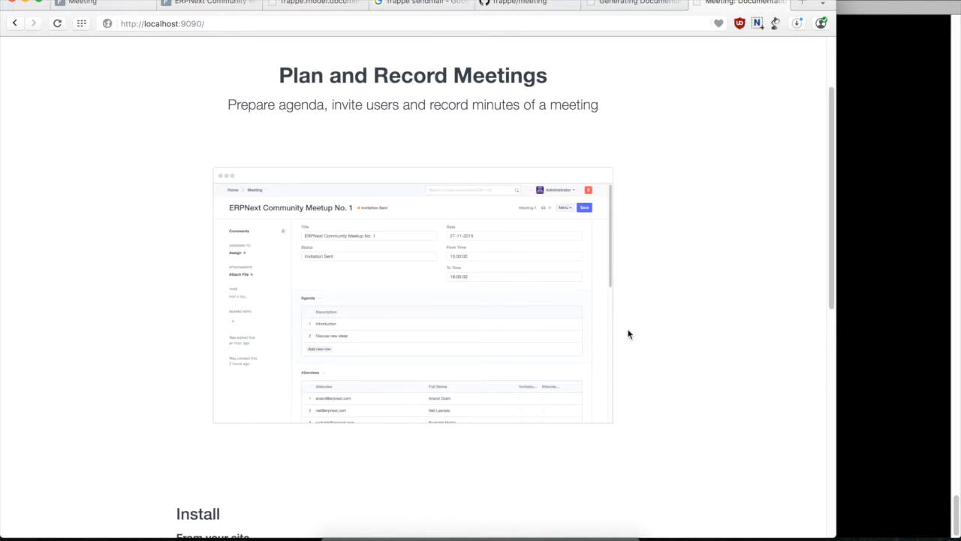
mouse_move(633, 332)
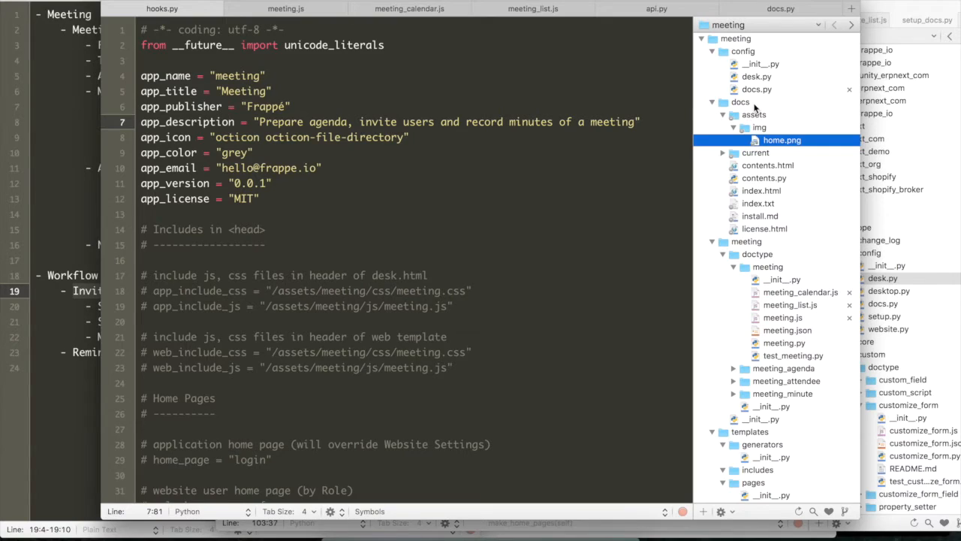
Add a 'user' folder inside docs with a new empty file named index.md
right_click(741, 101)
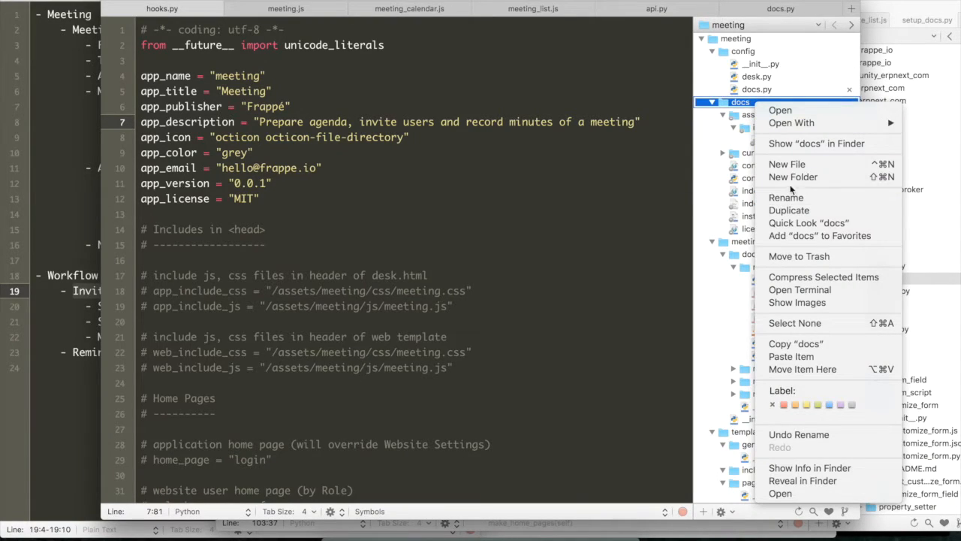
click(793, 177)
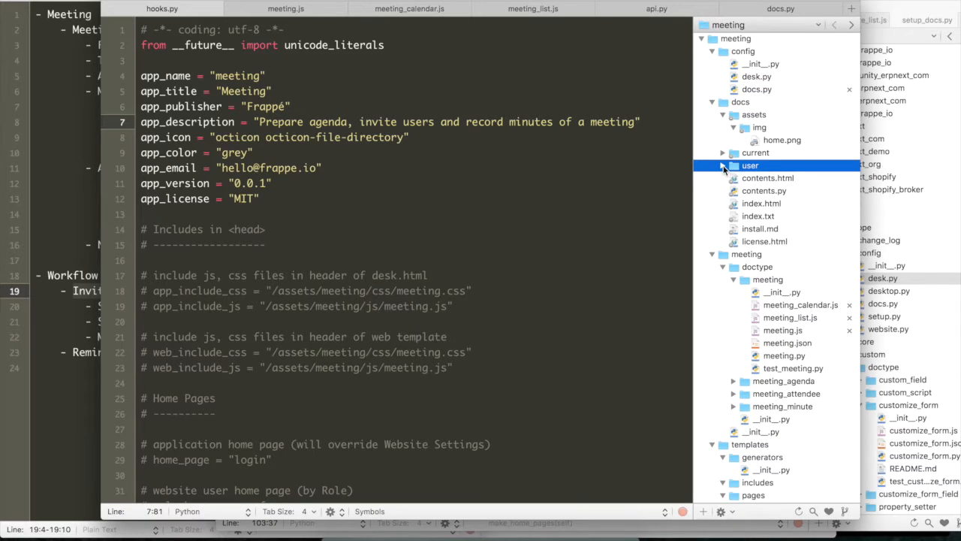
click(722, 166)
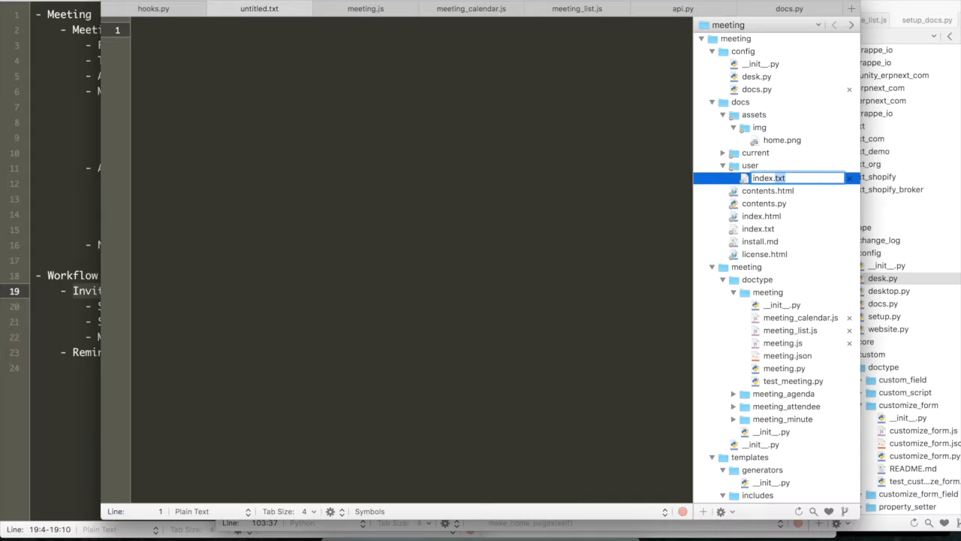
text(index.md)
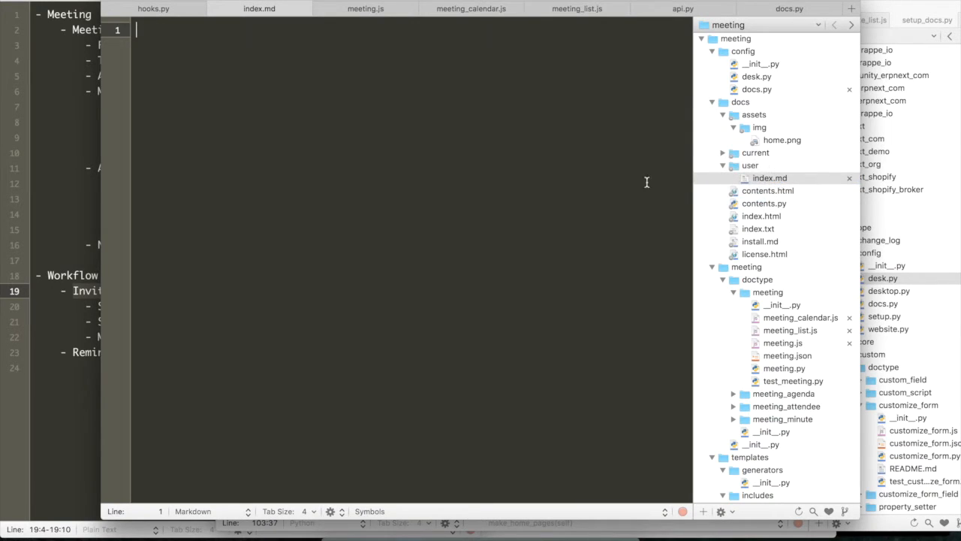
mouse_move(567, 208)
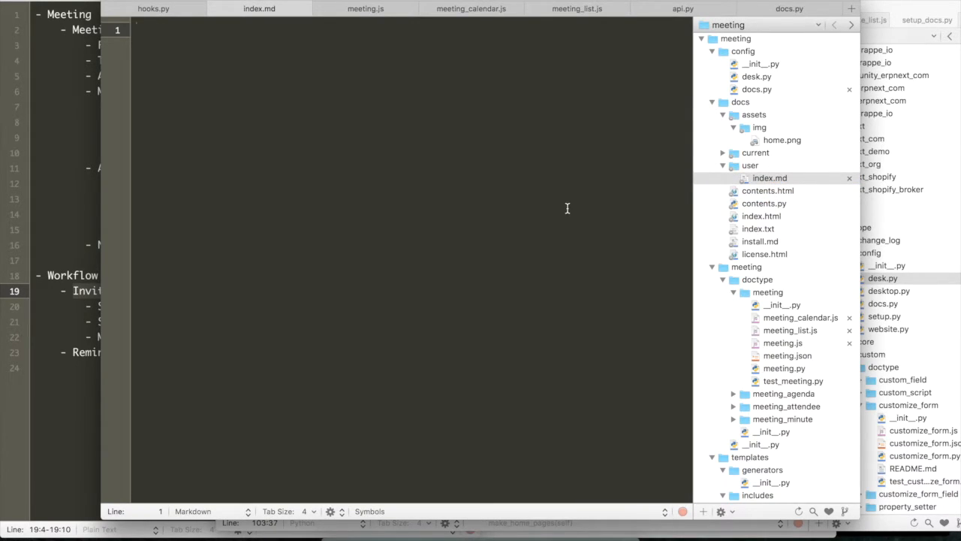
Write the '# How to use Meeting' title and numbered headings from Plan a Meeting, Prepare Agenda, Add Attendees through 5. Record Minutes
text(# How to use Meeting)
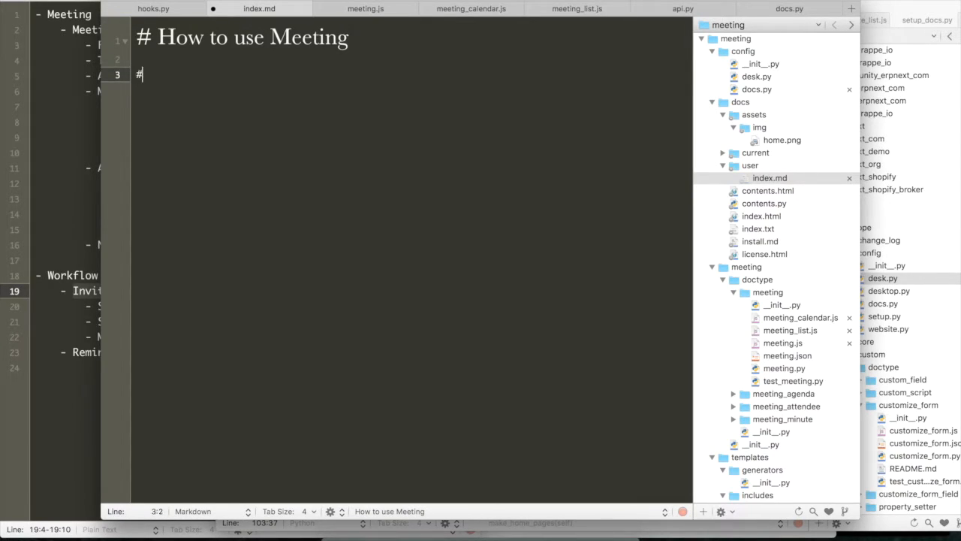
text(## 1.)
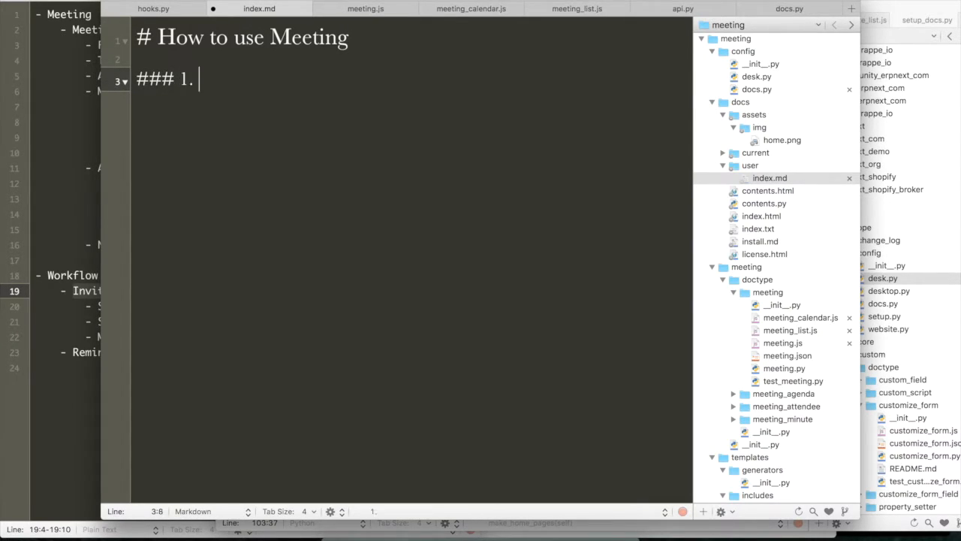
text(Plan a meeting)
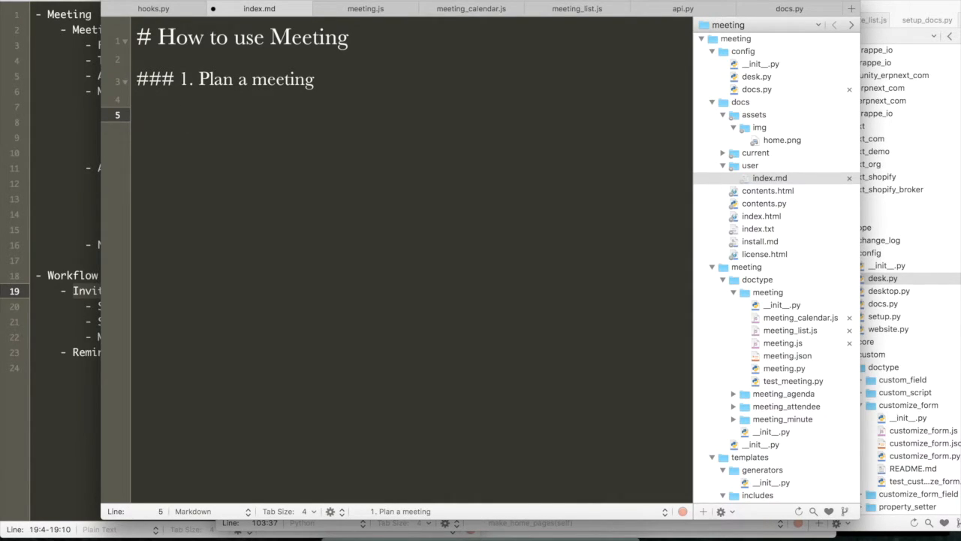
text(### 2. Add Attendees)
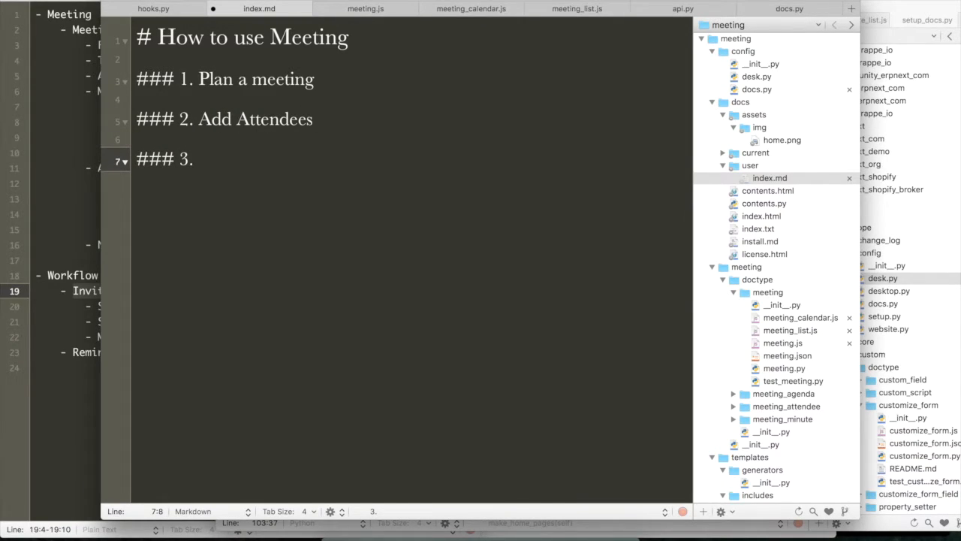
click(199, 119)
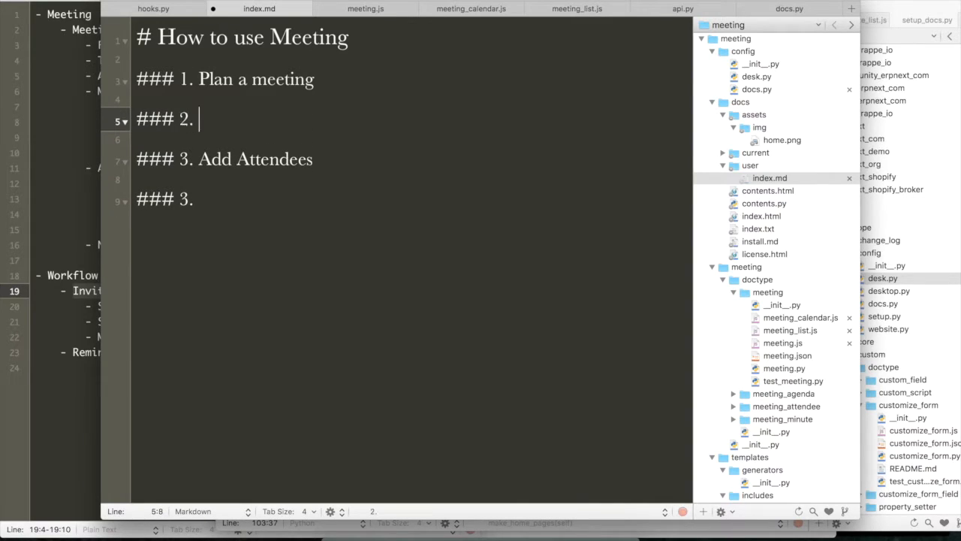
text(Prepare agenda)
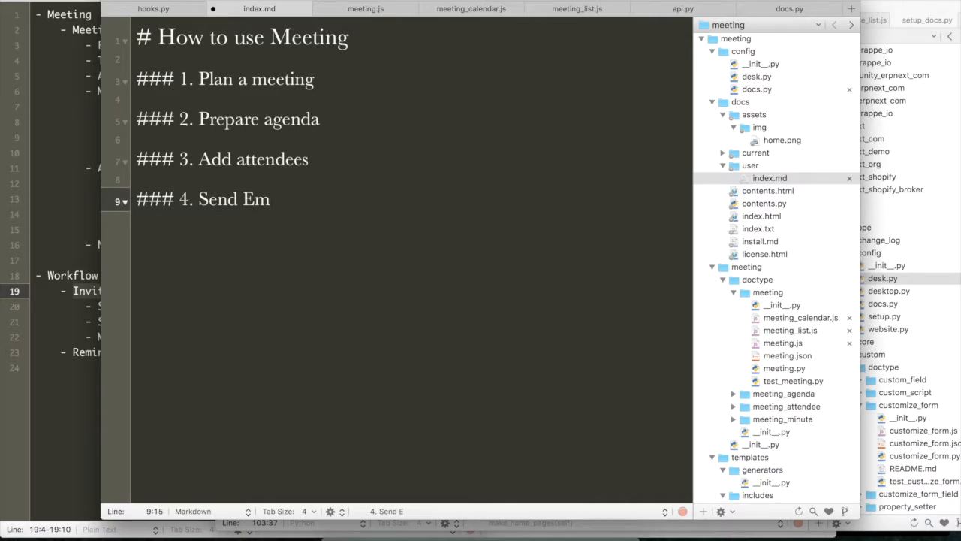
text(ails)
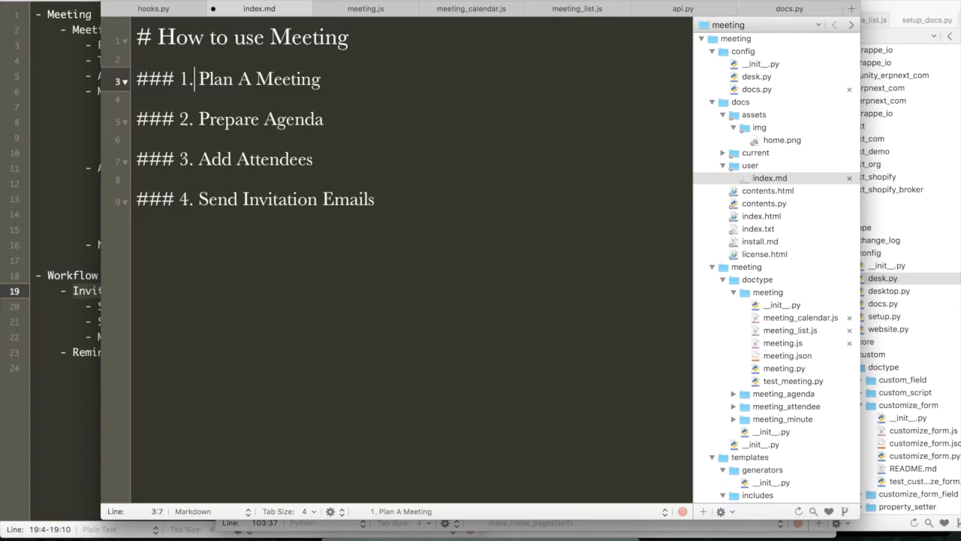
text(###)
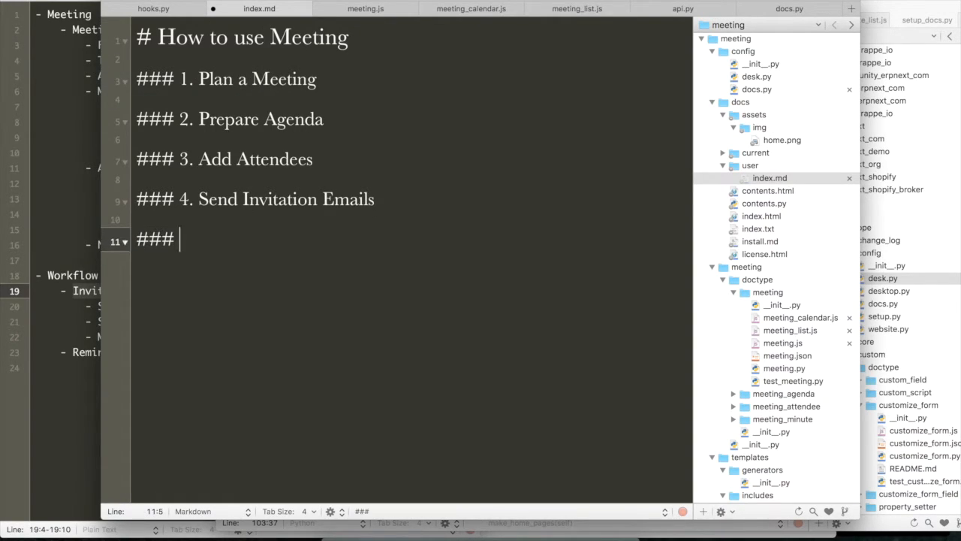
text(5. Record Minutes)
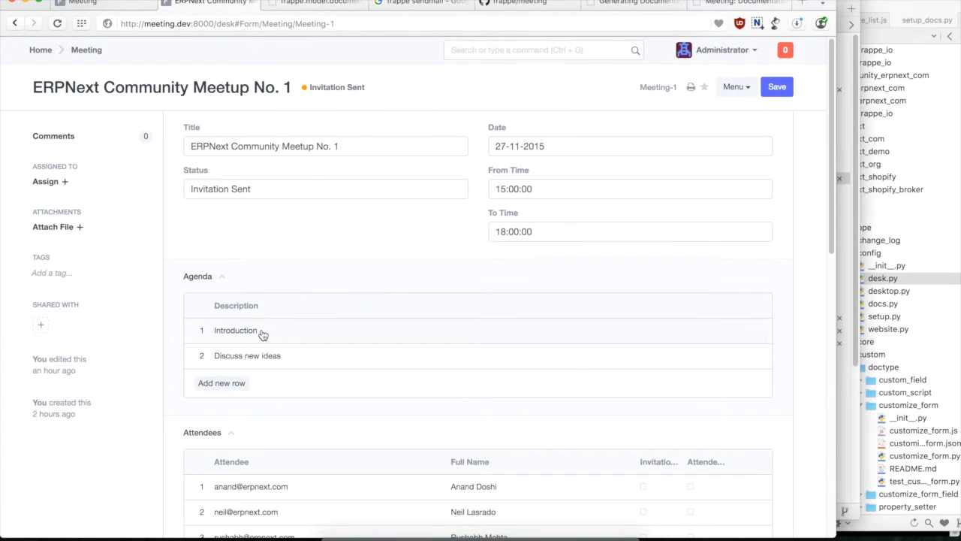
mouse_move(163, 118)
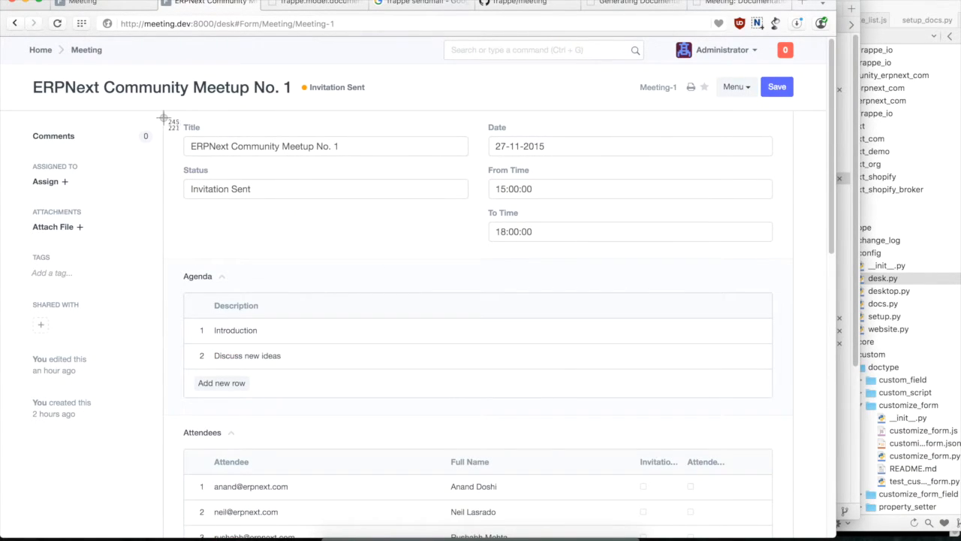
mouse_move(233, 214)
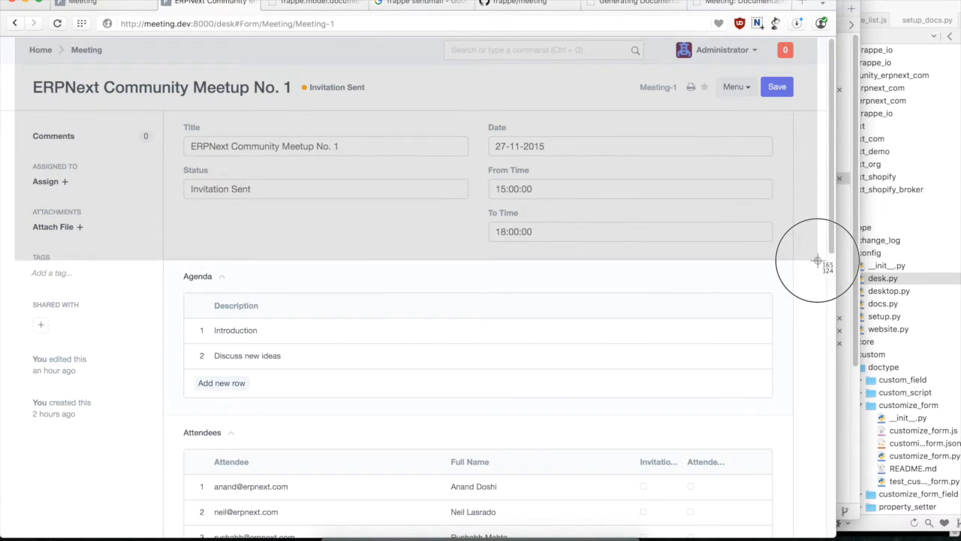
Scroll through the Meeting form, screenshotting its details, agenda, attendees and invitation message sections
scroll(down, 3)
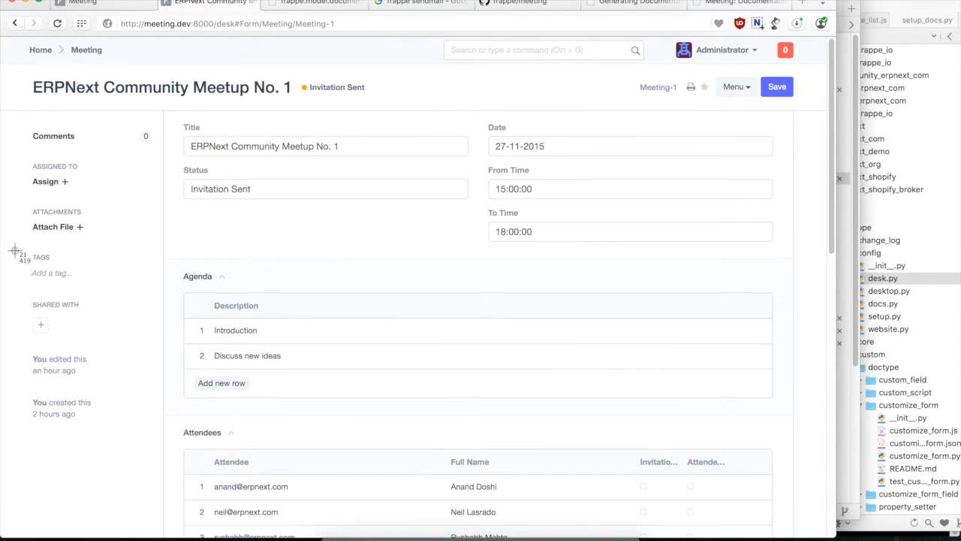
scroll(down, 3)
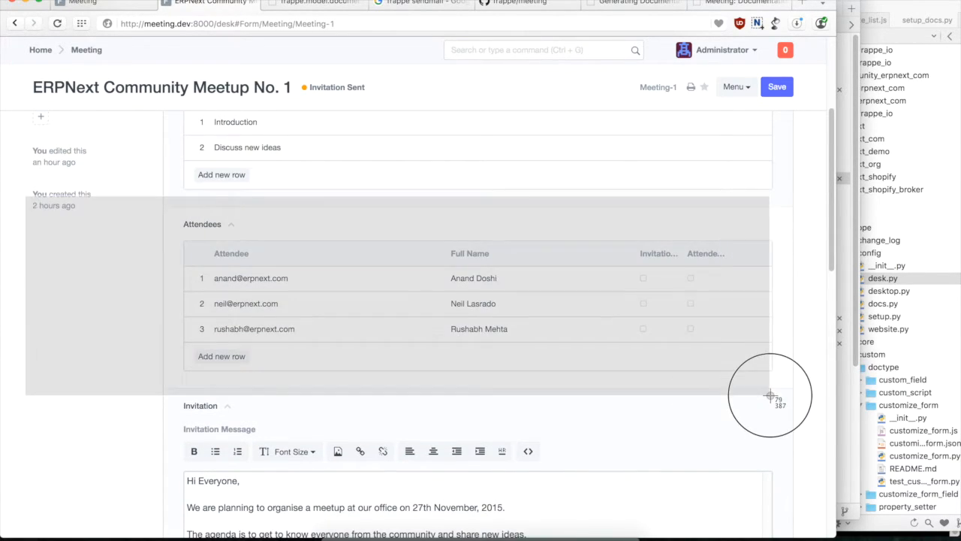
scroll(down, 3)
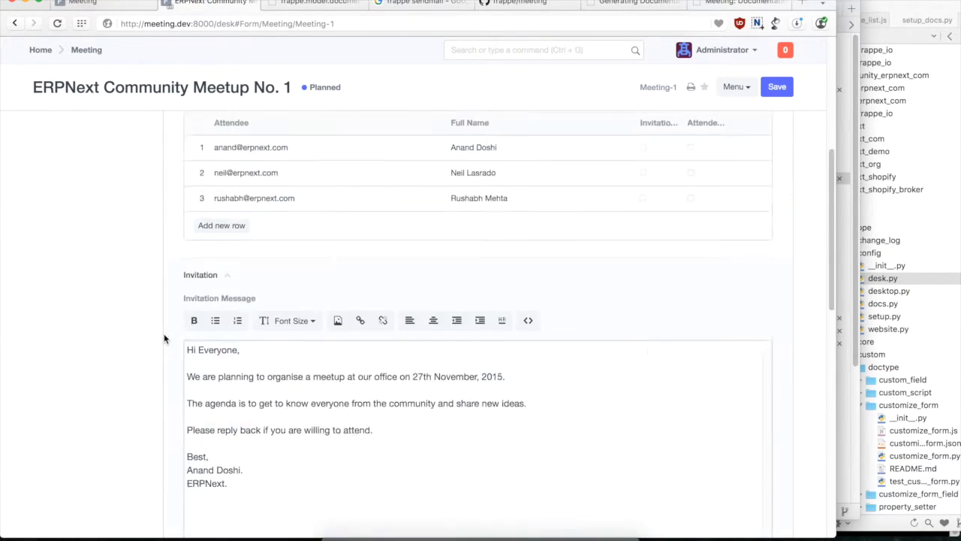
scroll(down, 3)
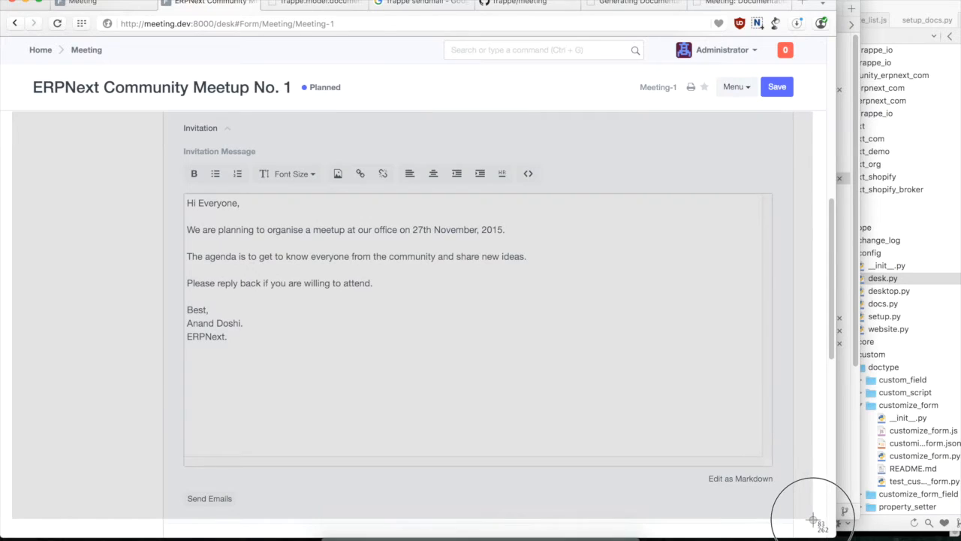
scroll(down, 3)
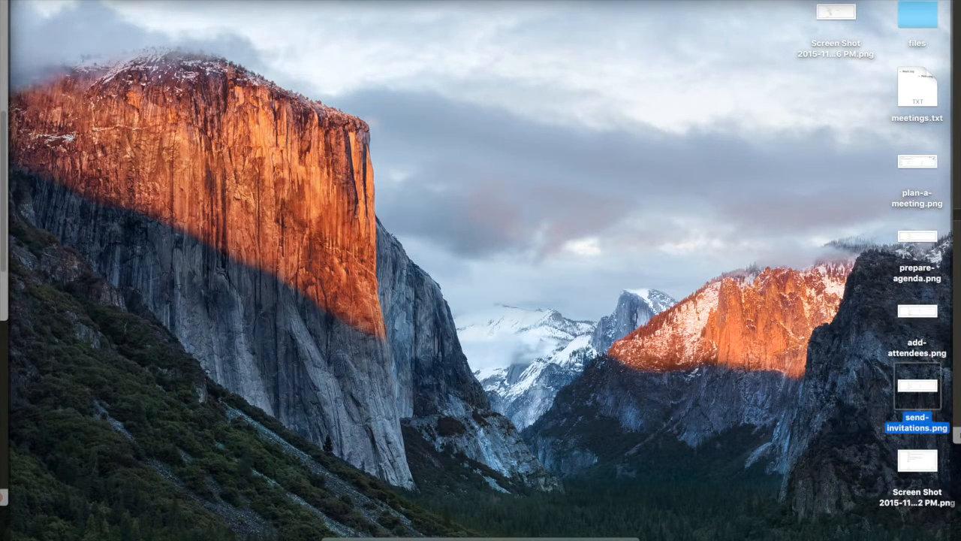
Rename the desktop screenshot to send-invitations
double_click(917, 428)
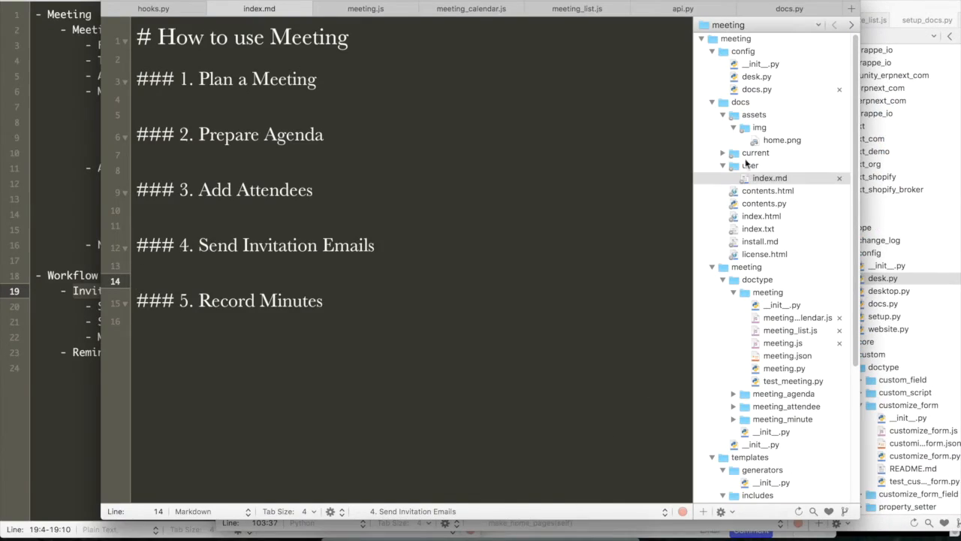
Insert <img class="screenshot"> tags like {{ docs_base_url }}/assets/img/plan-a-meeting.png under the headings, plus a Note
text(img)
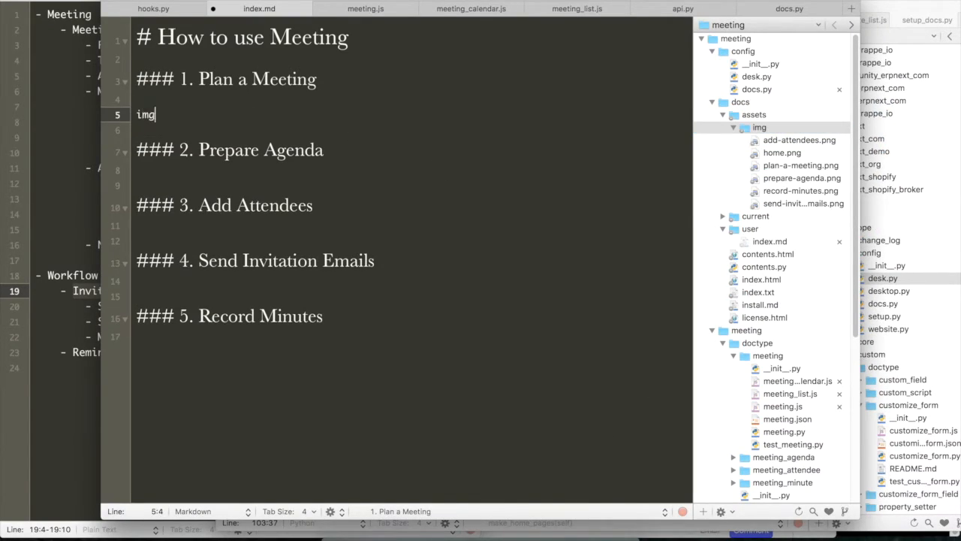
text(<img class="screenshot" src="">)
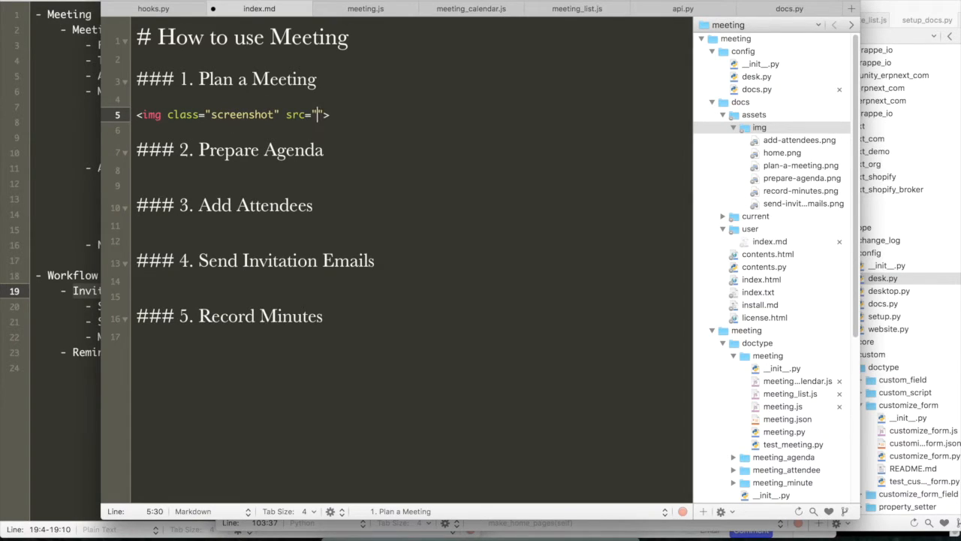
text({{ docs_base_url }}/assets/)
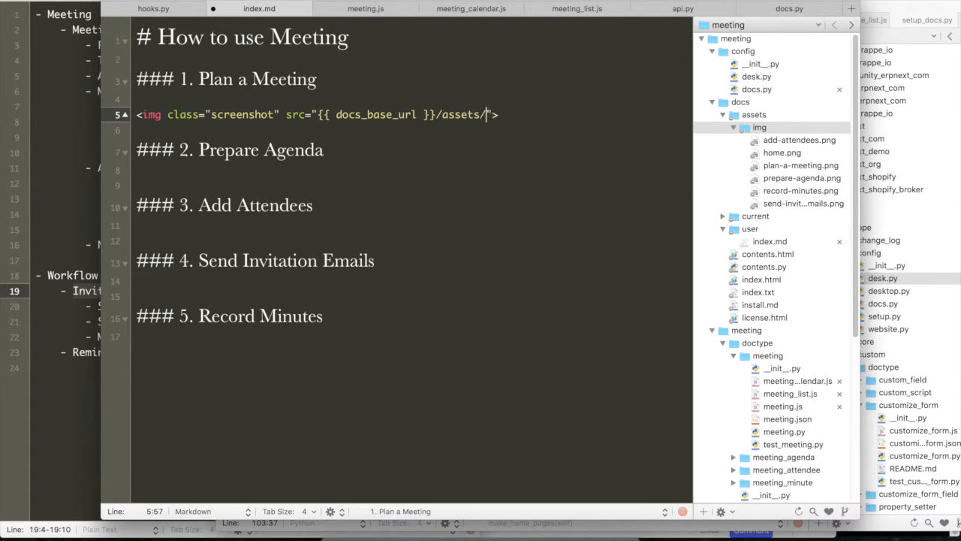
text(img/plan-a-meeting.png)
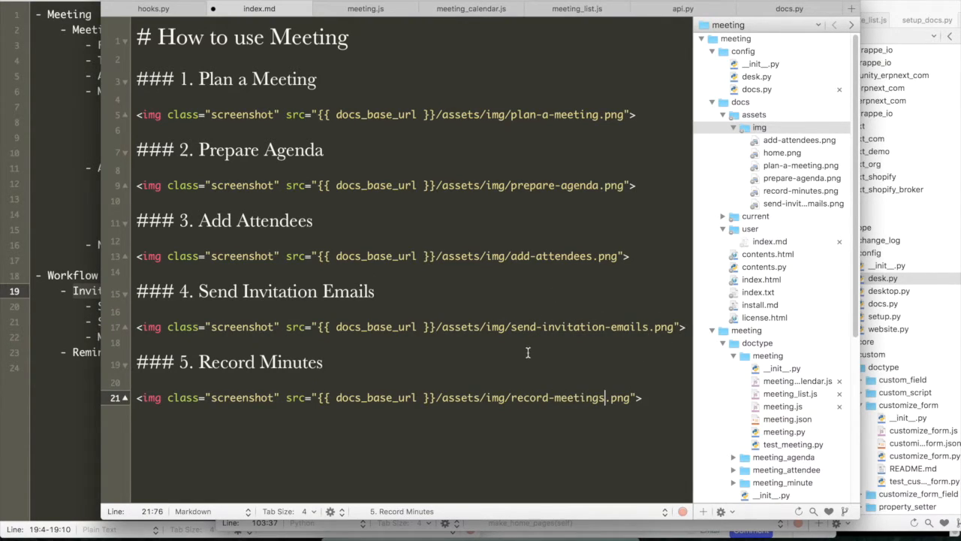
text(> Note)
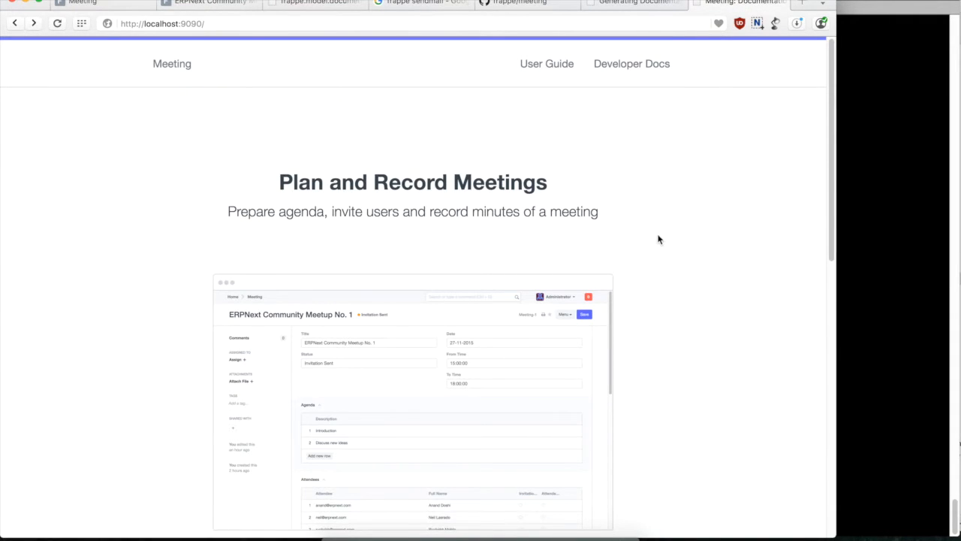
mouse_move(547, 66)
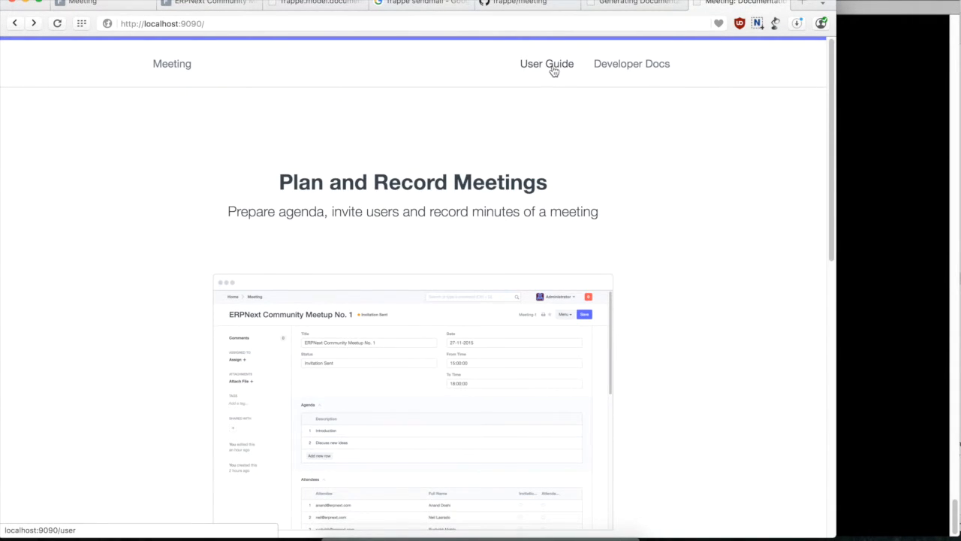
Scroll the 'How to use Meeting' page's screenshots, then follow the 'Meeting: Documentation' back link
click(547, 63)
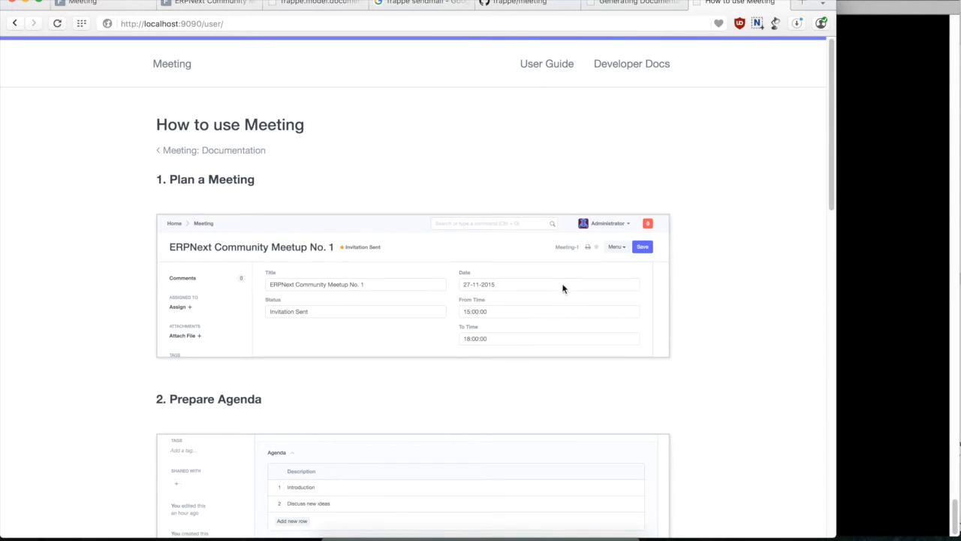
scroll(down, 3)
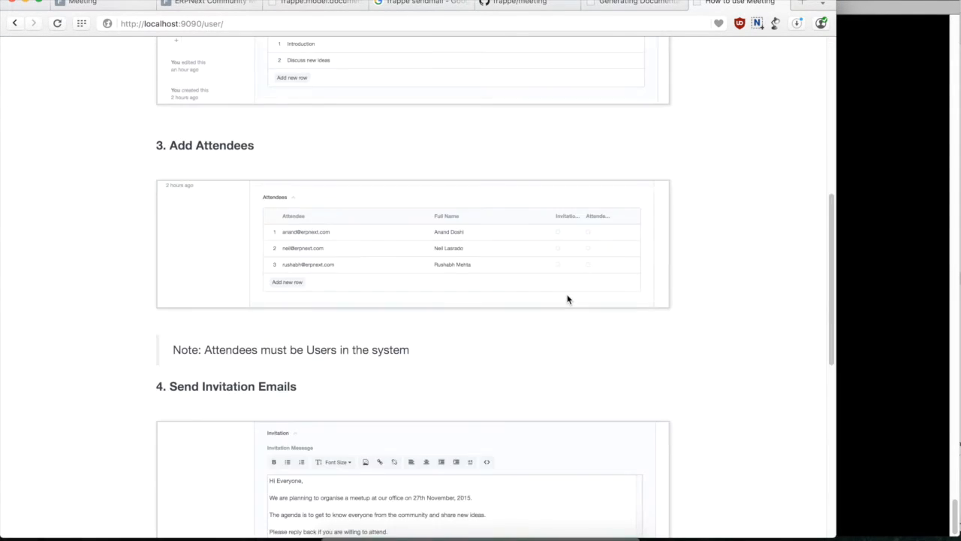
scroll(down, 3)
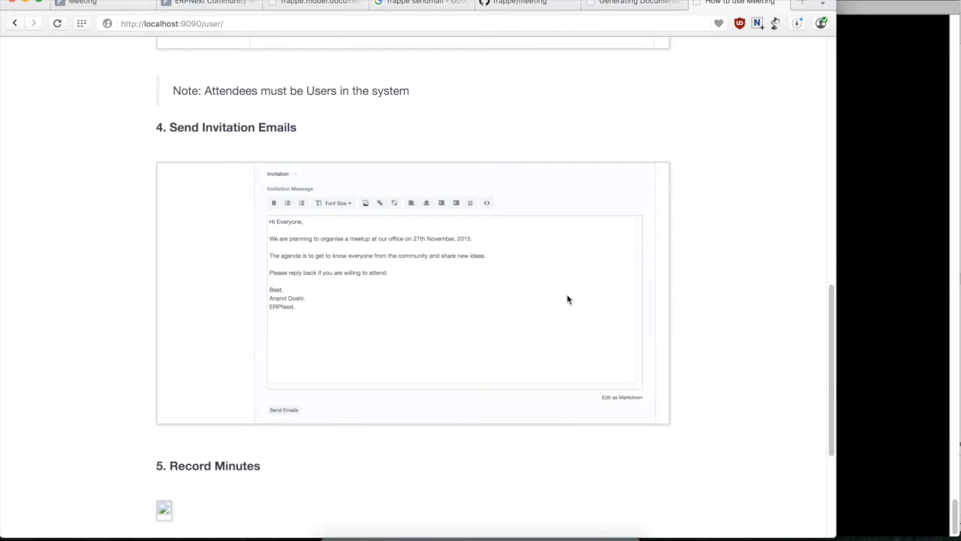
scroll(down, 3)
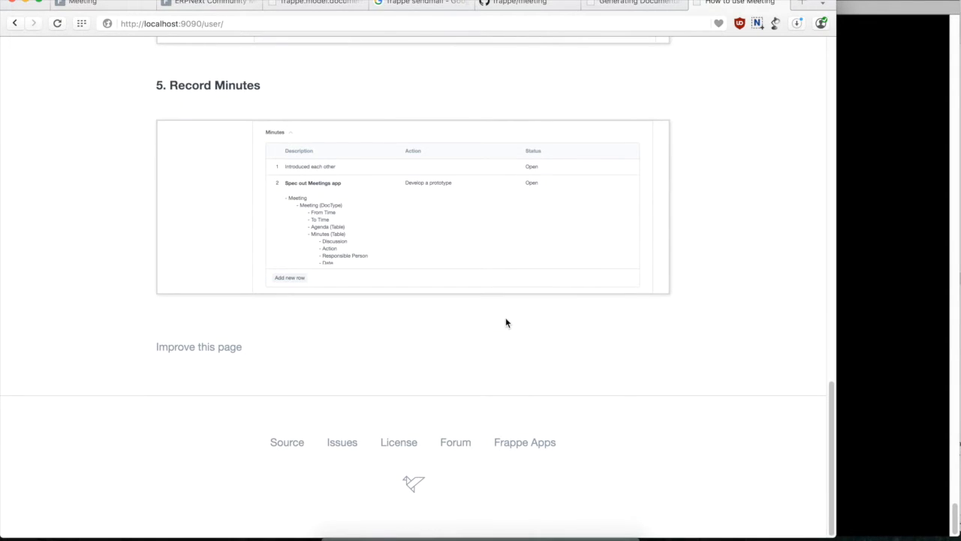
scroll(up, 3)
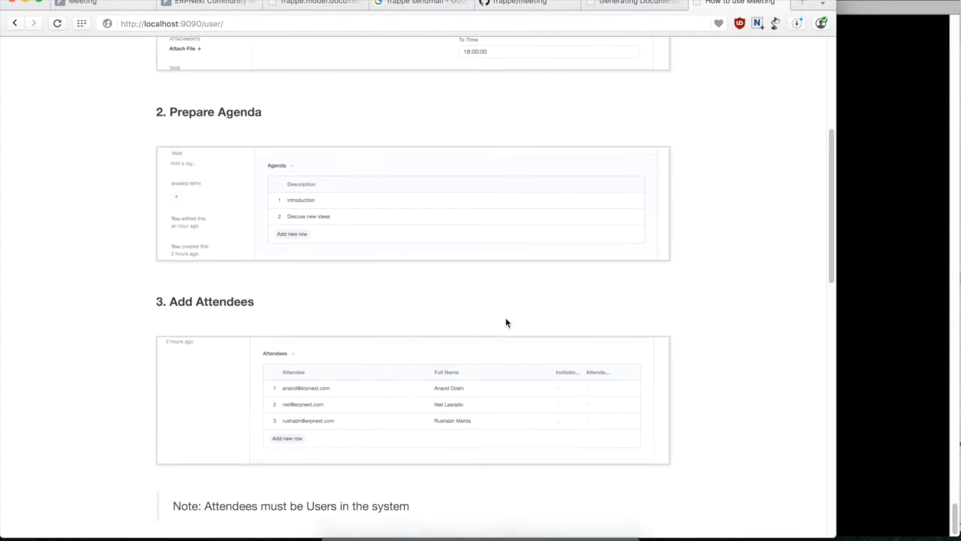
scroll(up, 3)
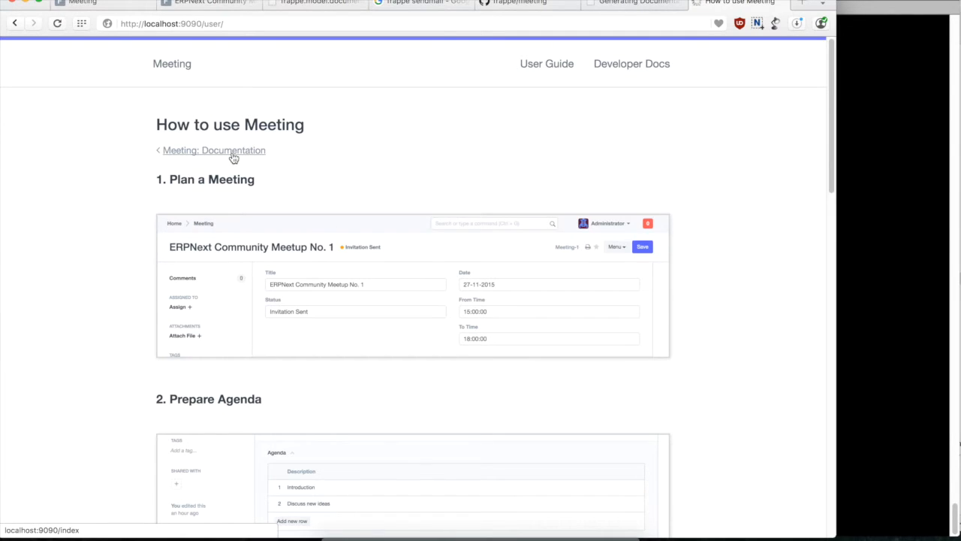
click(214, 150)
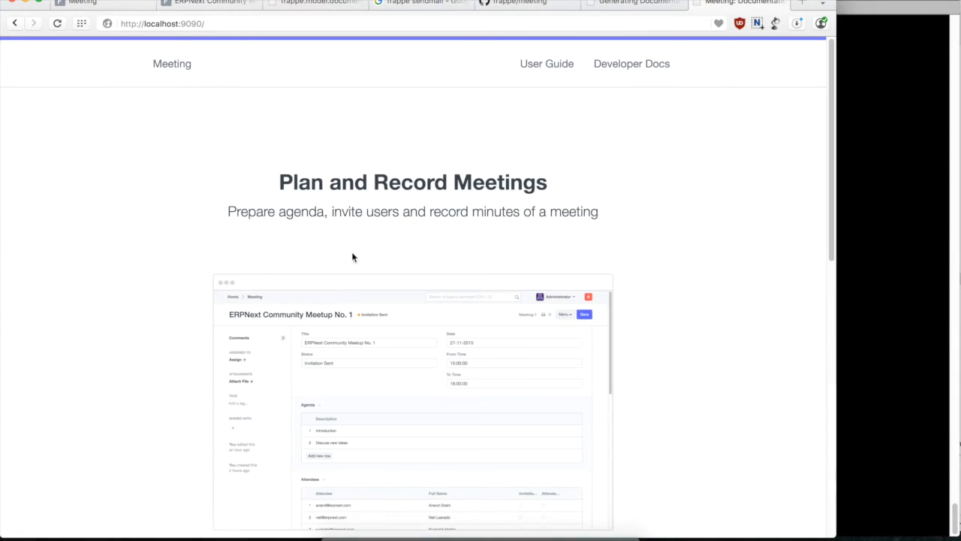
mouse_move(464, 379)
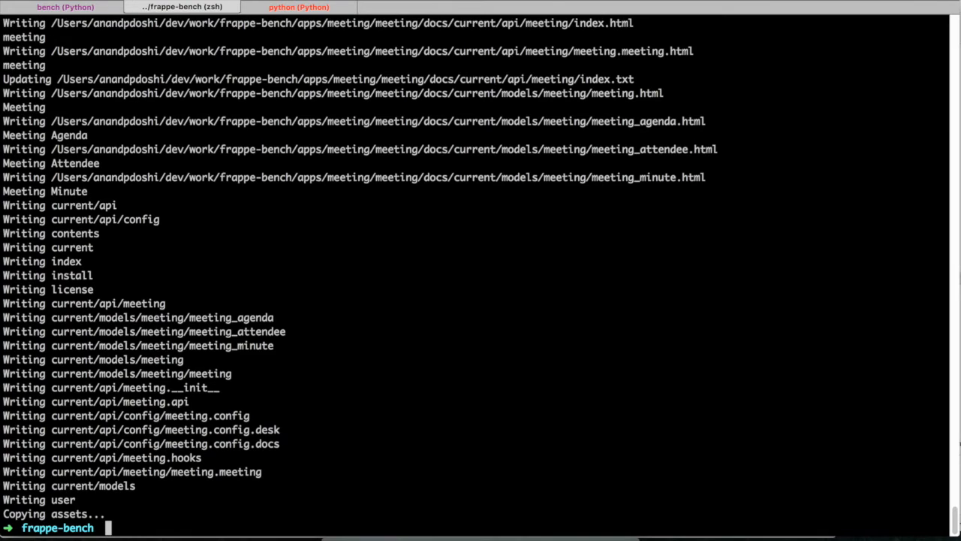
Stop the docs server, then stage and commit the built docs as "First commit of docs"
click(298, 7)
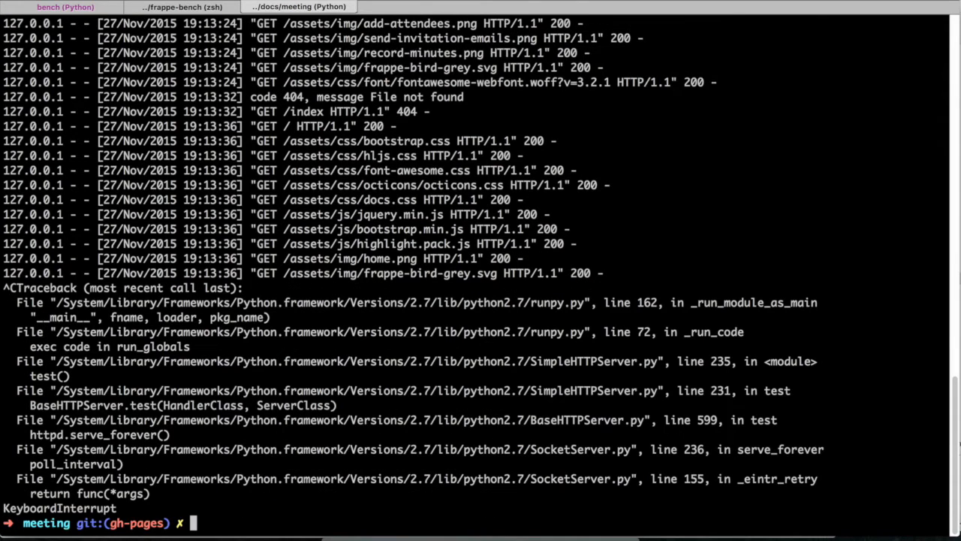
text(git status)
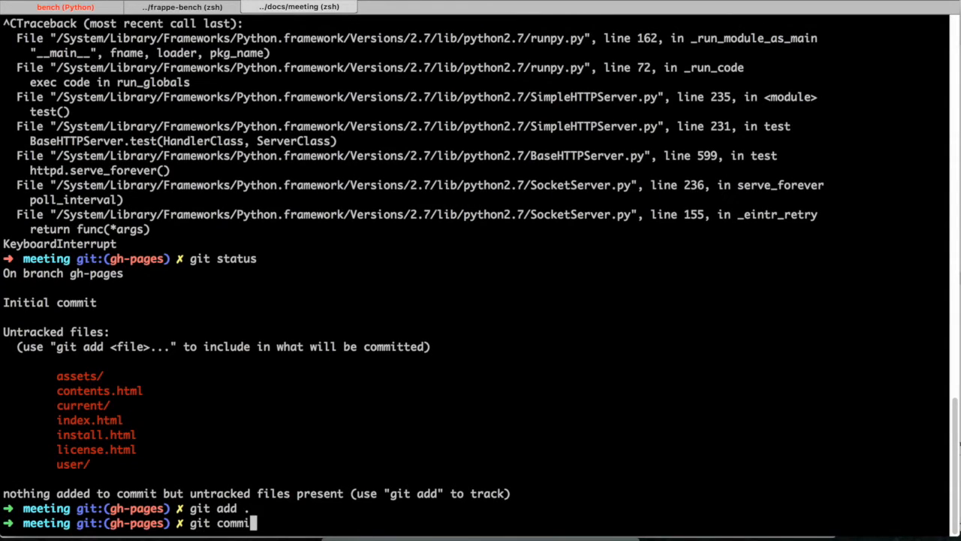
text(-m ")
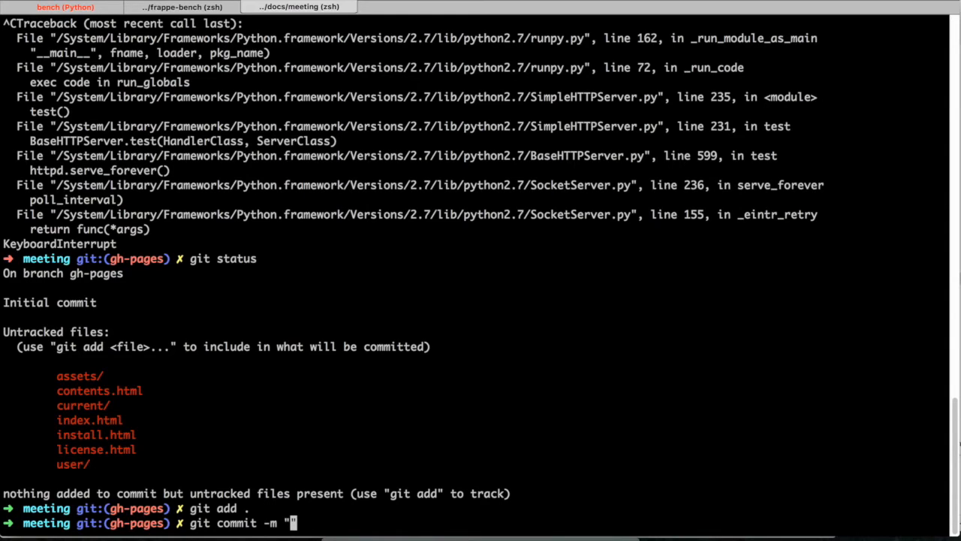
text(First commit of docs)
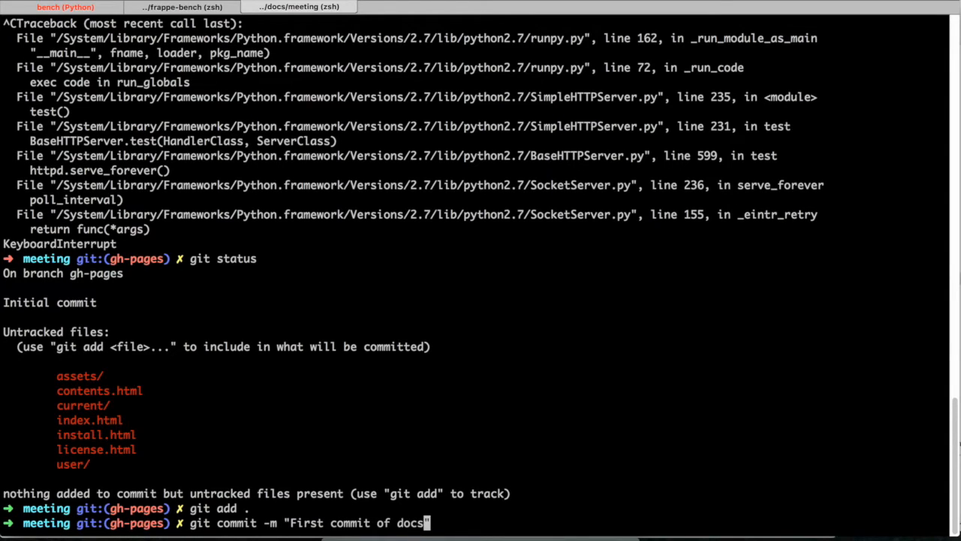
key(Return)
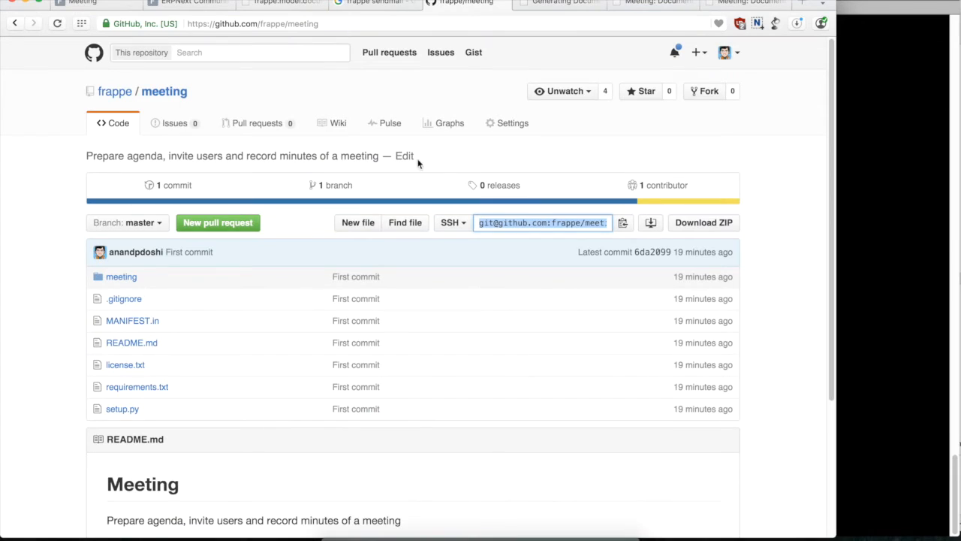
click(404, 155)
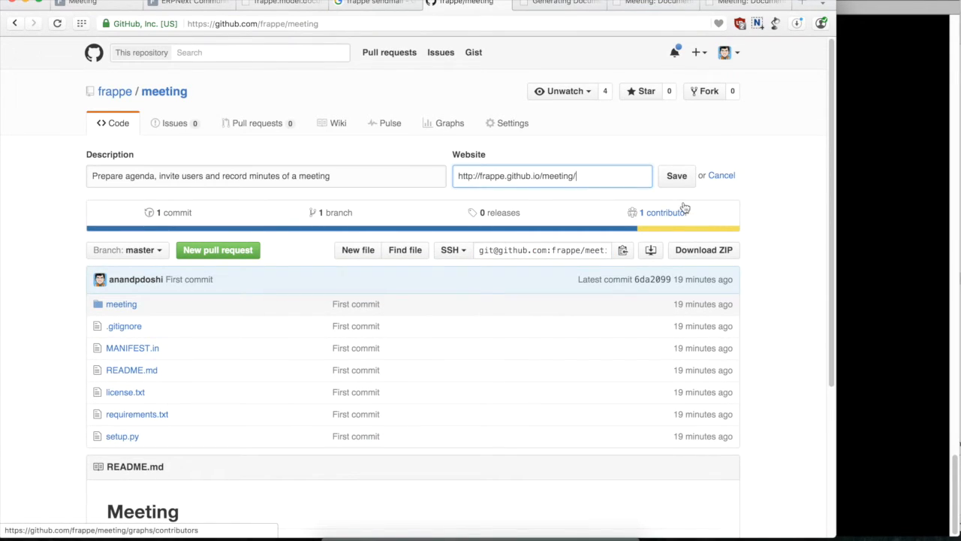
click(676, 175)
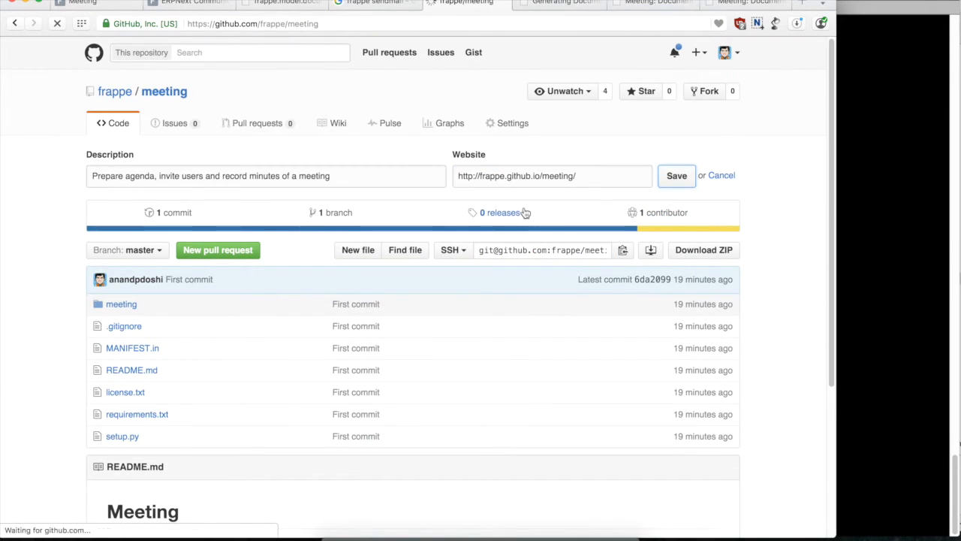
click(675, 175)
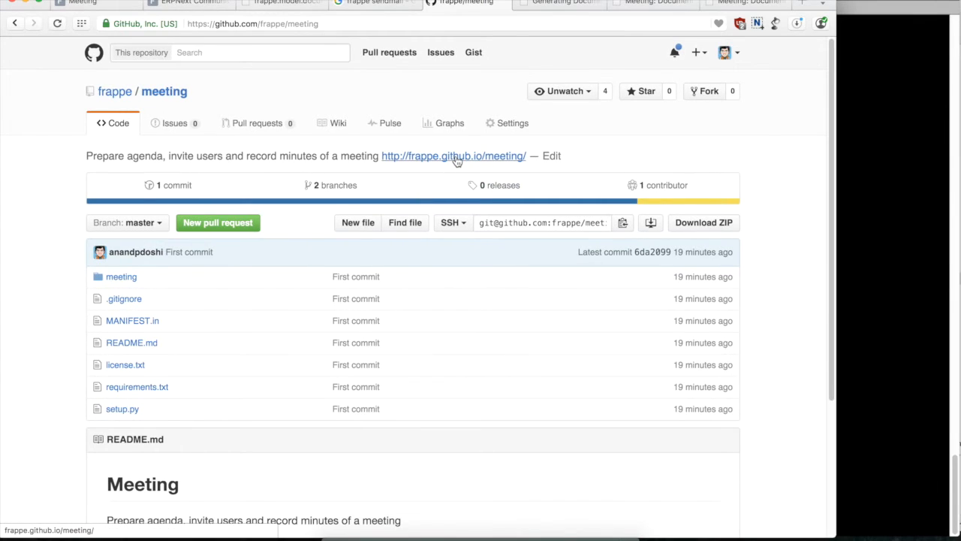
Browse the live site's Developer Docs, Server-side API and meeting.api pages, then return to the API contents
click(453, 155)
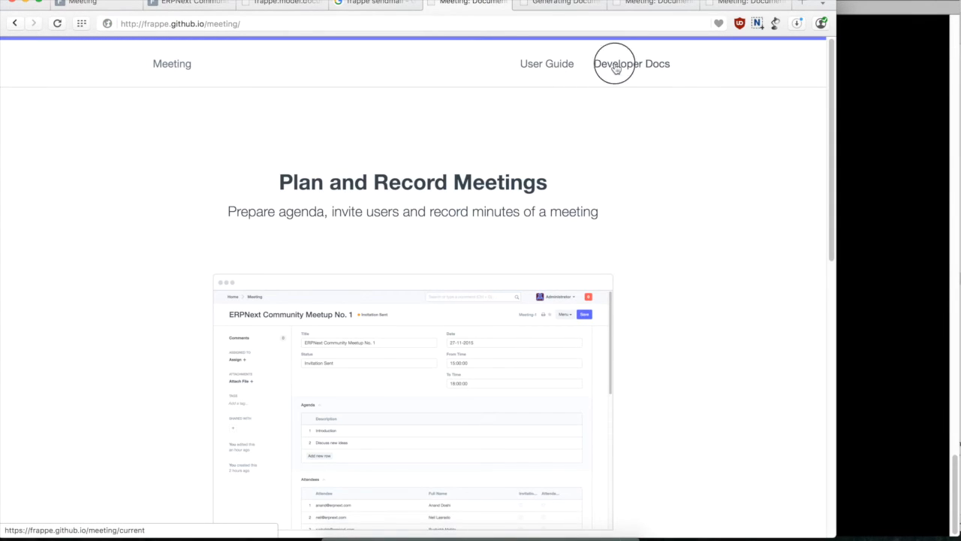
click(632, 63)
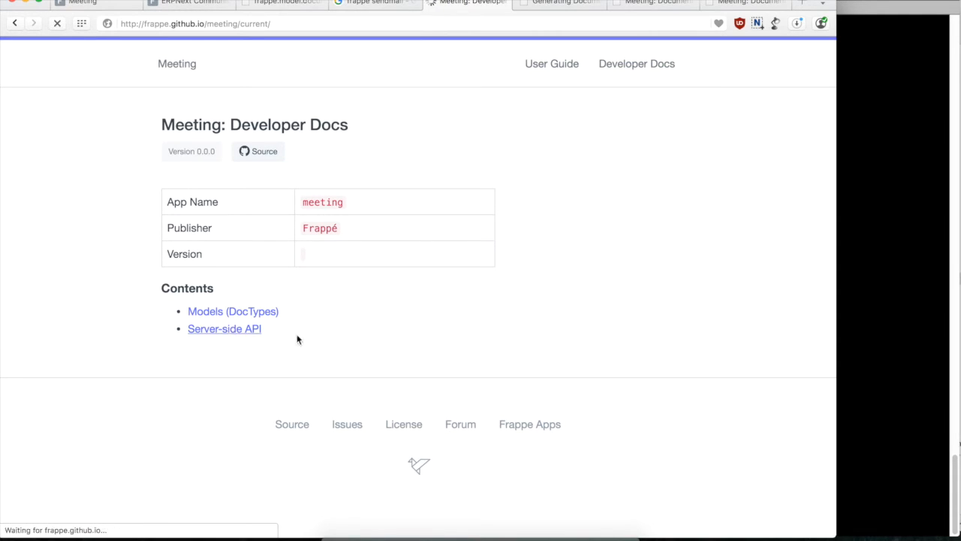
click(224, 328)
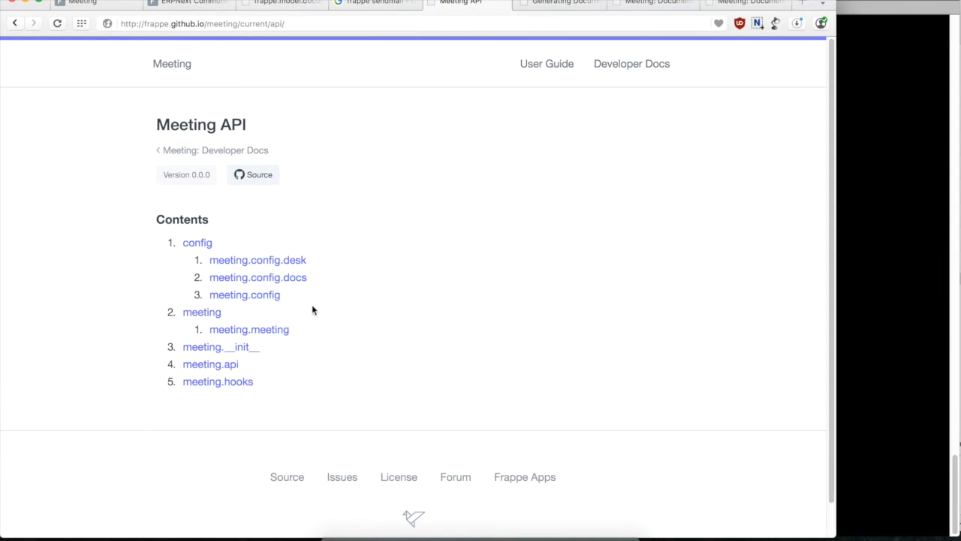
click(211, 363)
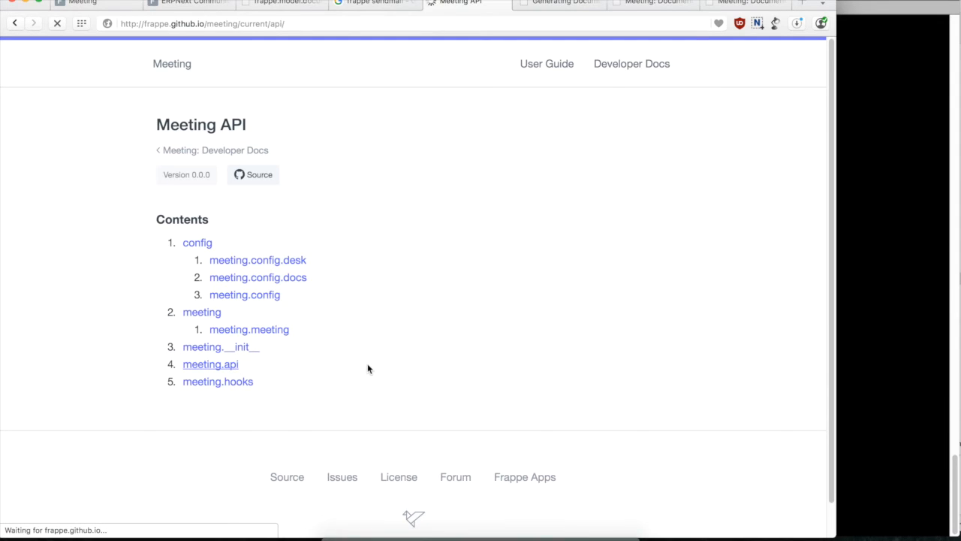
click(210, 364)
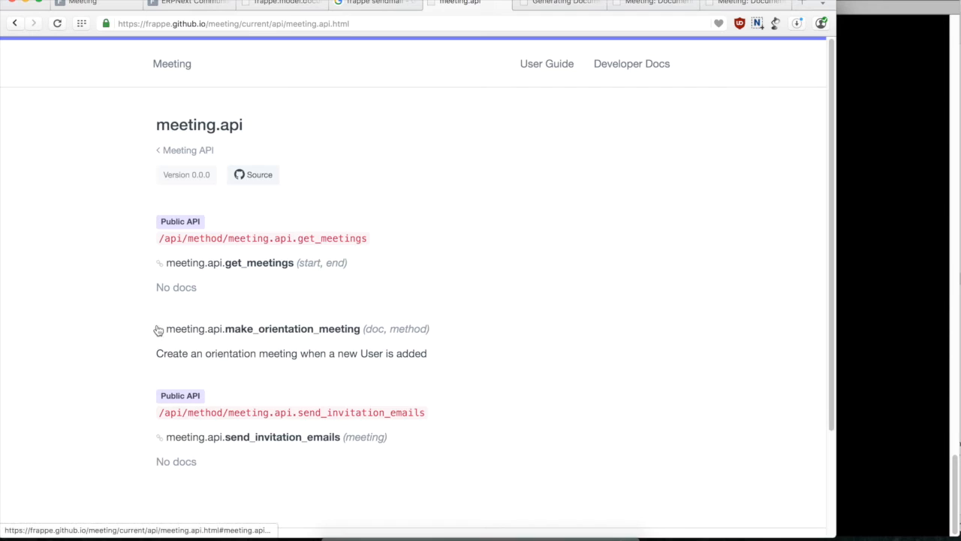
mouse_move(169, 328)
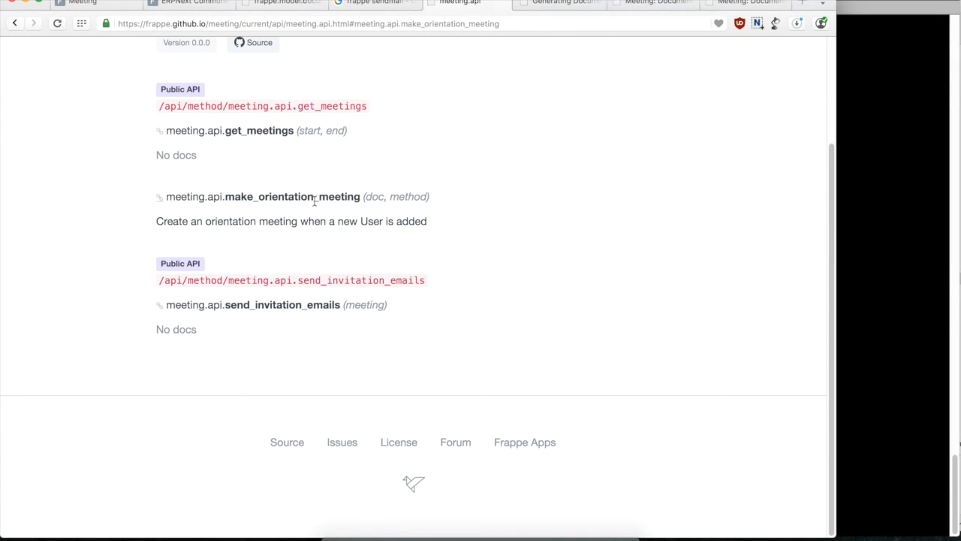
click(15, 23)
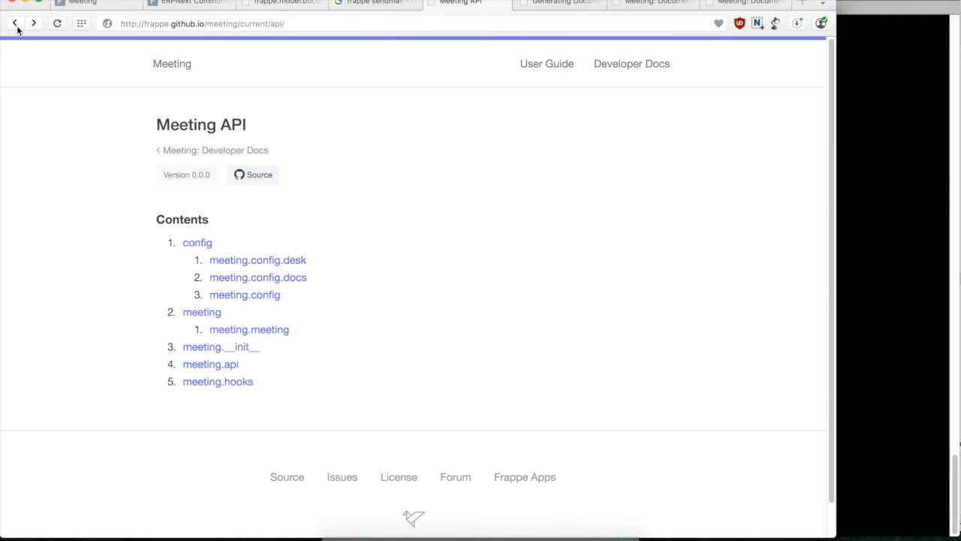
Review the Meeting doctype fields page, then open the Meeting Agenda child-table page
click(15, 23)
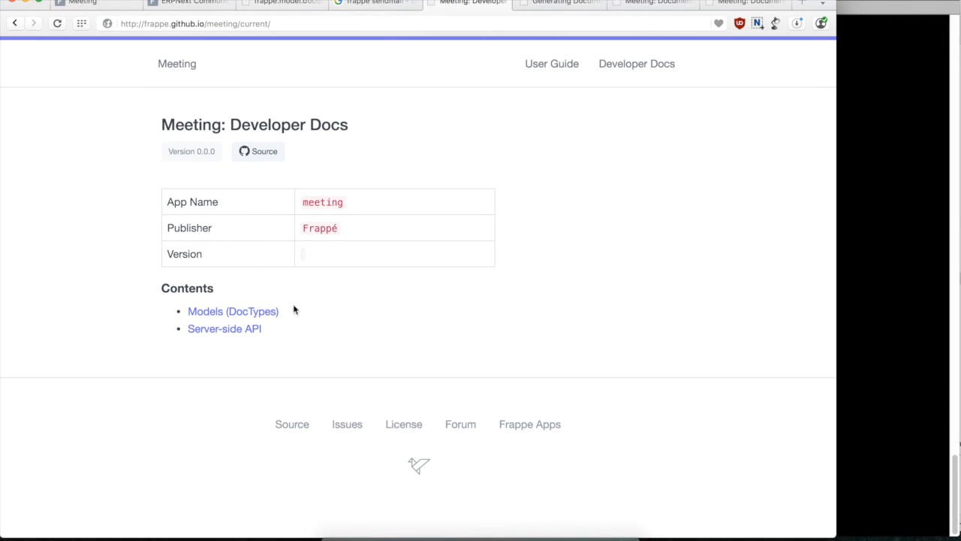
click(233, 311)
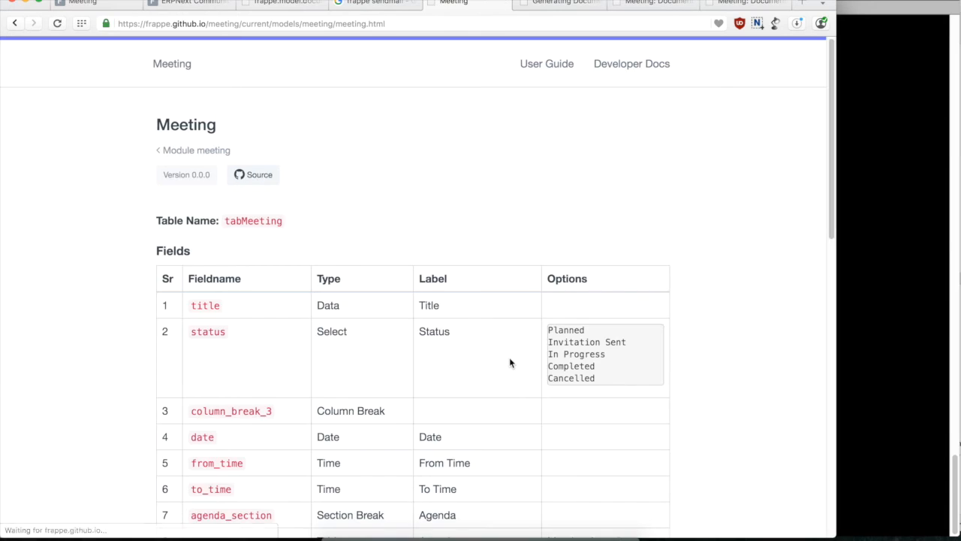
scroll(down, 3)
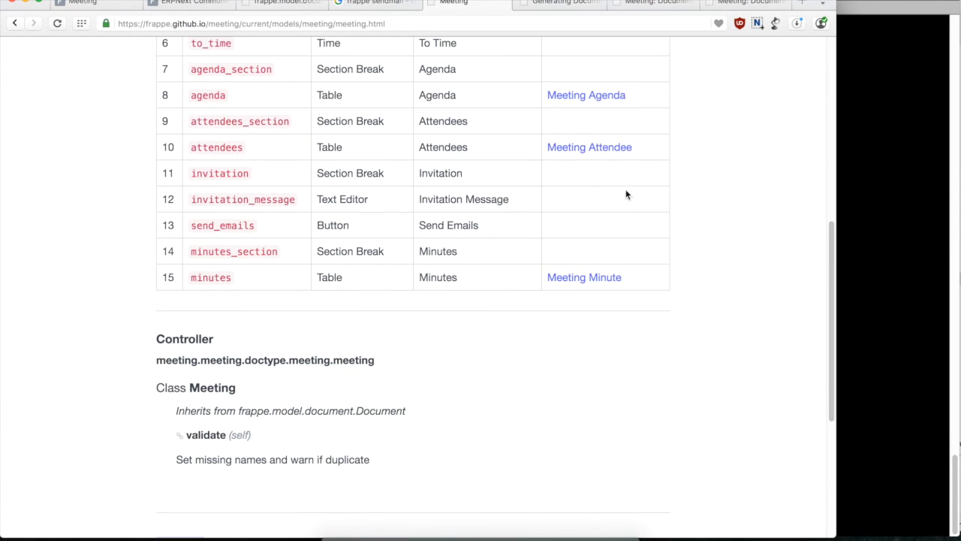
click(586, 95)
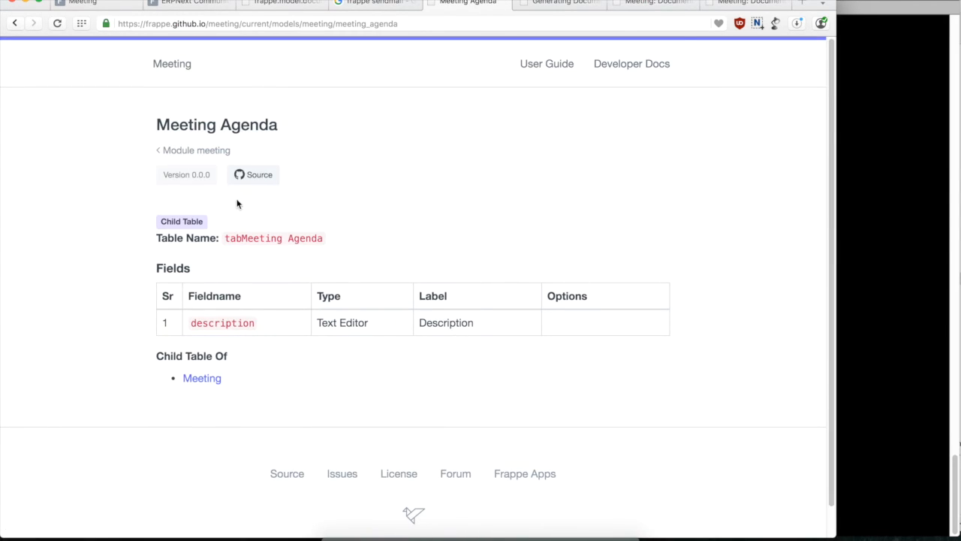